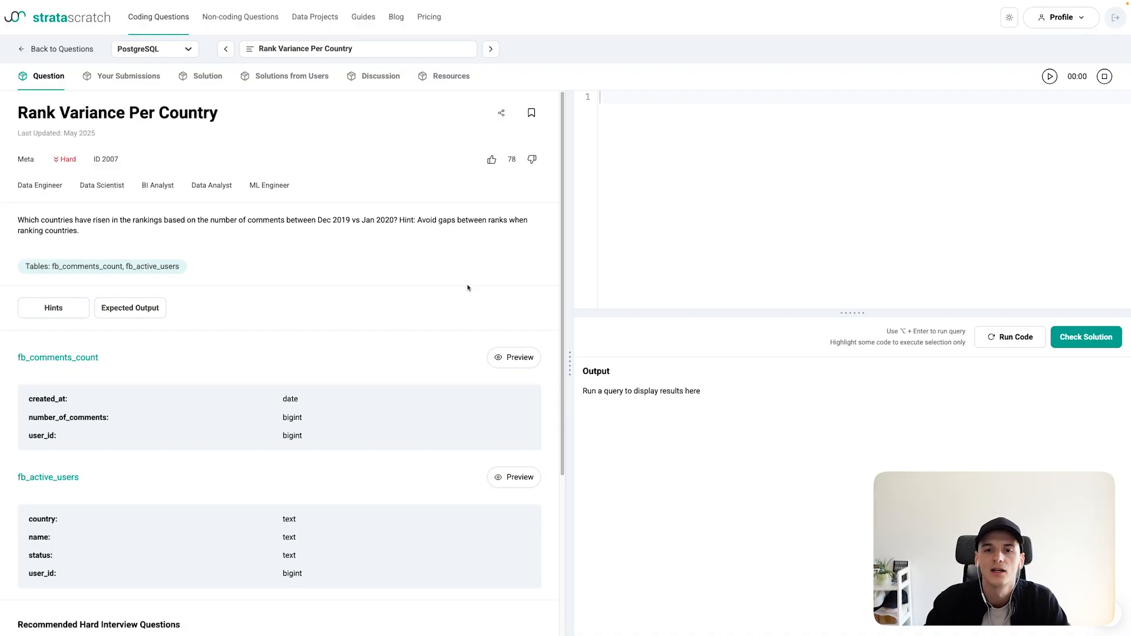
mouse_move(23, 218)
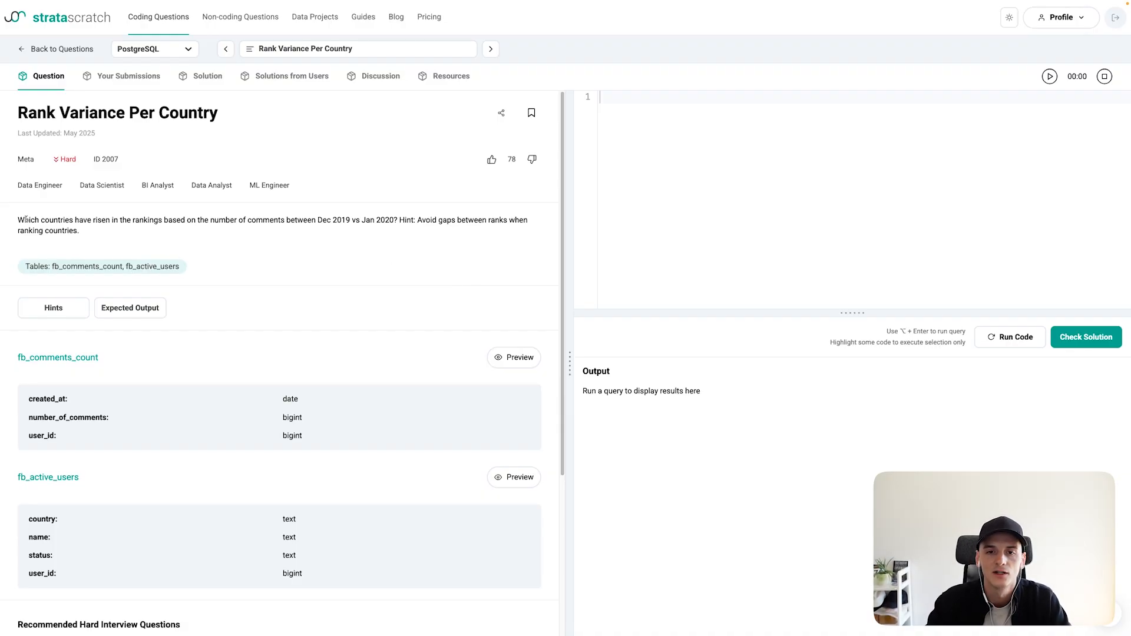
Preview sample rows of fb_comments_count and fb_active_users and scroll through the data
left_click_drag(17, 220, 142, 220)
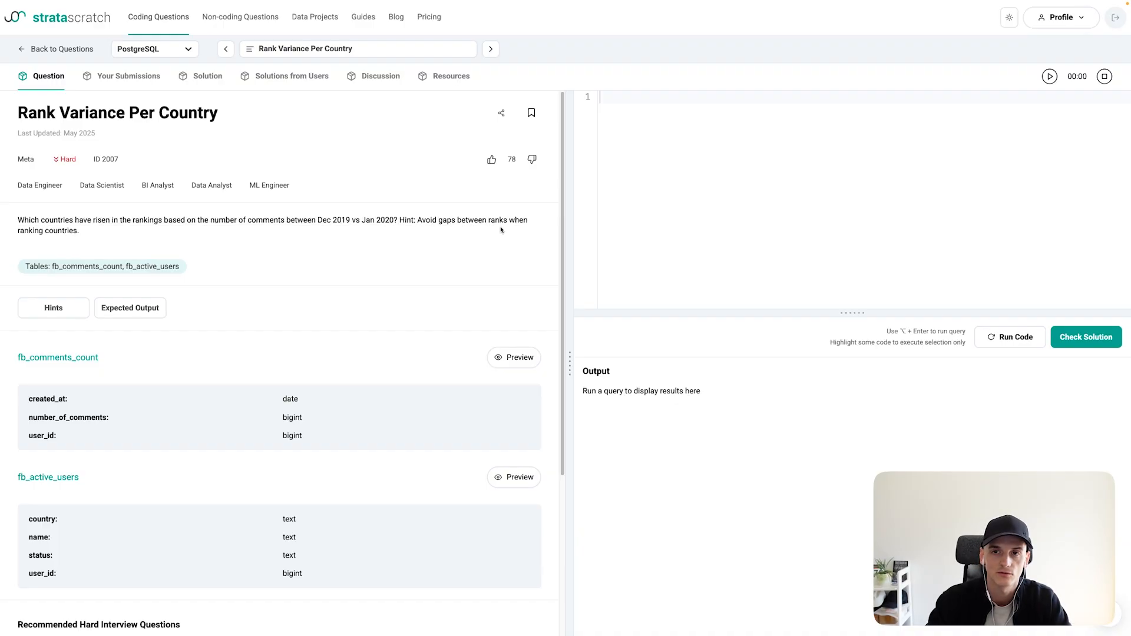
mouse_move(457, 261)
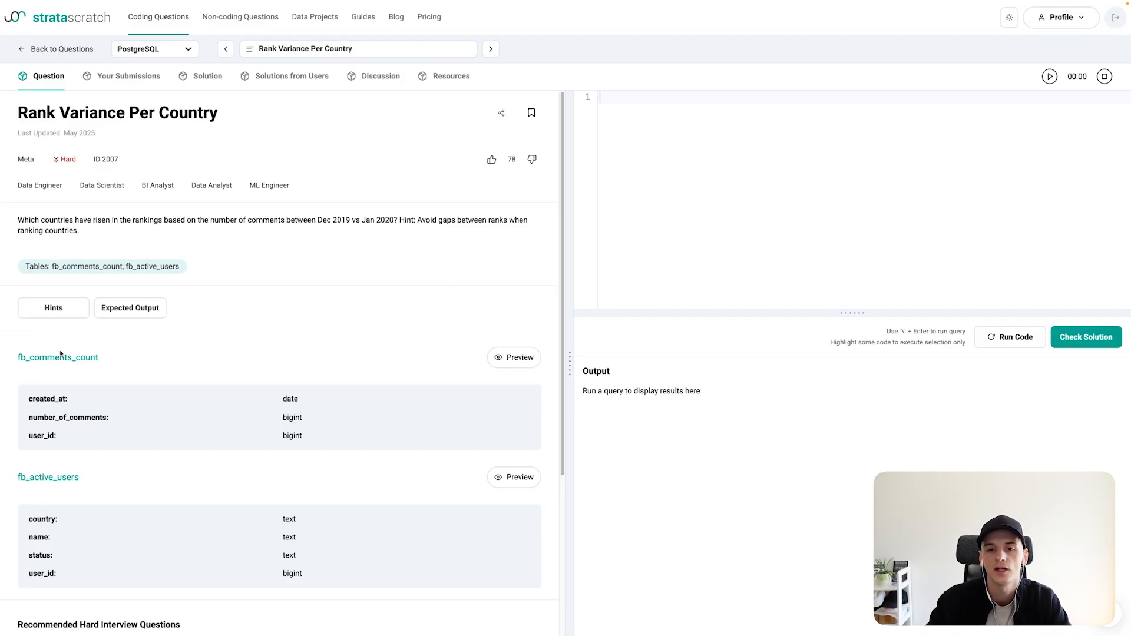
double_click(57, 357)
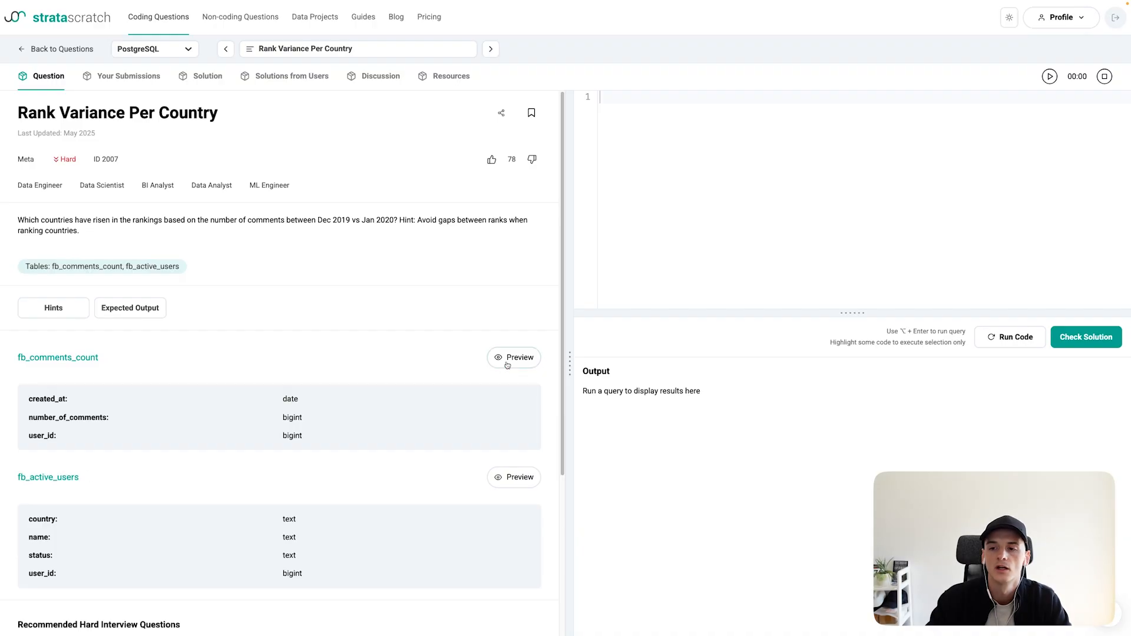
left_click(513, 357)
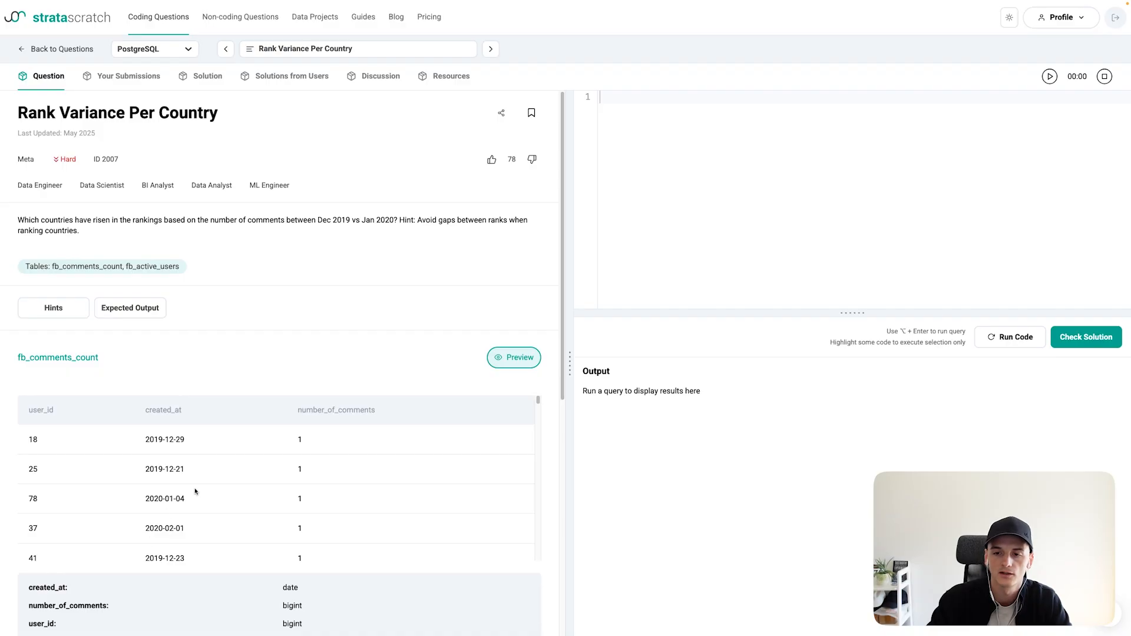
mouse_move(301, 488)
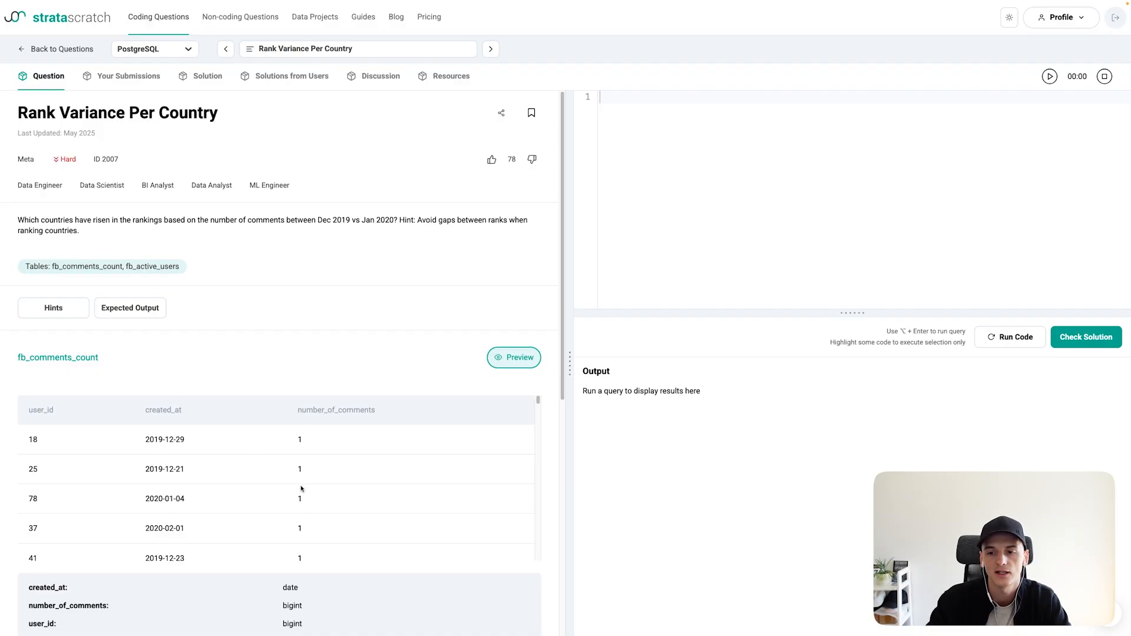
scroll("down", 3)
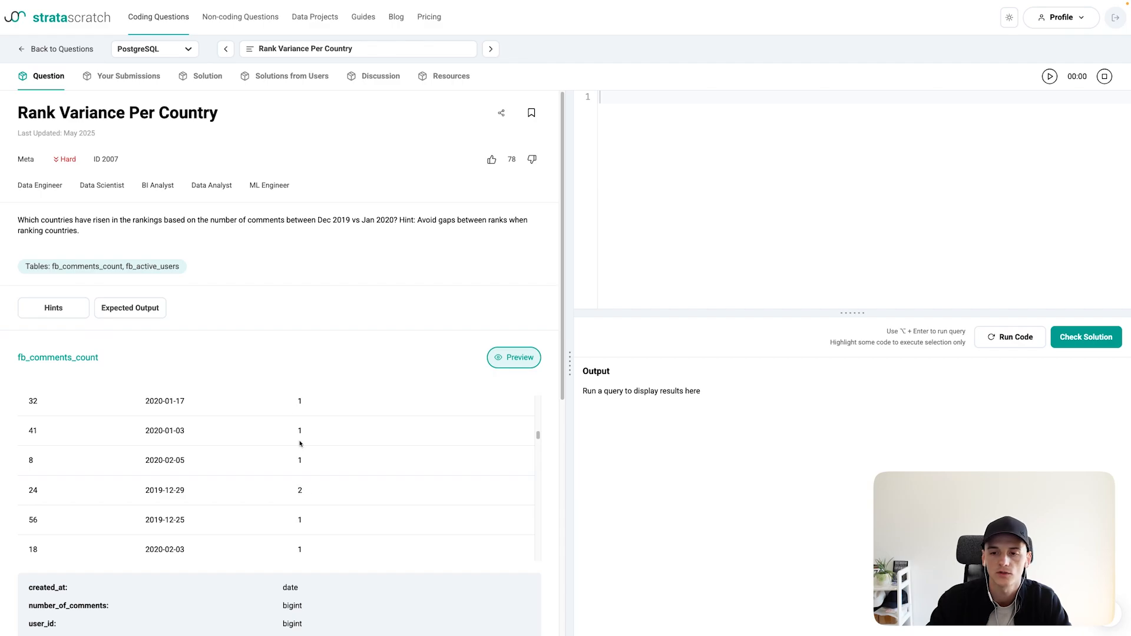
scroll("down", 3)
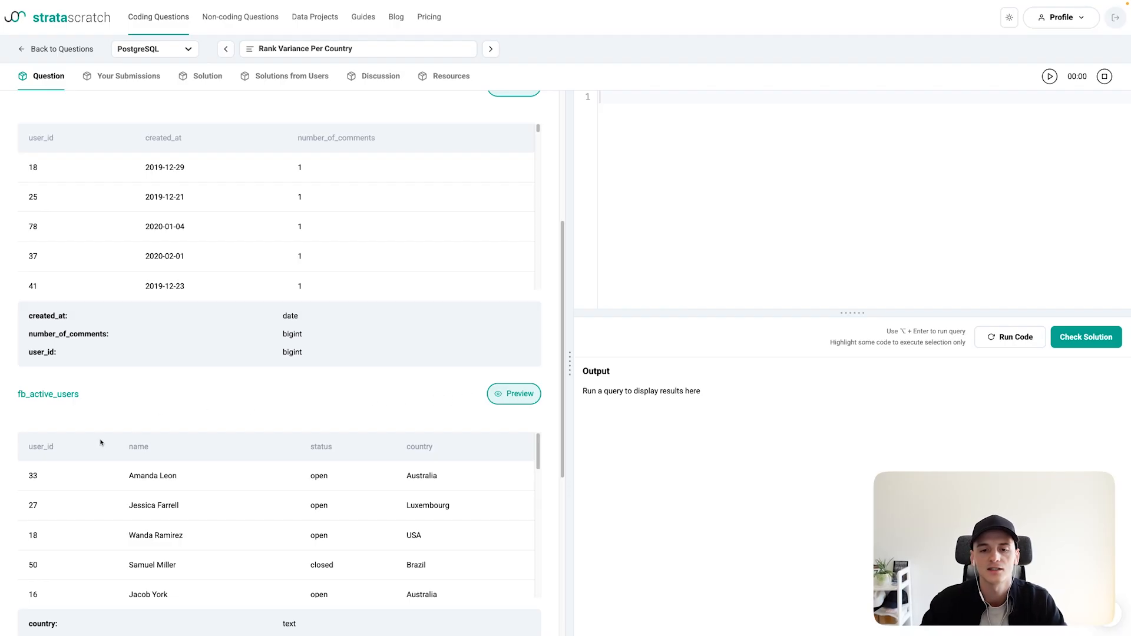
mouse_move(145, 486)
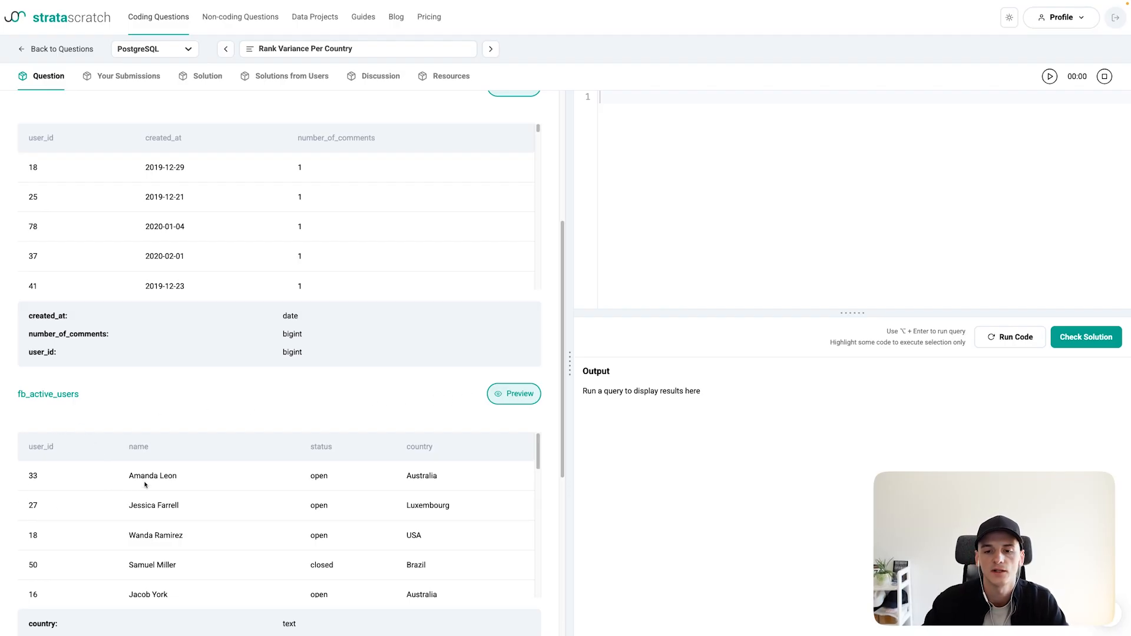
mouse_move(324, 499)
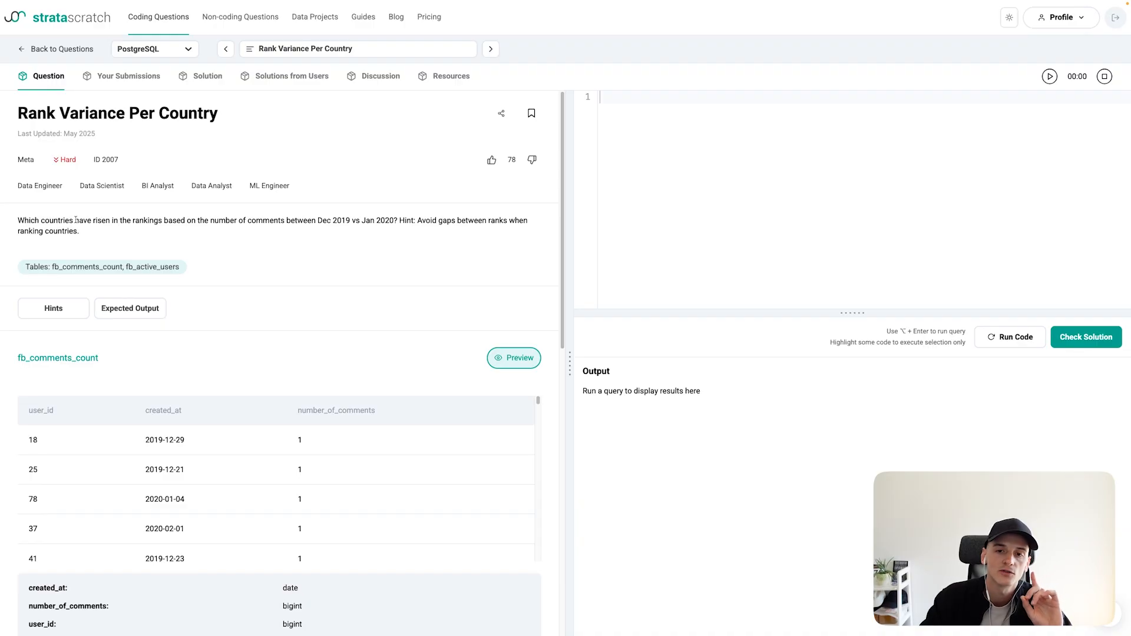
left_click_drag(74, 220, 242, 220)
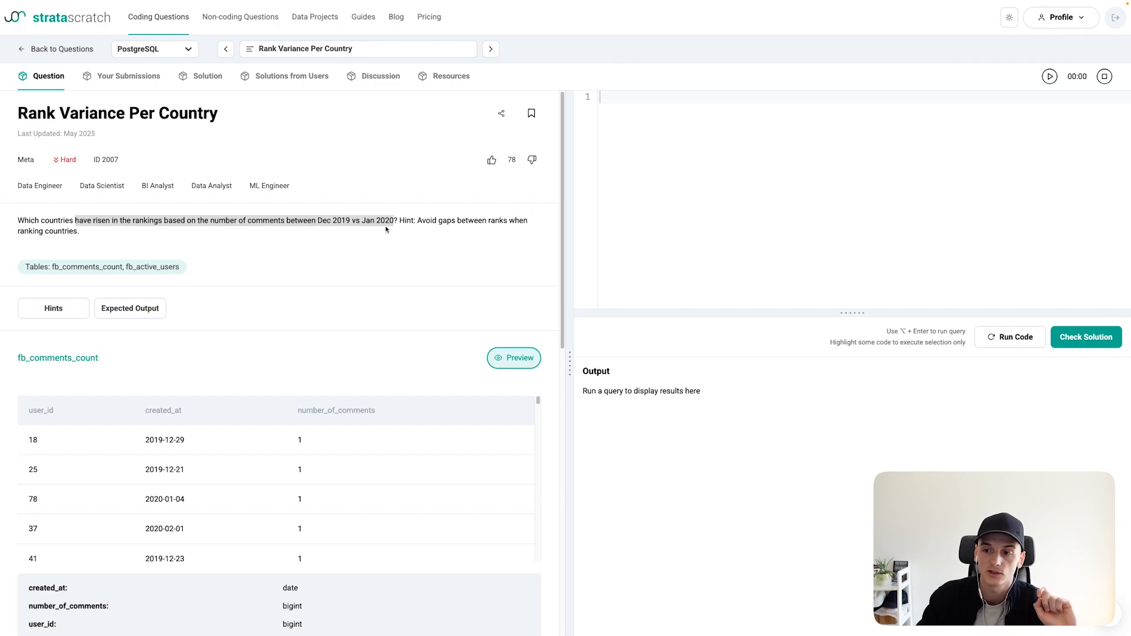
mouse_move(403, 234)
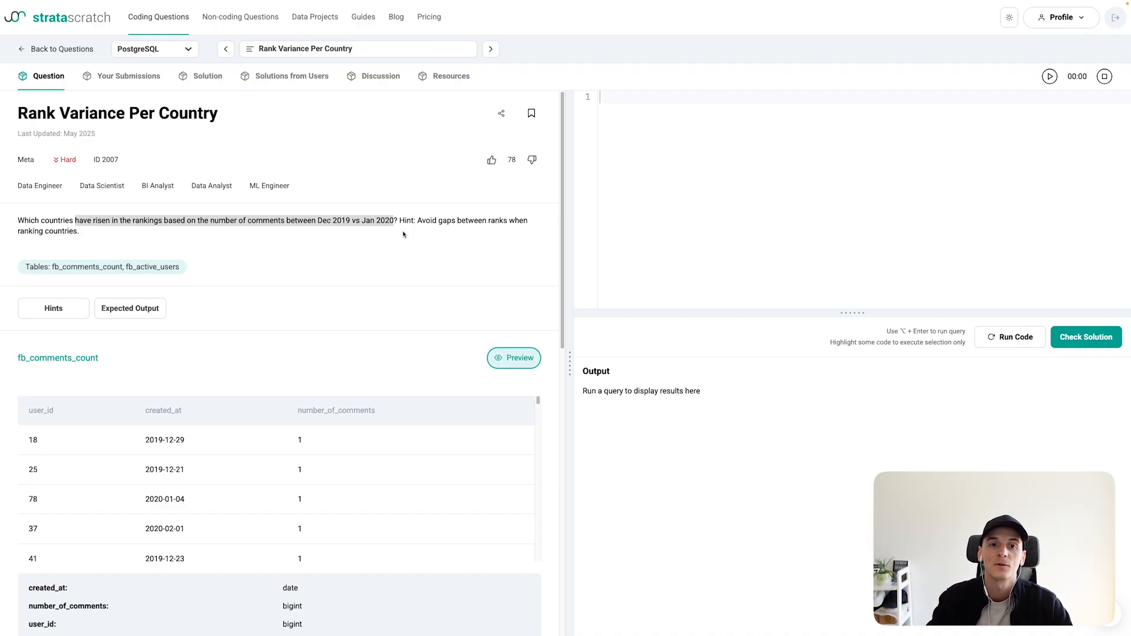
mouse_move(375, 341)
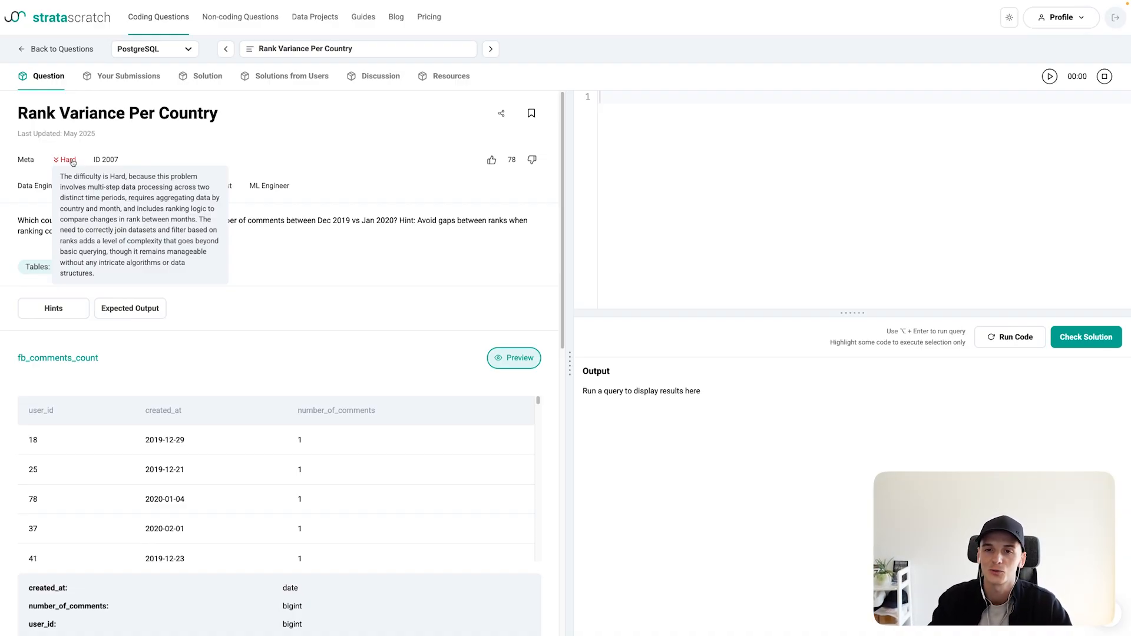
mouse_move(375, 199)
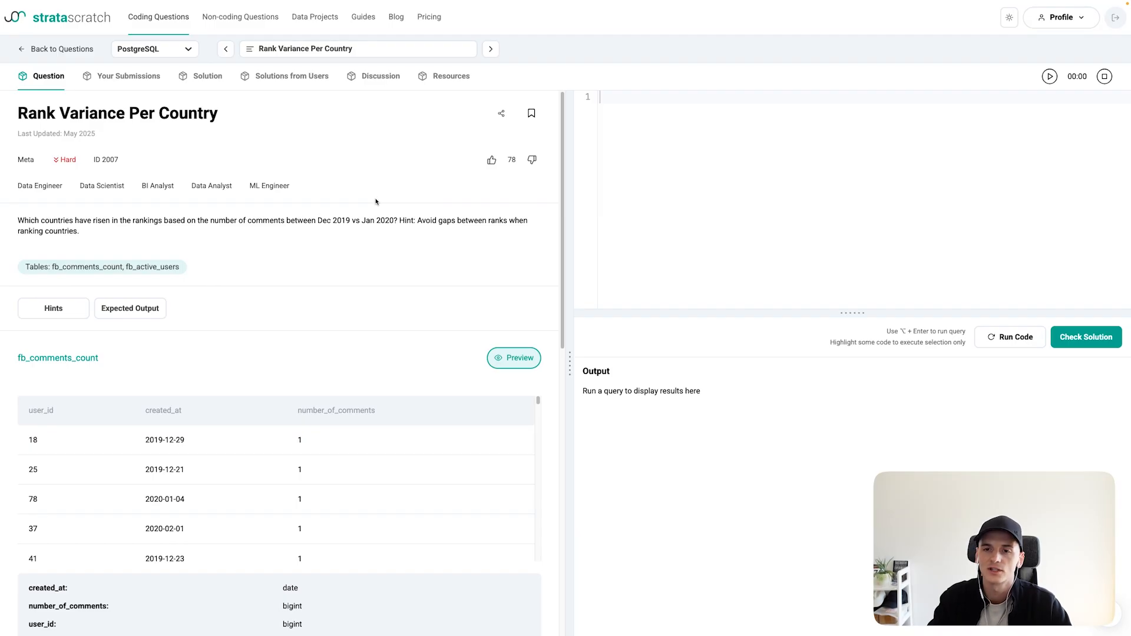
left_click(377, 19)
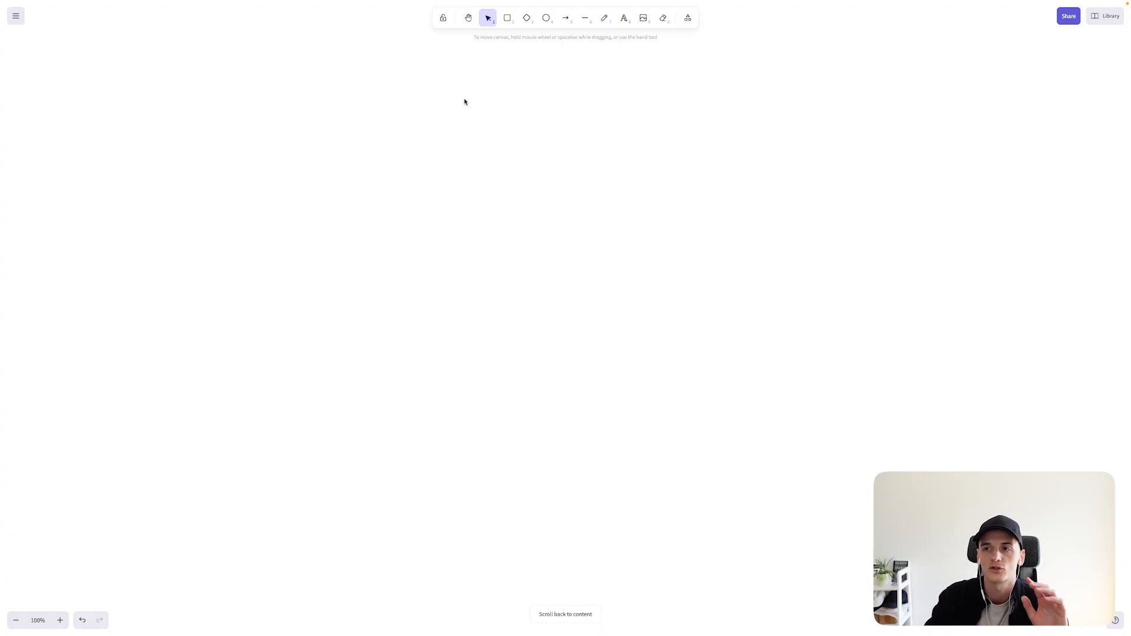
Add 'comments' and 'user' text labels and draw a box under the comments label
left_click(623, 17)
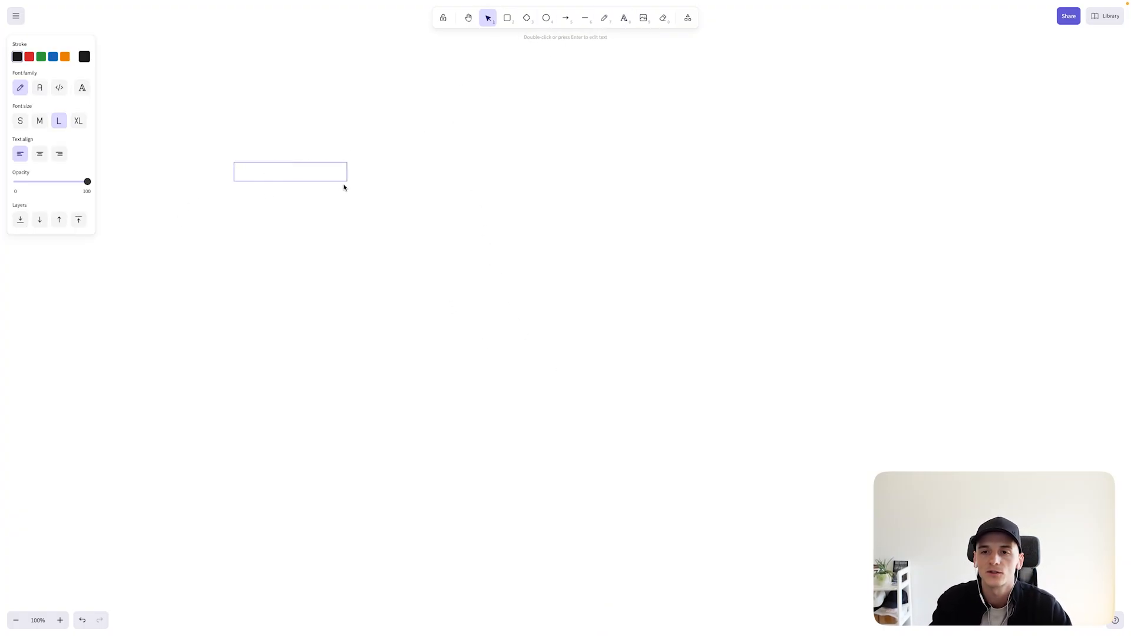
type("comments")
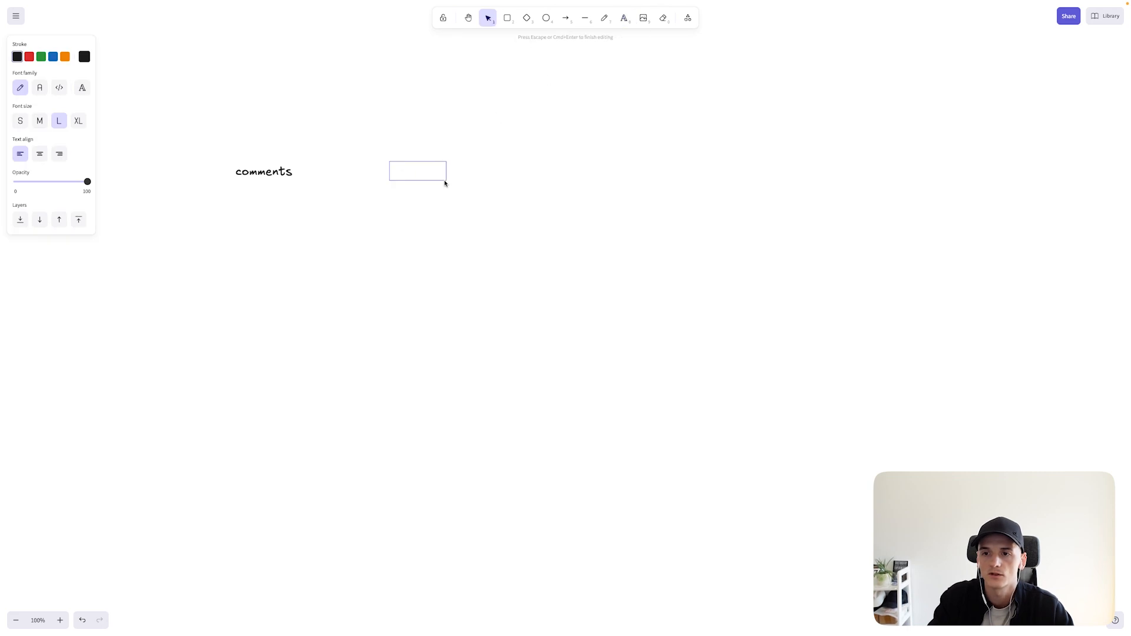
type("users")
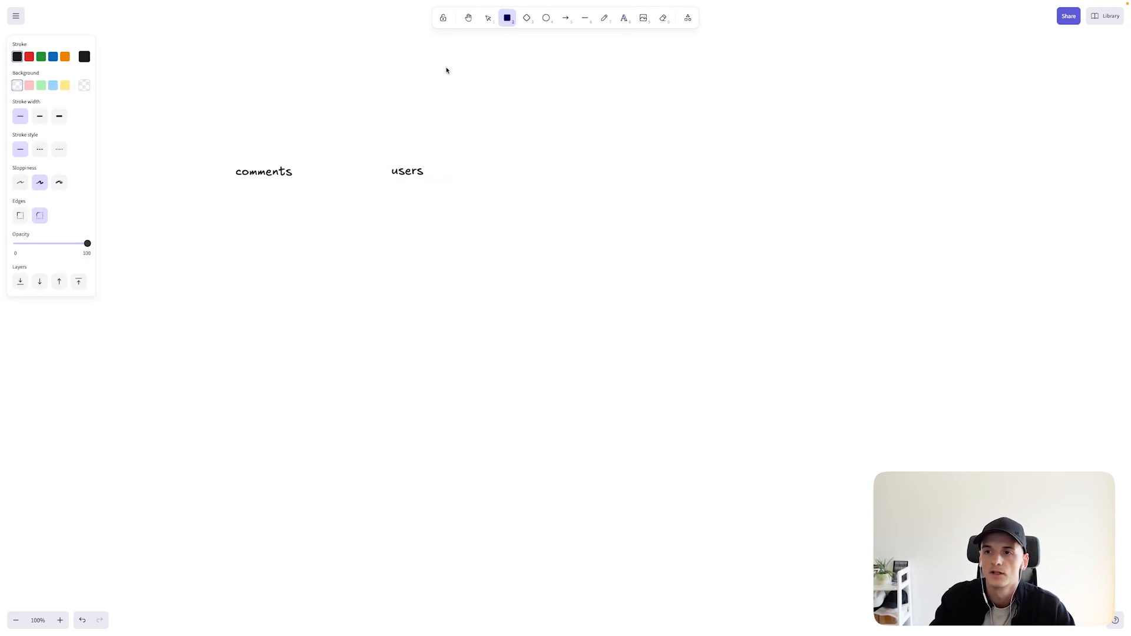
left_click_drag(226, 184, 313, 318)
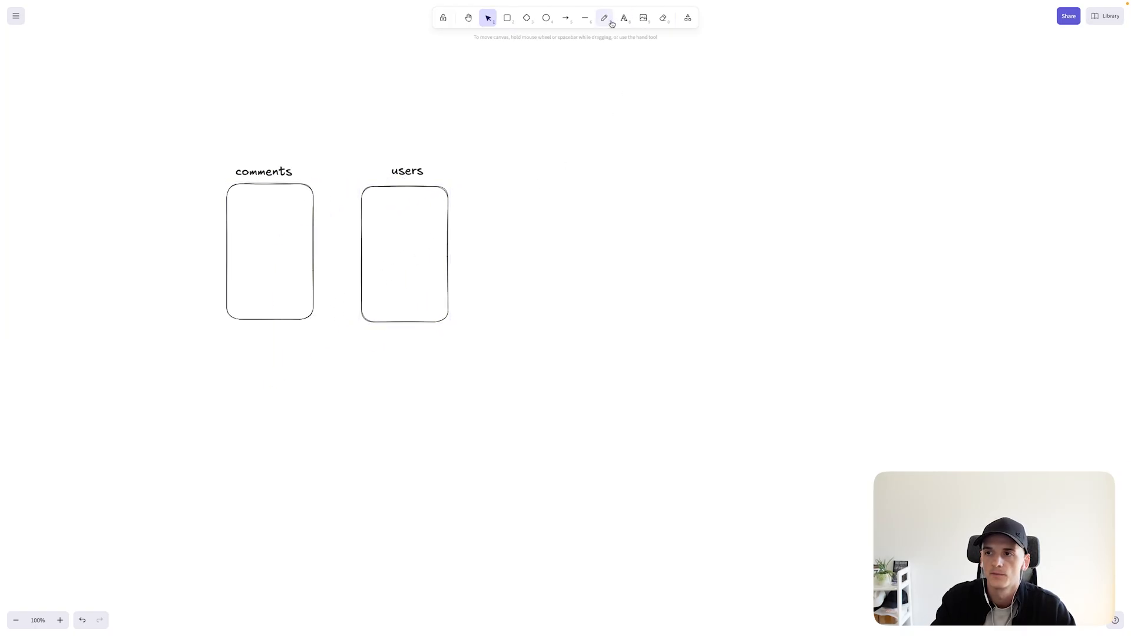
Freehand-sketch a row line in the users box and the join between tables
left_click(604, 17)
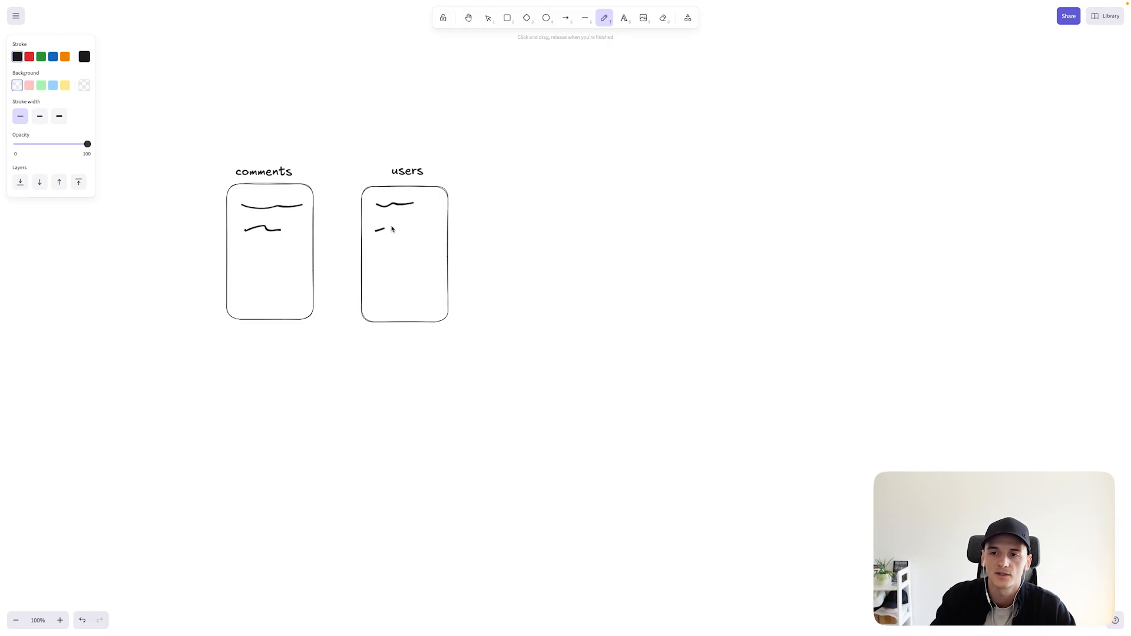
left_click_drag(376, 229, 424, 229)
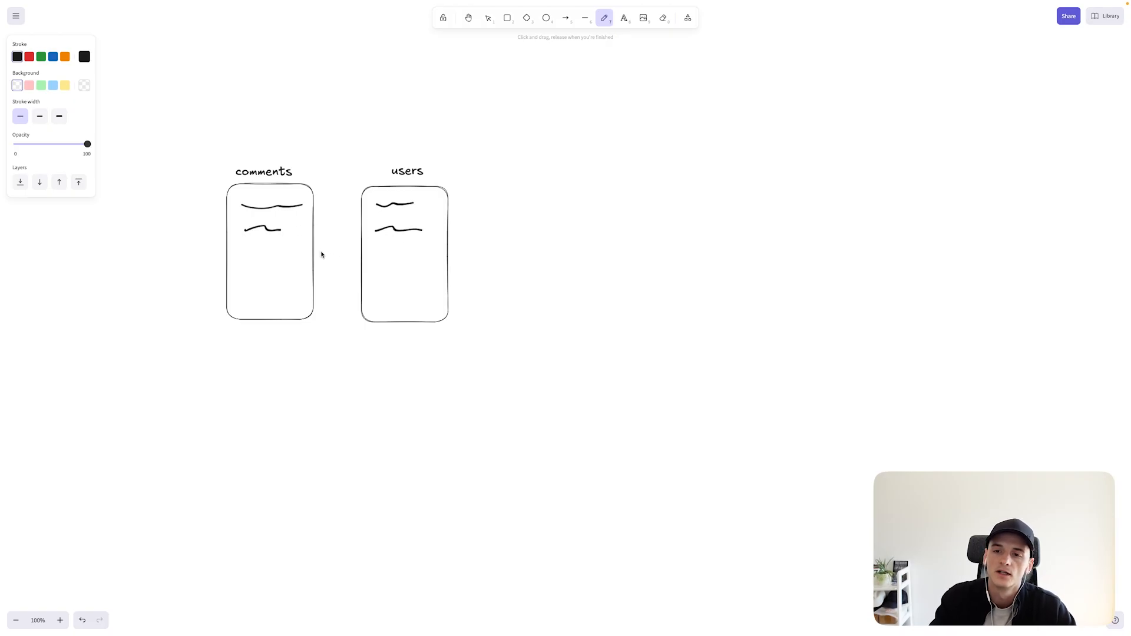
mouse_move(319, 253)
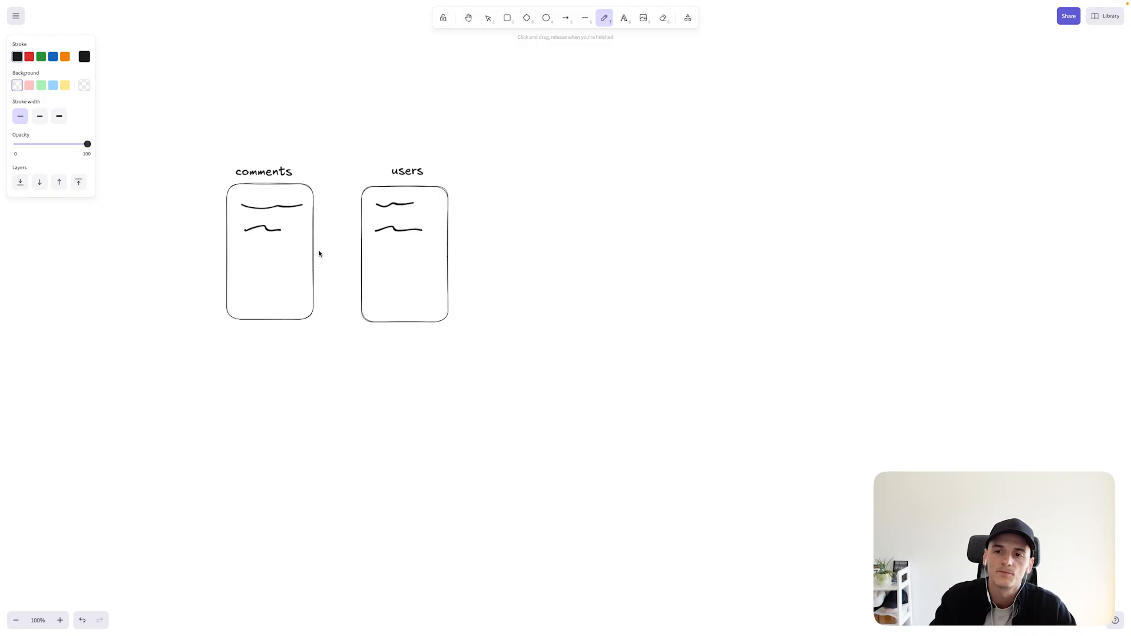
left_click_drag(318, 252, 356, 251)
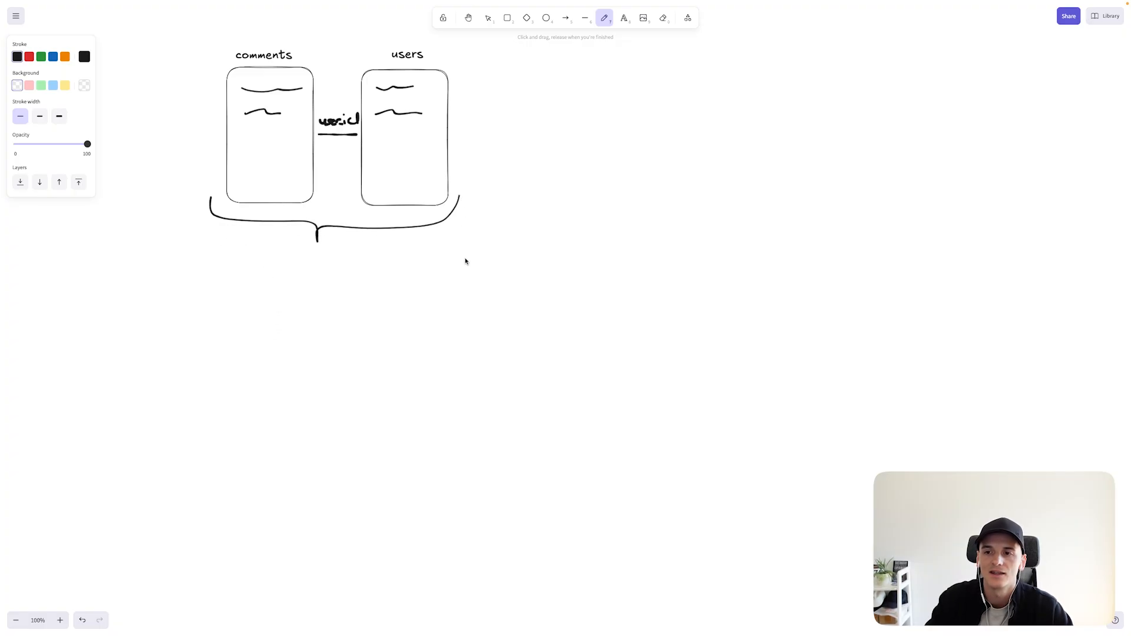
mouse_move(459, 271)
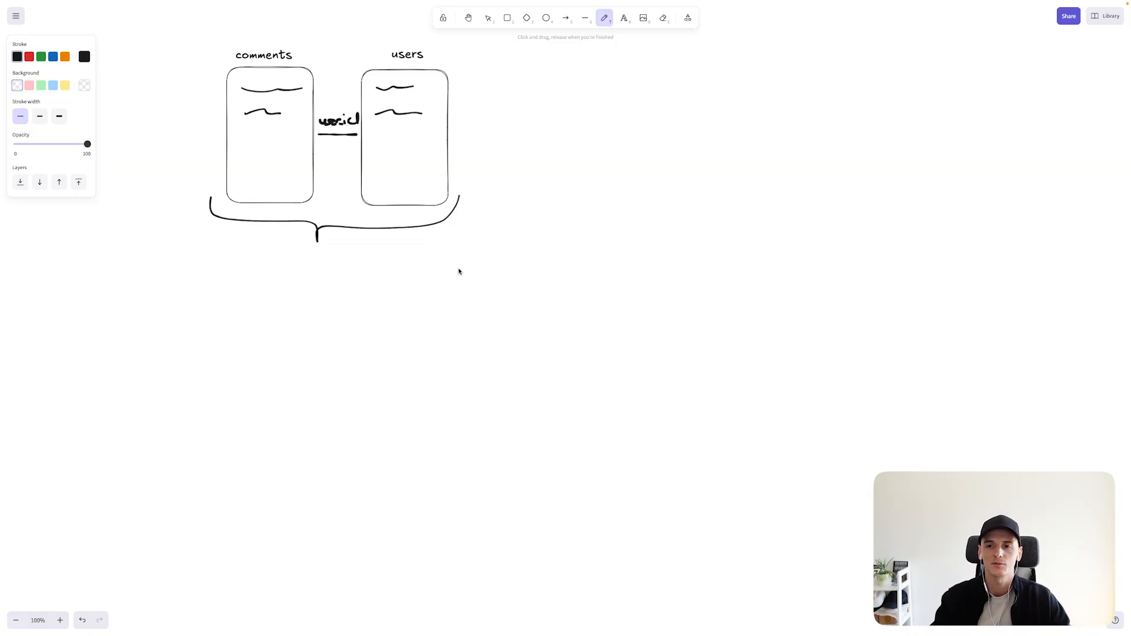
mouse_move(221, 273)
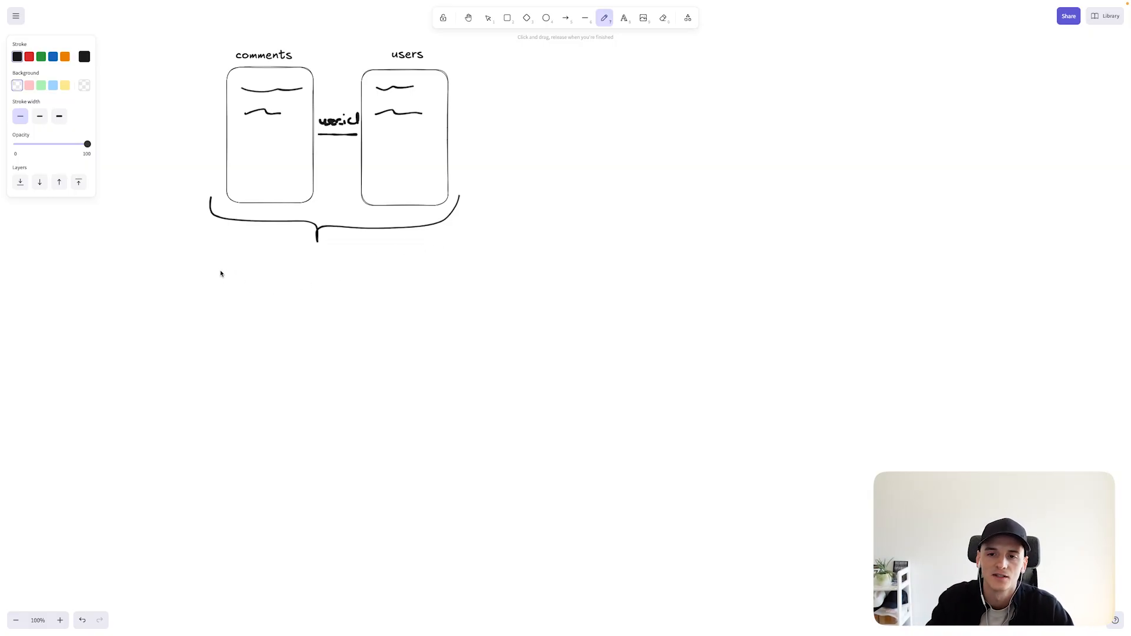
Handwrite 'dec 19' and 'jan 20' under the brace and add boxes for both months
left_click_drag(221, 271, 248, 267)
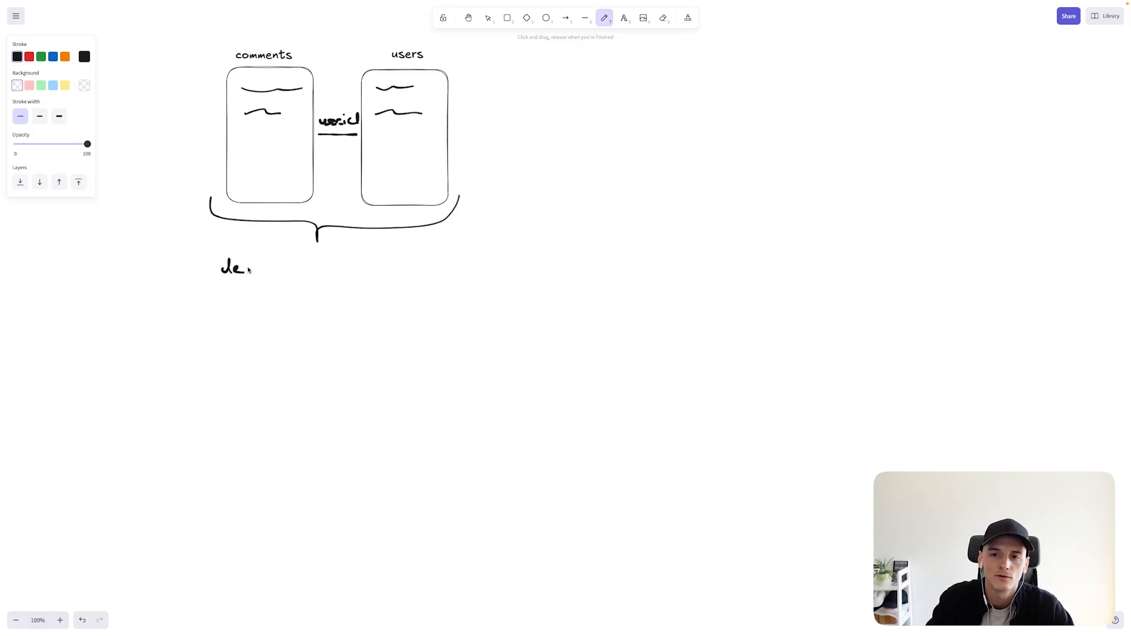
left_click_drag(260, 271, 292, 271)
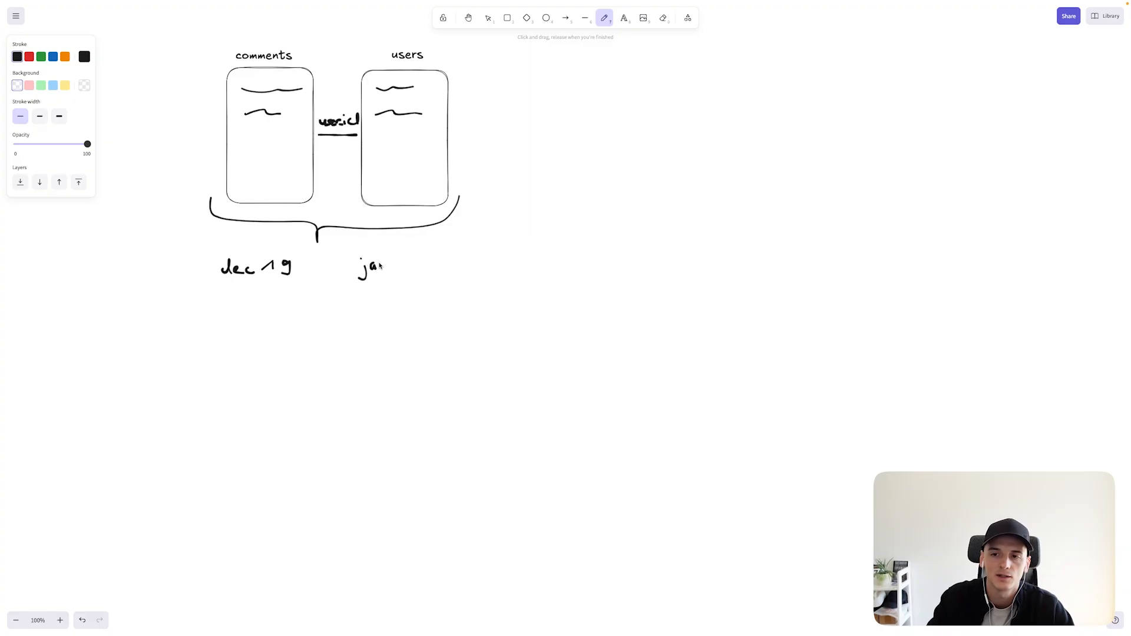
left_click_drag(392, 267, 417, 271)
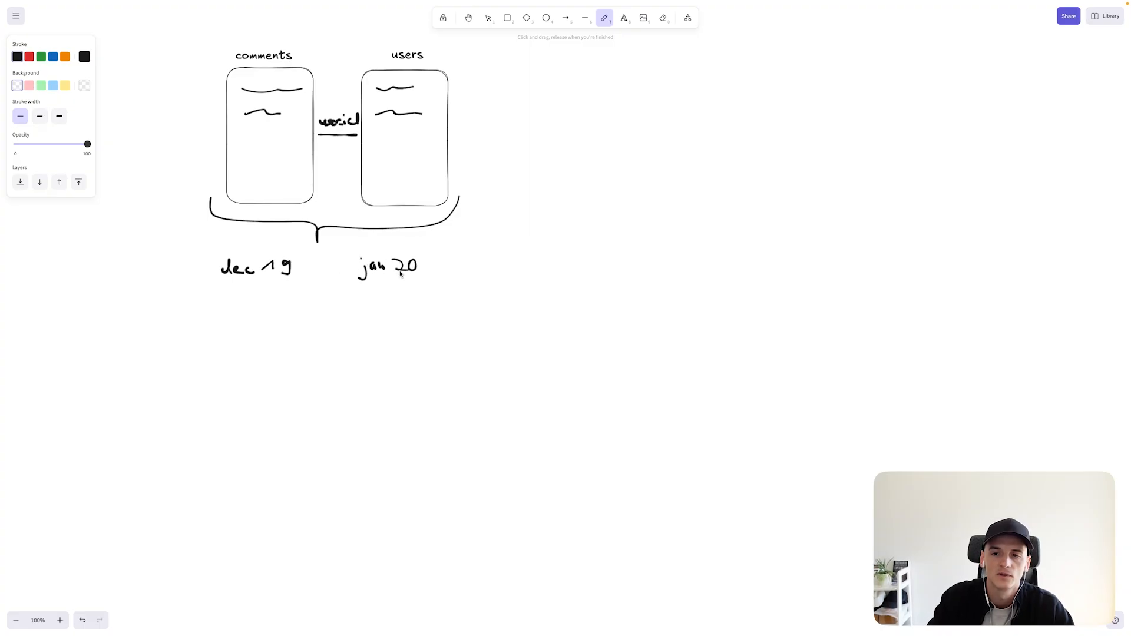
left_click(488, 18)
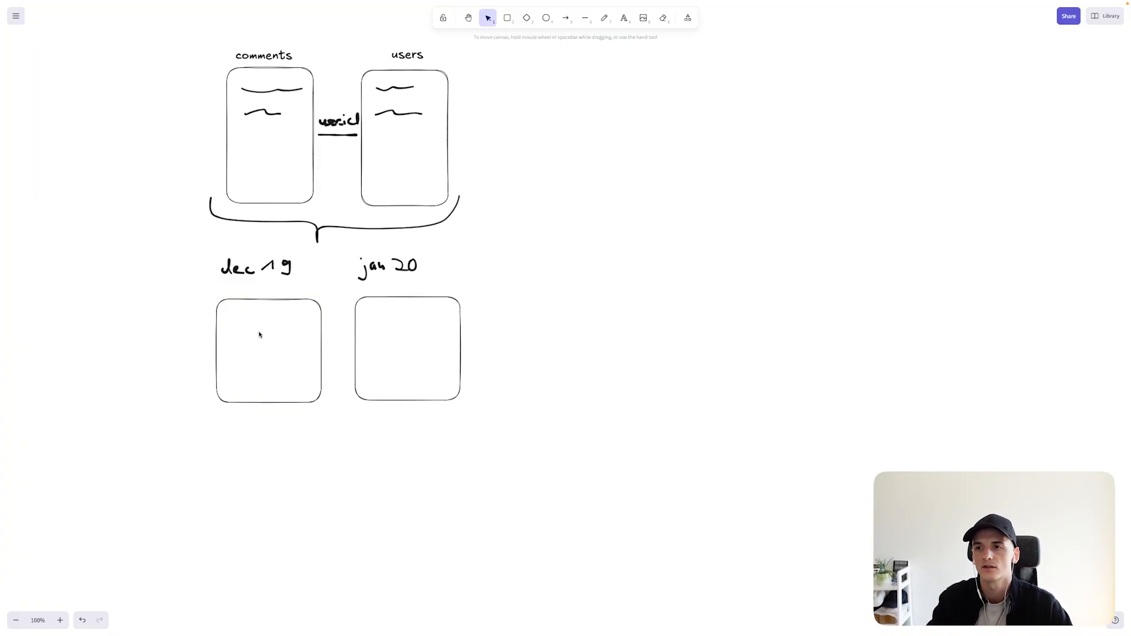
mouse_move(222, 320)
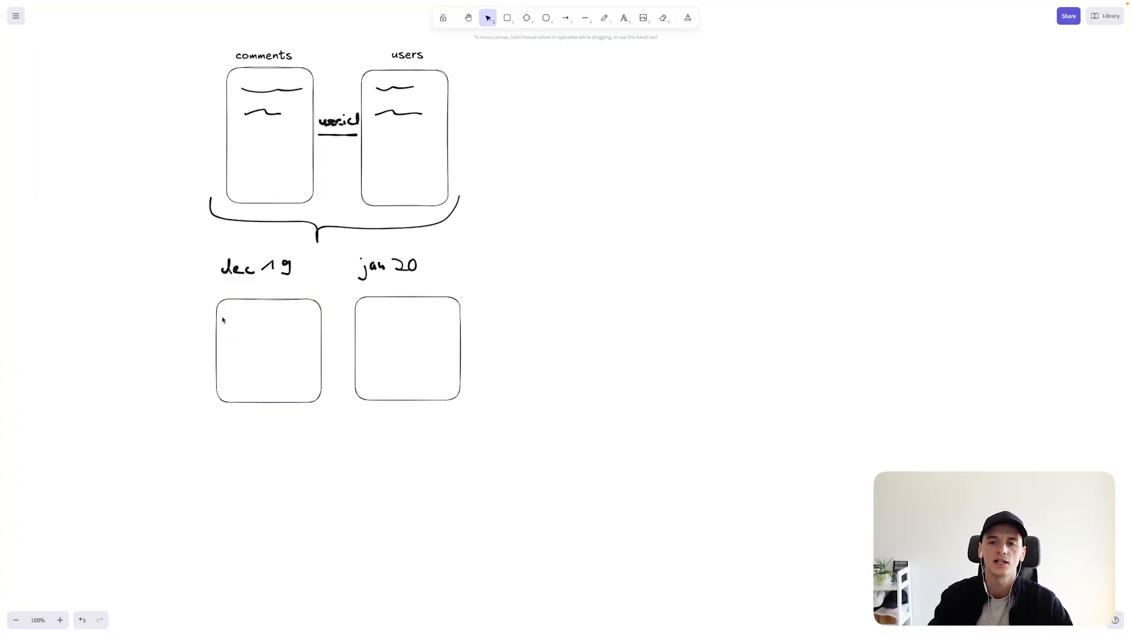
Handwrite the 'country | rank' header in the dec 19 box
left_click(604, 17)
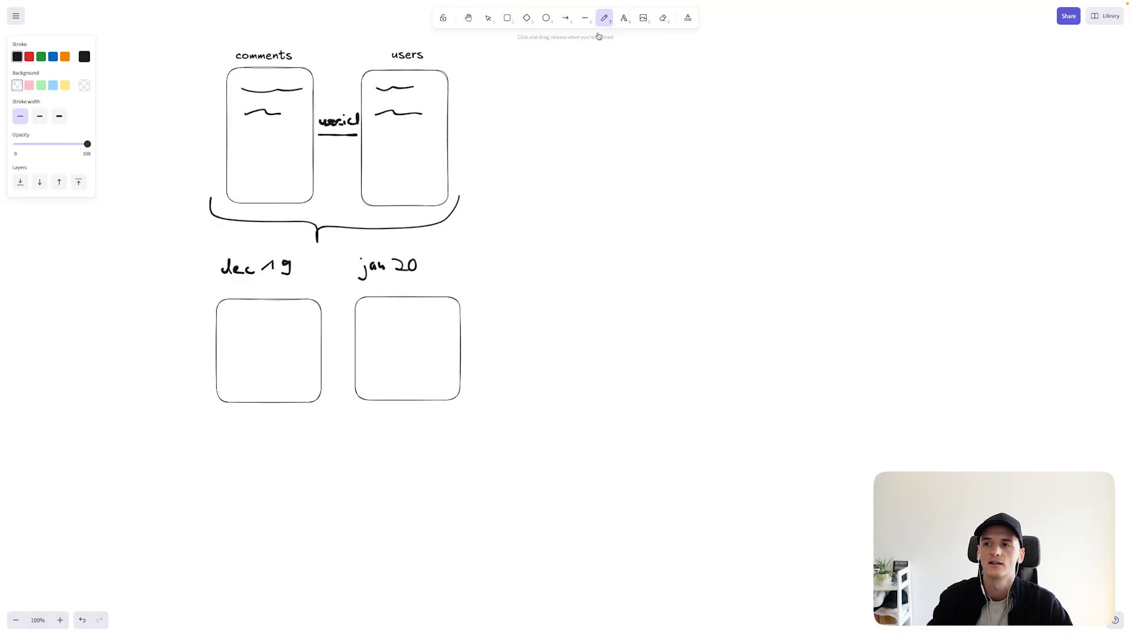
left_click_drag(224, 311, 242, 314)
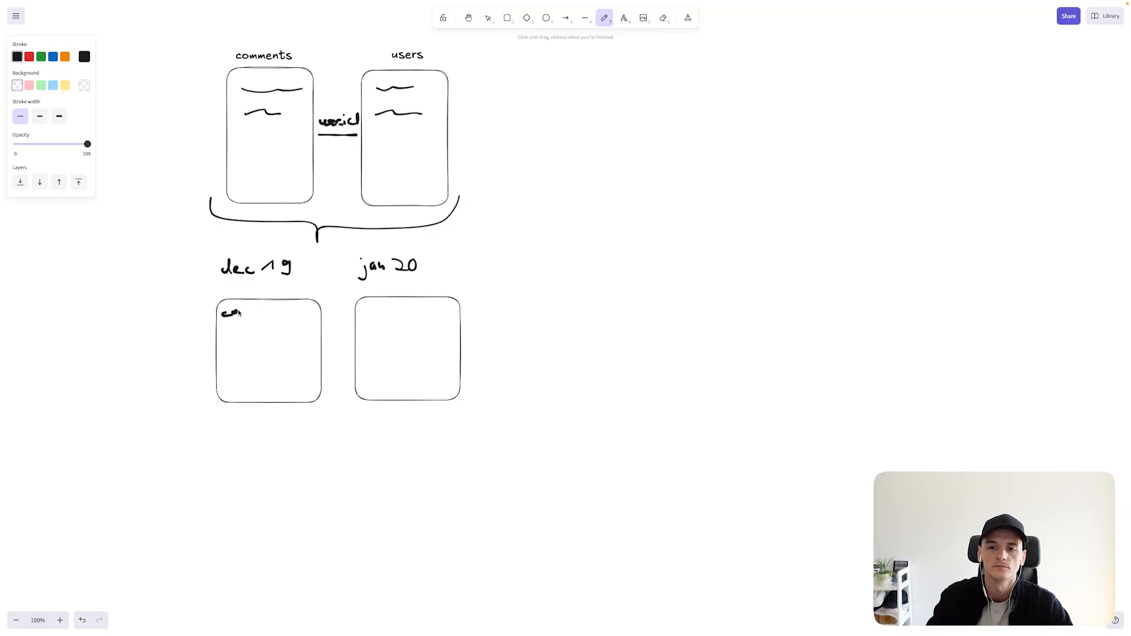
left_click_drag(231, 311, 263, 311)
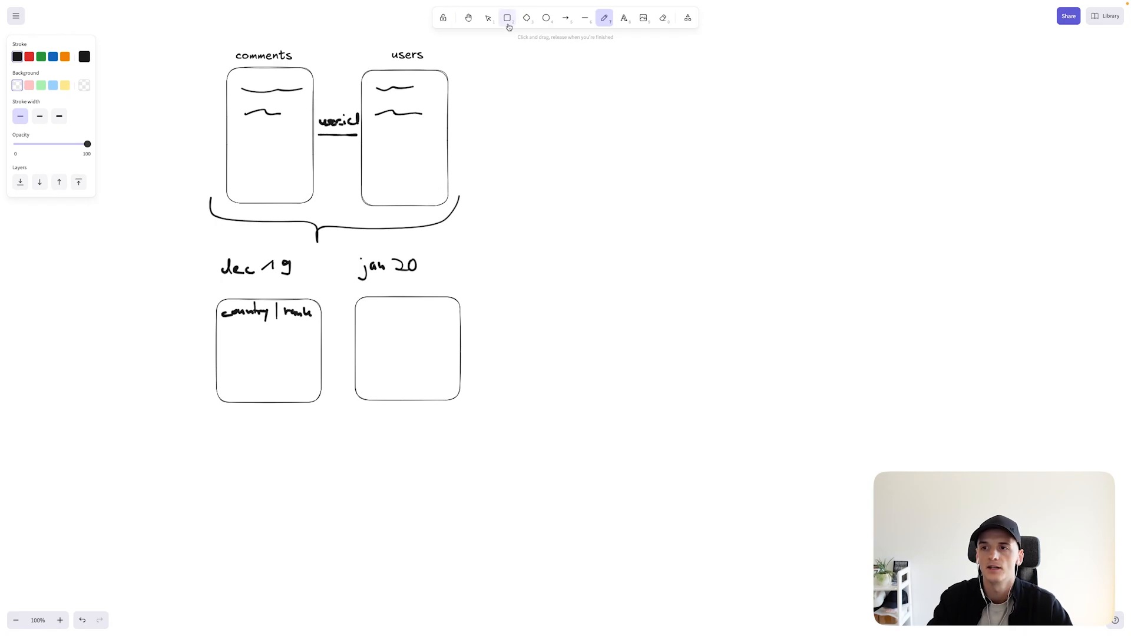
Select the handwritten header and copy it into the jan 20 box
left_click(488, 17)
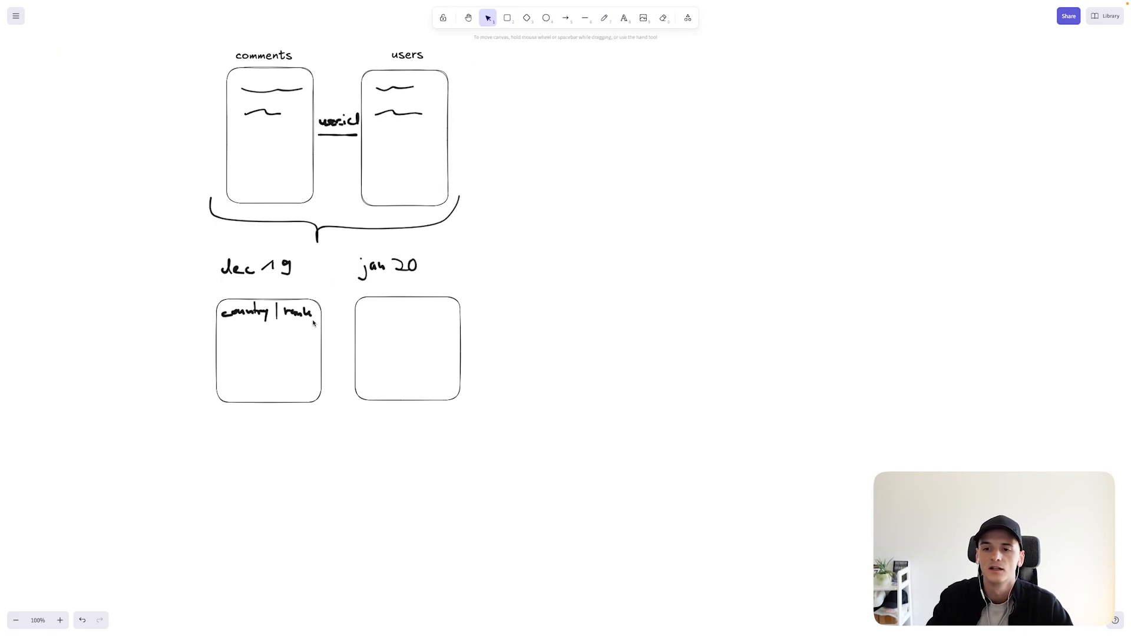
left_click(267, 312)
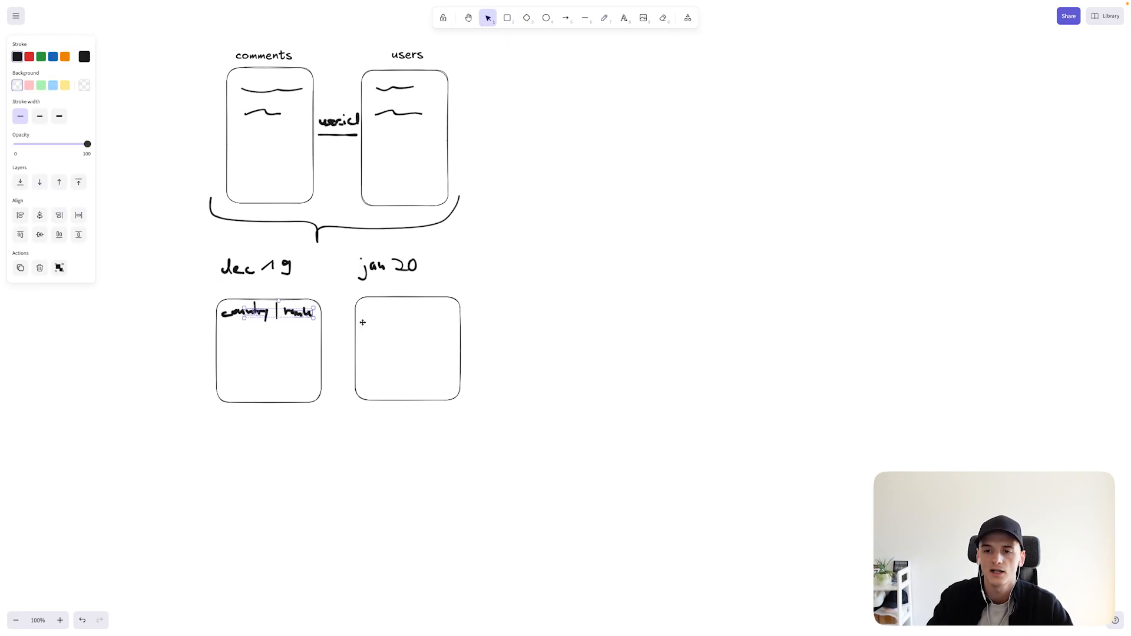
left_click(363, 323)
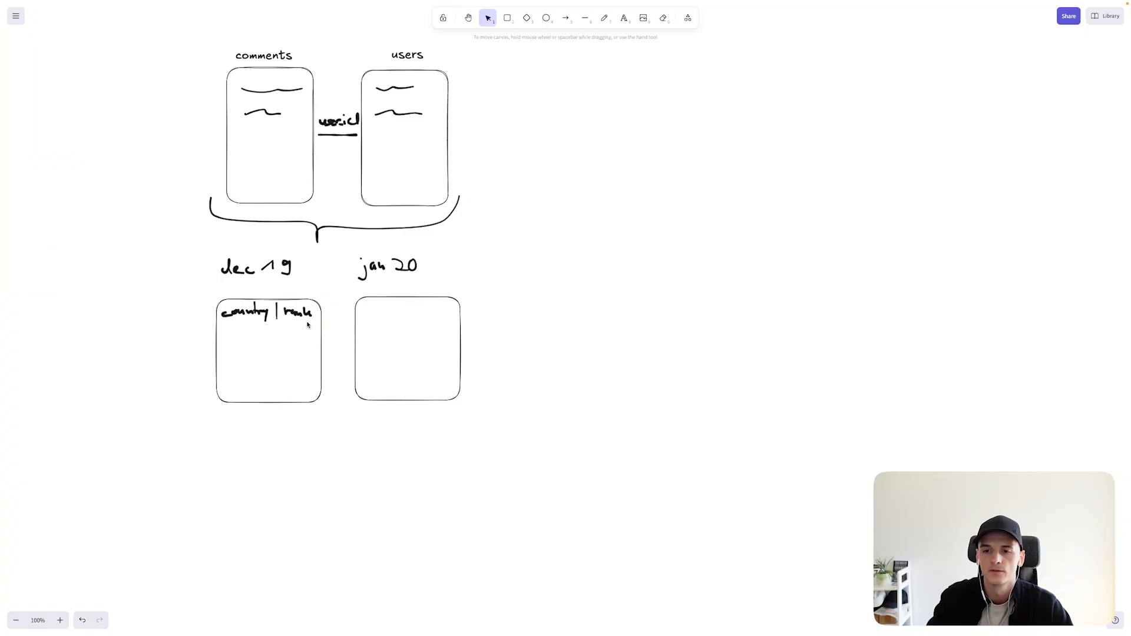
left_click(267, 312)
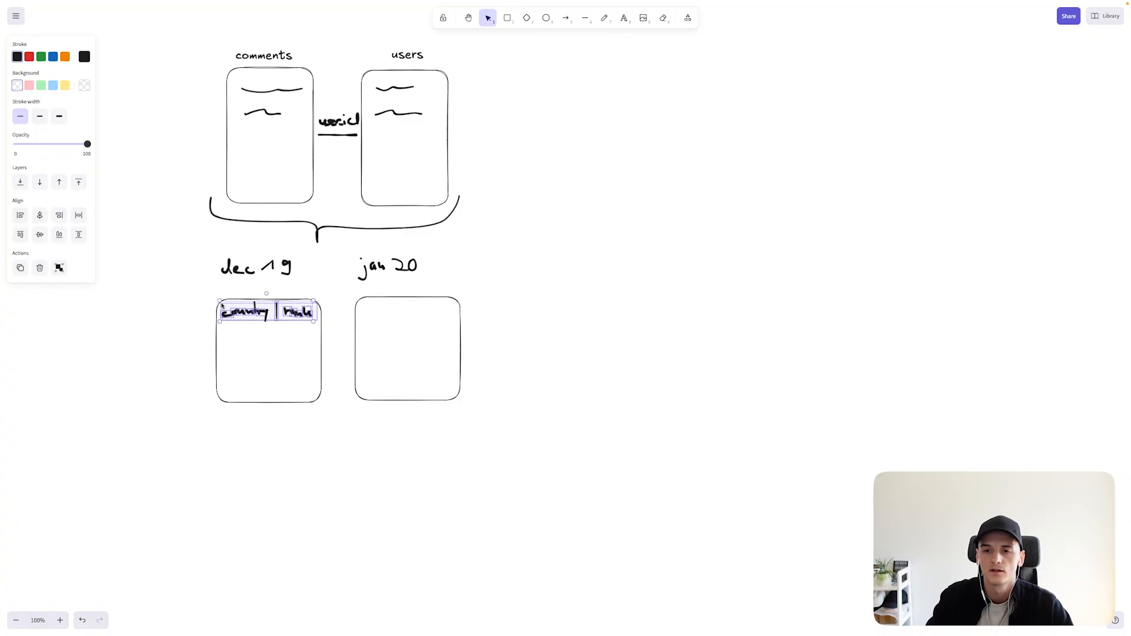
left_click_drag(267, 312, 390, 312)
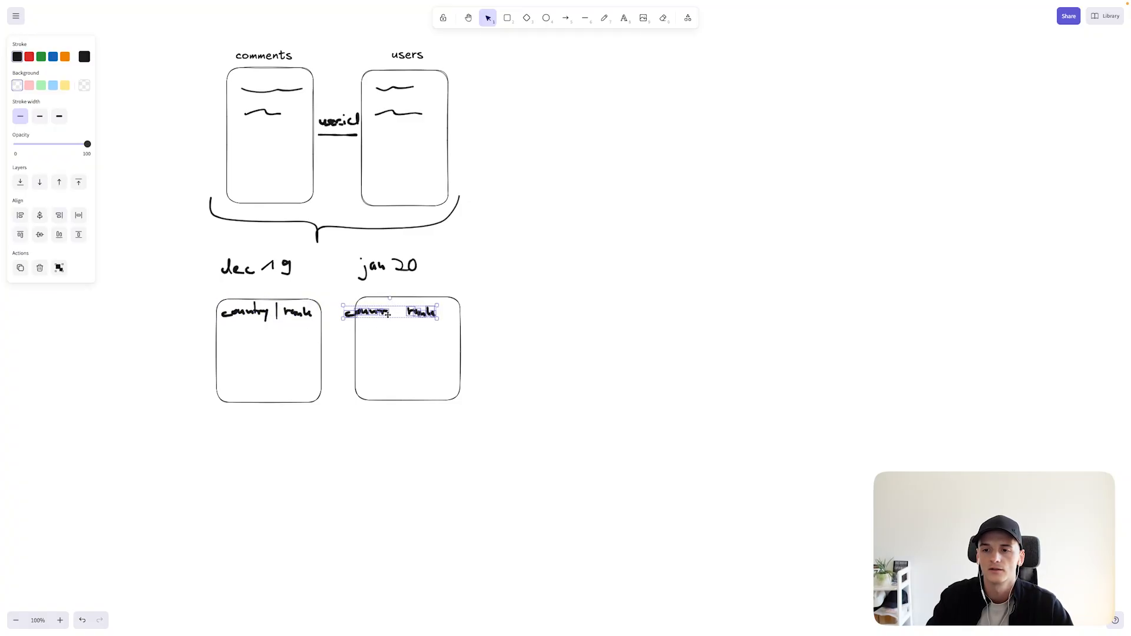
left_click(511, 312)
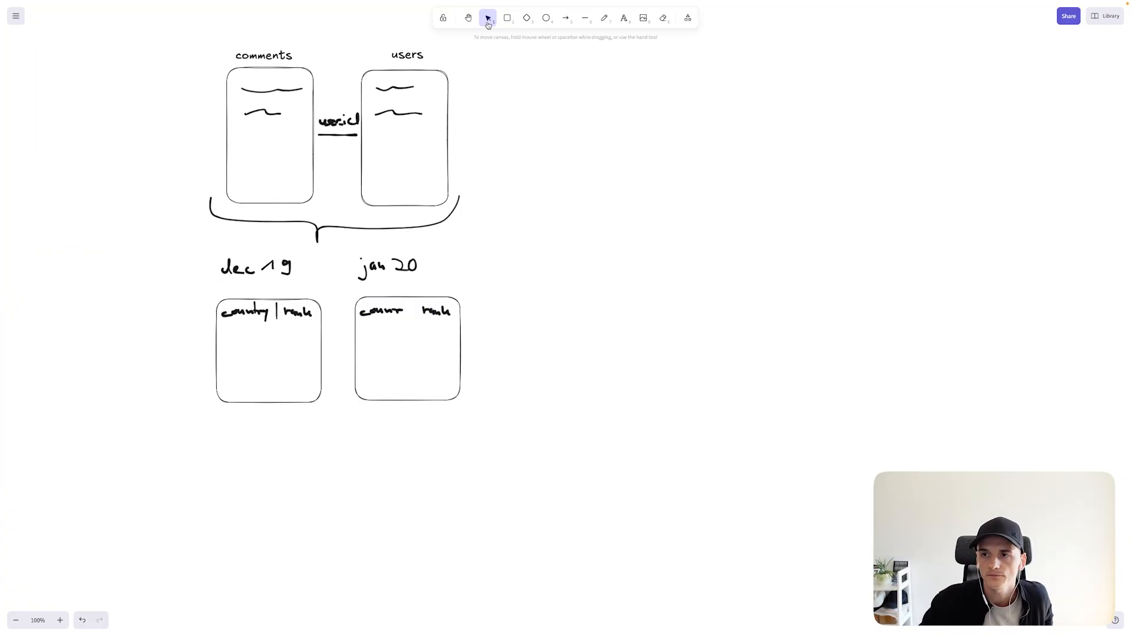
Touch up the copied header and write rows: dec 19 US-MX-NL, jan 20 NL-MX-US
left_click(605, 18)
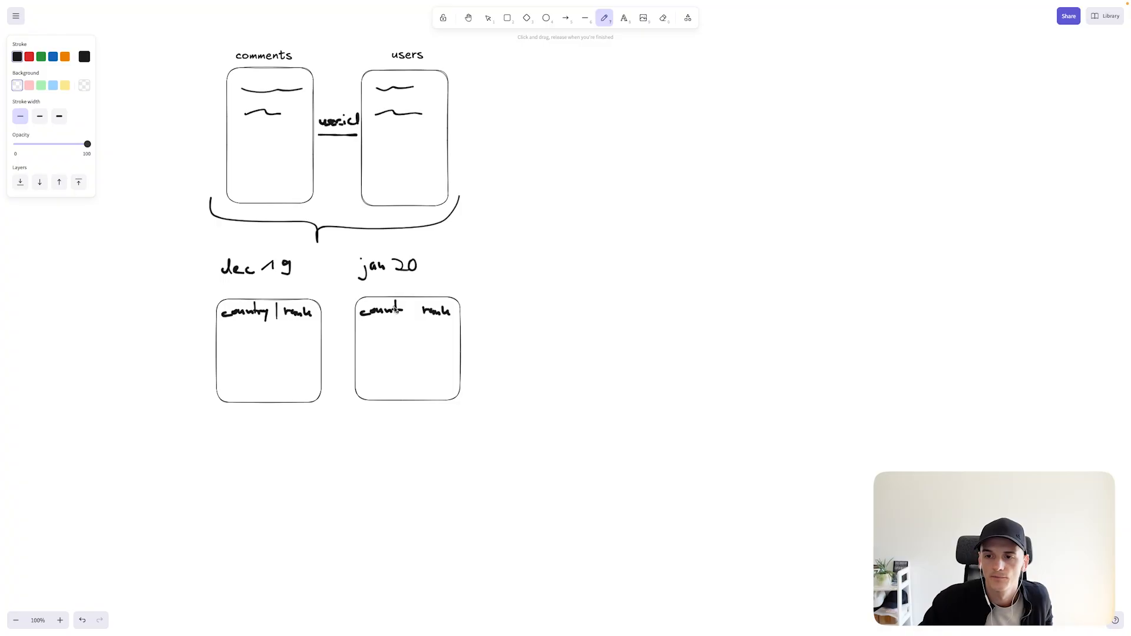
left_click_drag(376, 312, 415, 314)
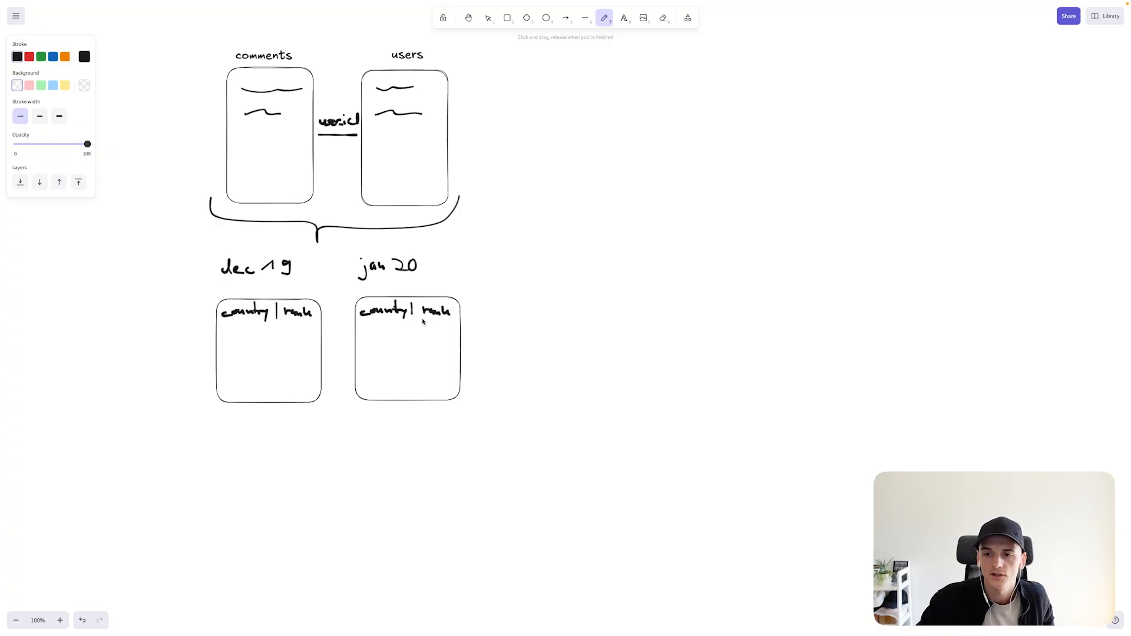
scroll("down", 3)
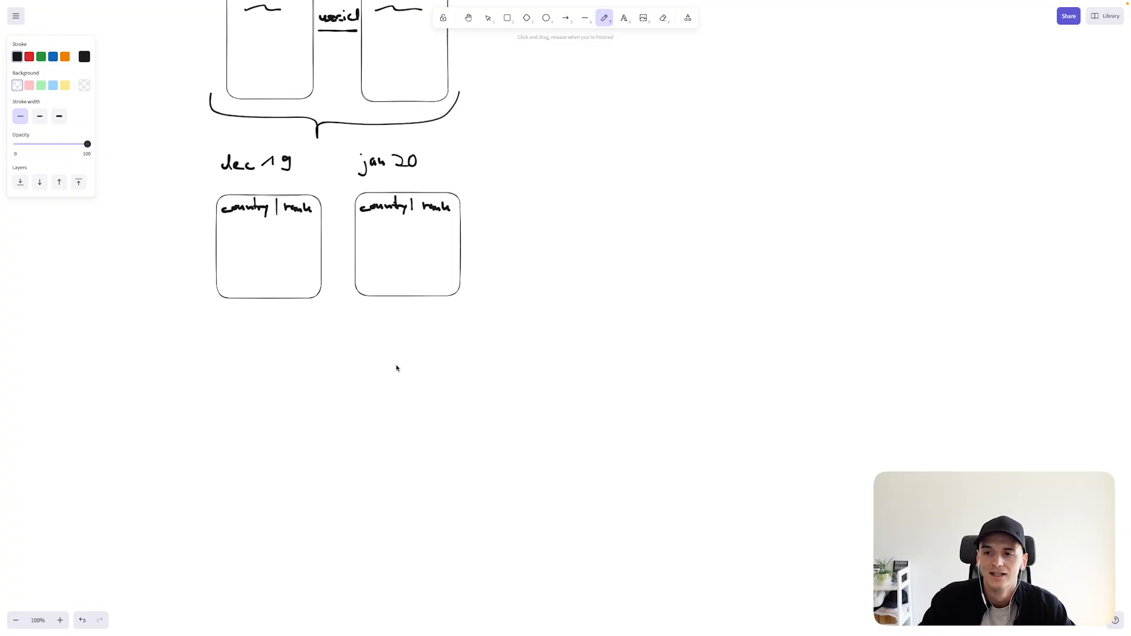
mouse_move(238, 242)
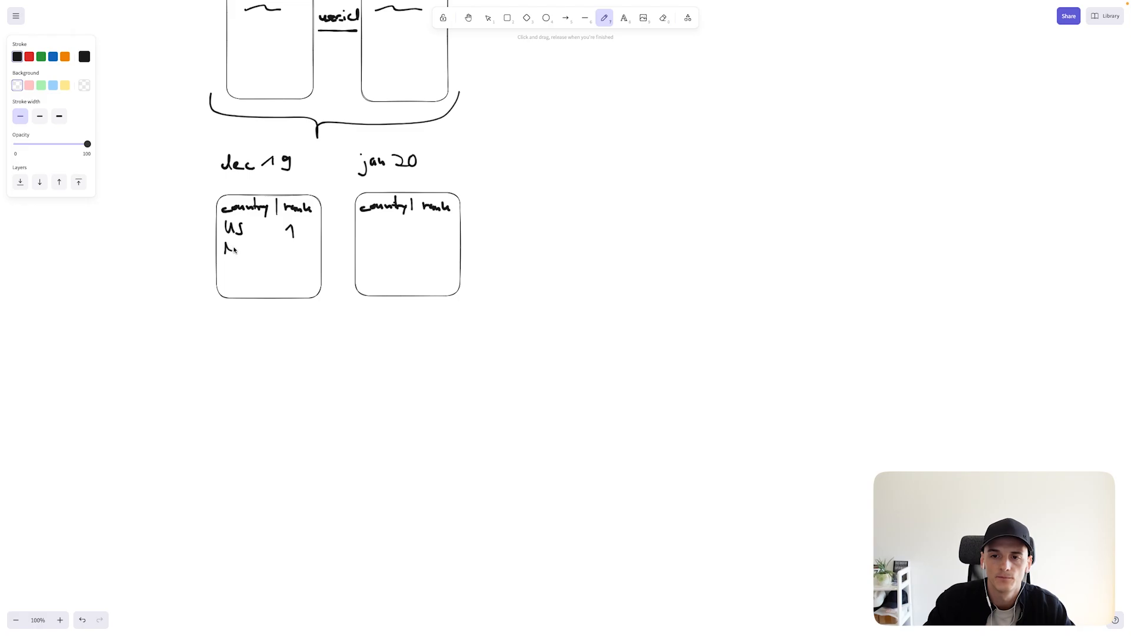
left_click_drag(231, 249, 303, 251)
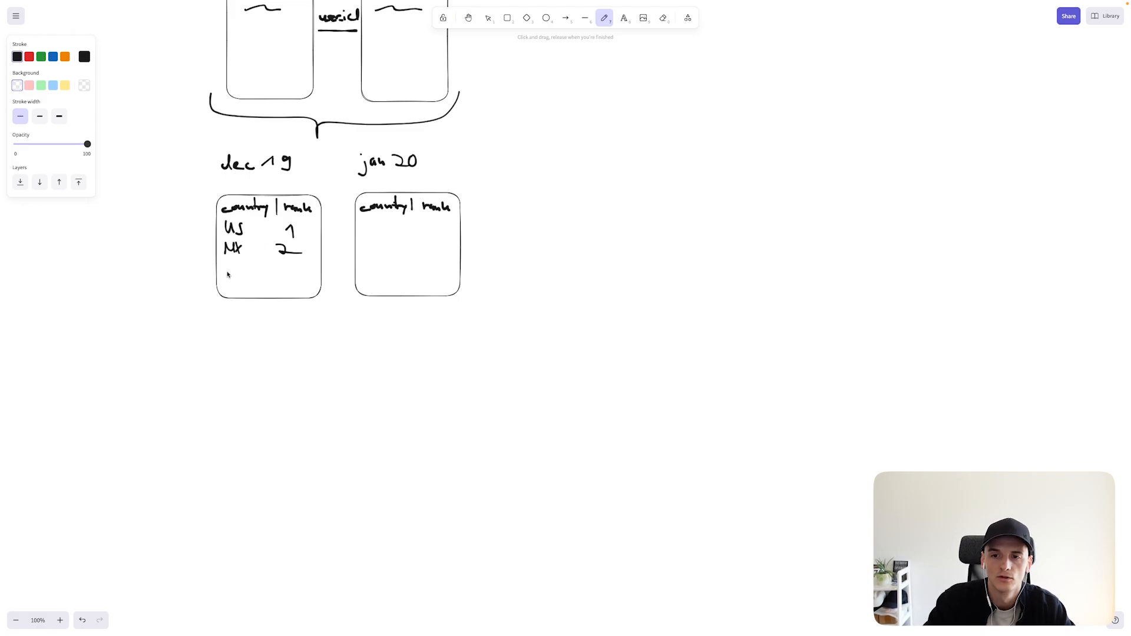
mouse_move(228, 264)
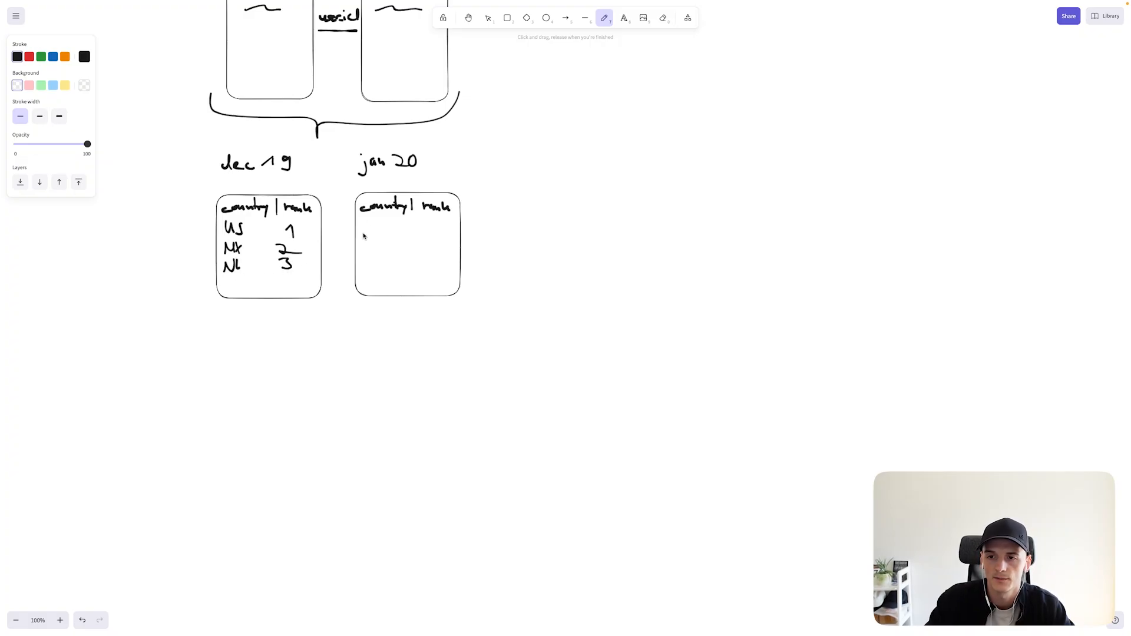
left_click_drag(368, 229, 386, 232)
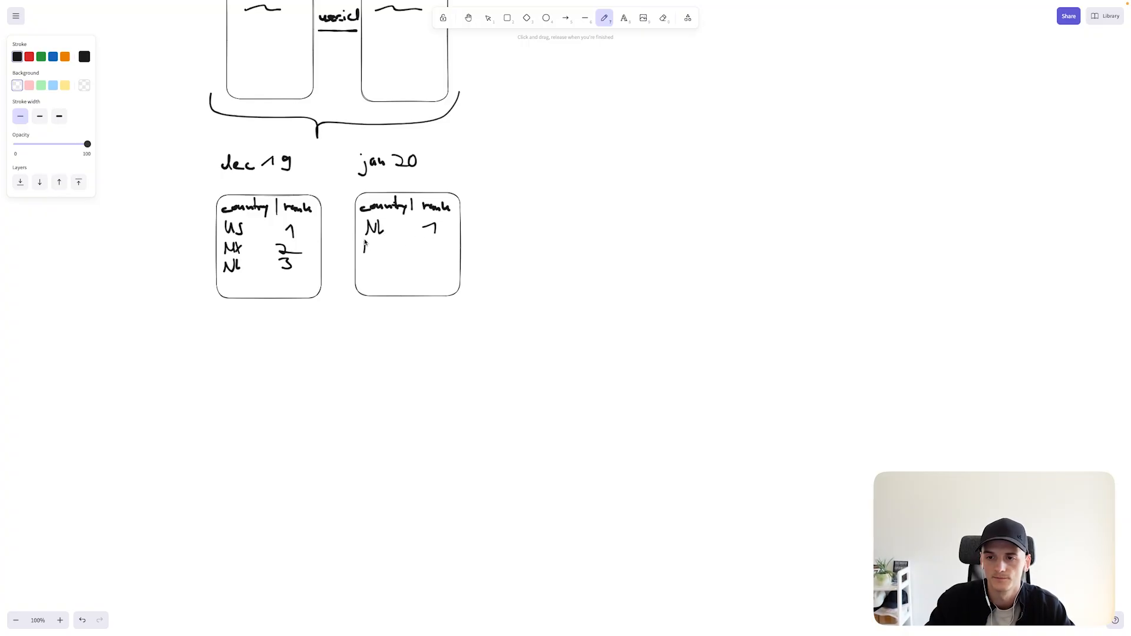
left_click_drag(364, 248, 444, 248)
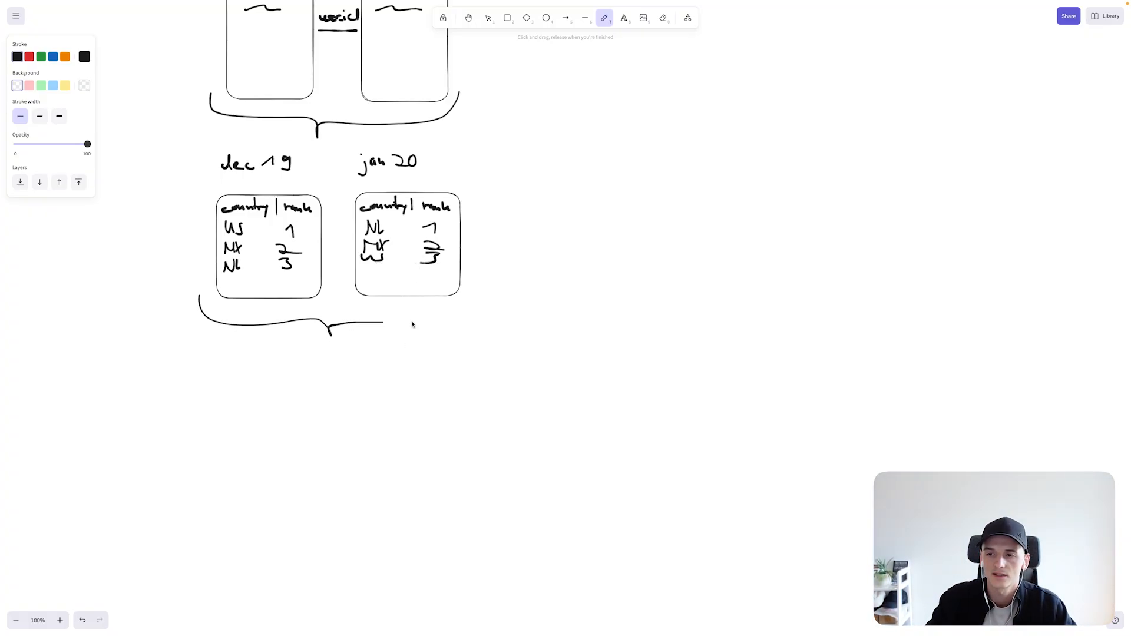
Finish the brace and write the 'country | rank dec19 | rank jan20' header
left_click_drag(331, 328, 491, 296)
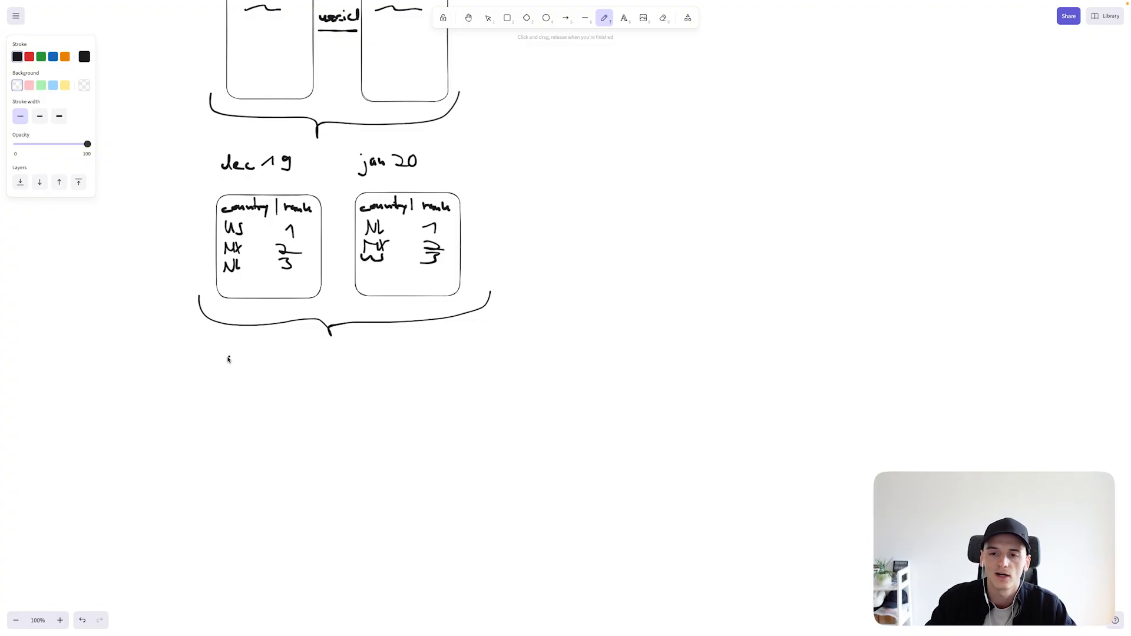
left_click_drag(224, 360, 296, 360)
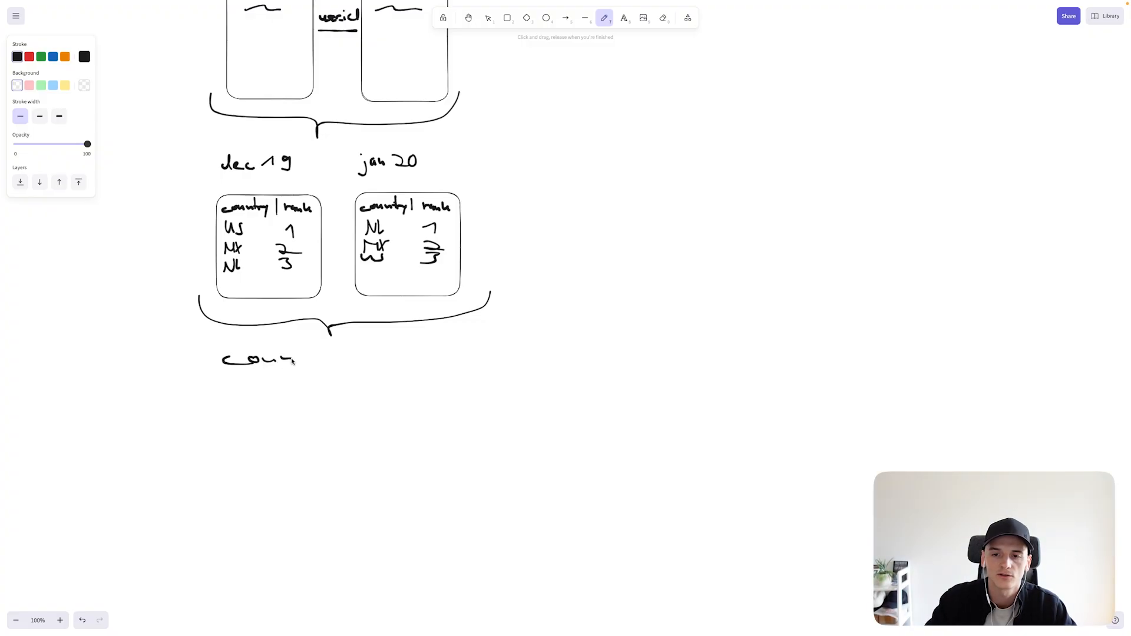
left_click_drag(296, 360, 328, 358)
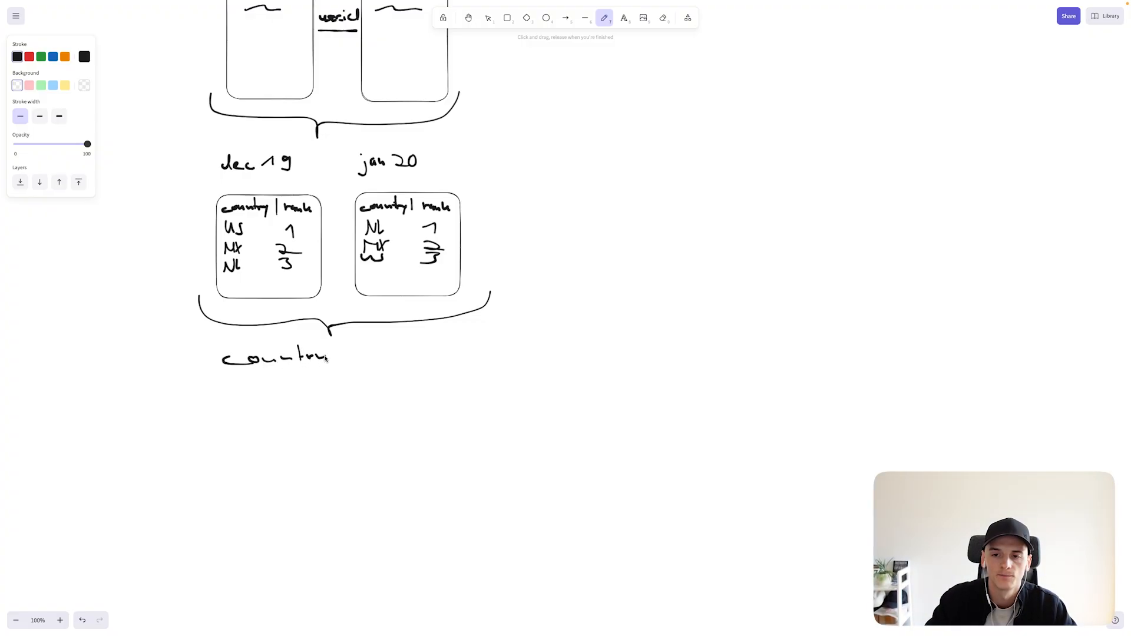
left_click_drag(335, 347, 343, 368)
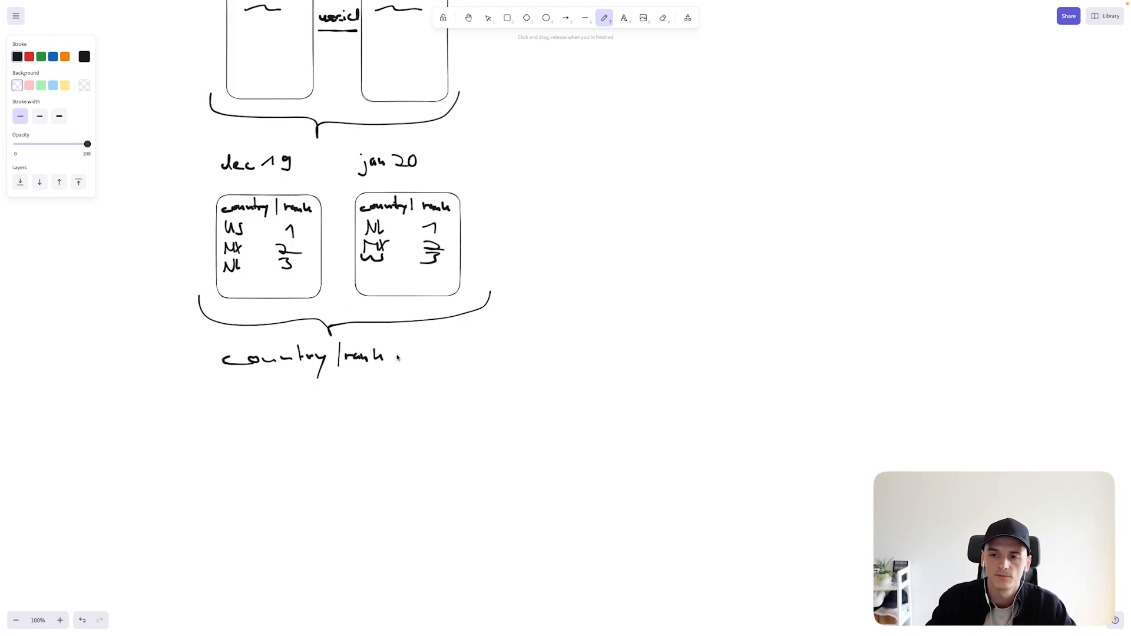
left_click_drag(401, 356, 422, 358)
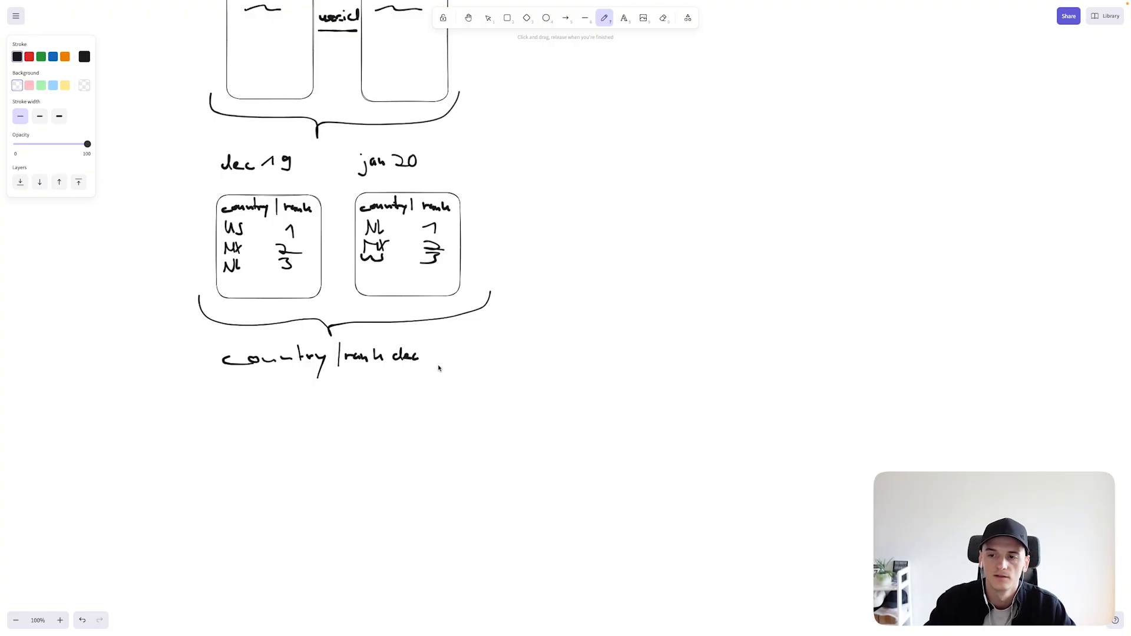
left_click_drag(430, 353, 440, 364)
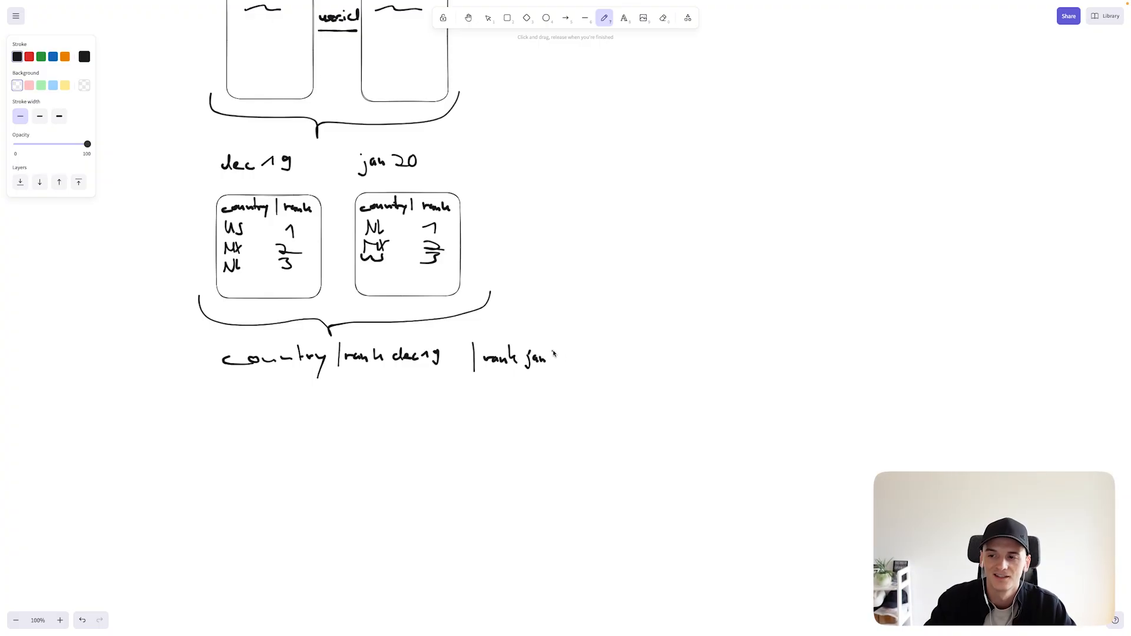
left_click_drag(545, 357, 569, 360)
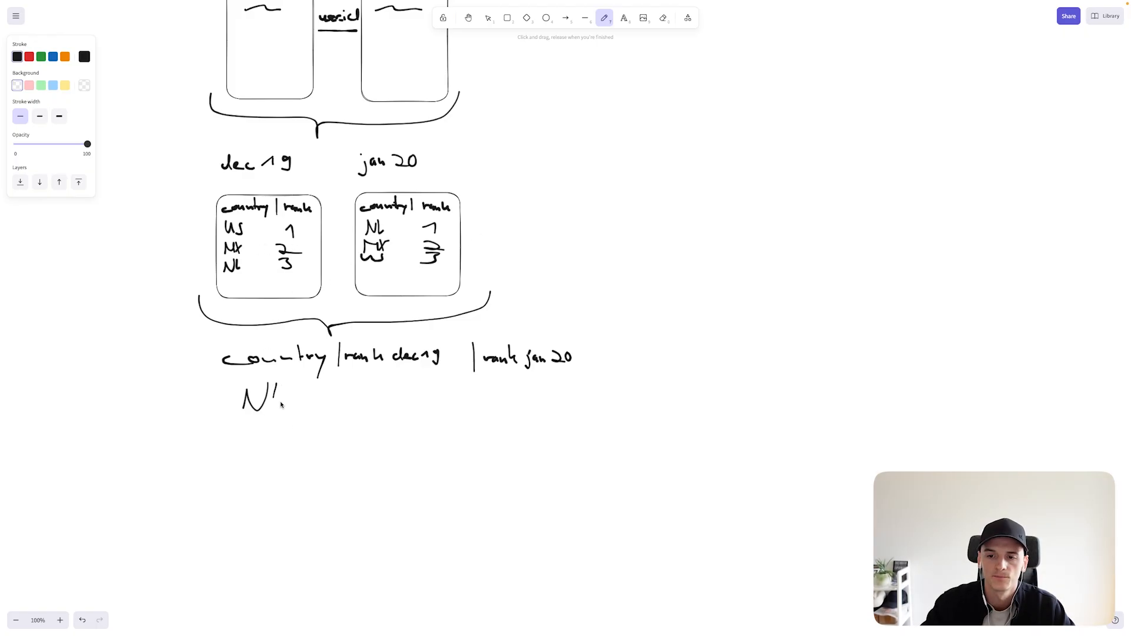
Write the NL row with dec19 rank 3 and jan20 rank 1
left_click_drag(273, 389, 306, 409)
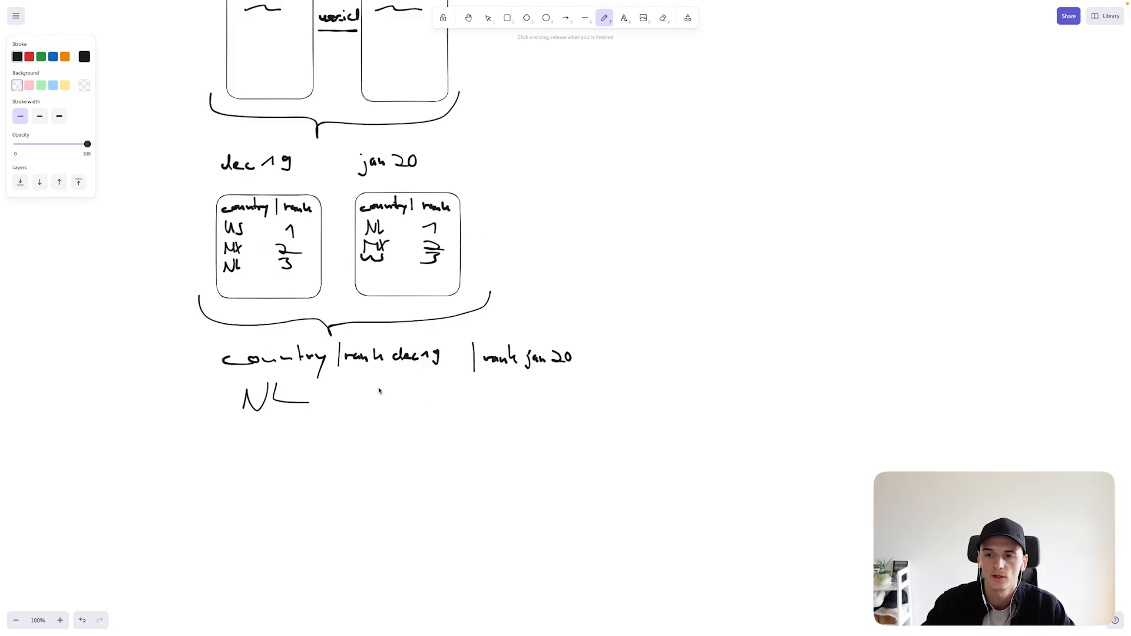
left_click_drag(378, 381, 397, 395)
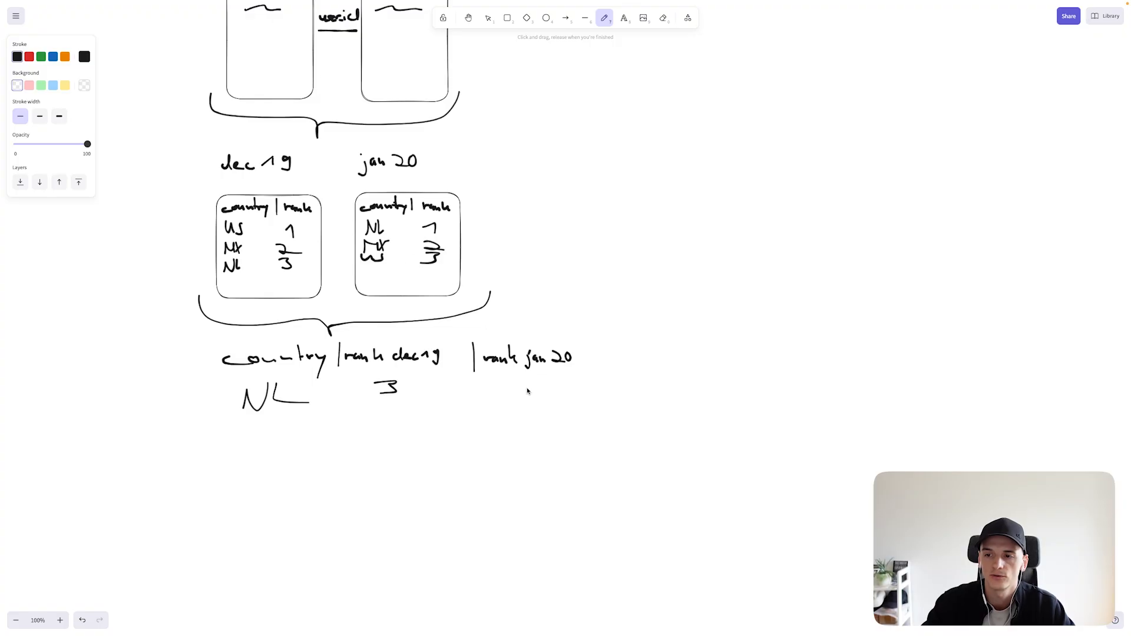
left_click_drag(512, 404, 527, 382)
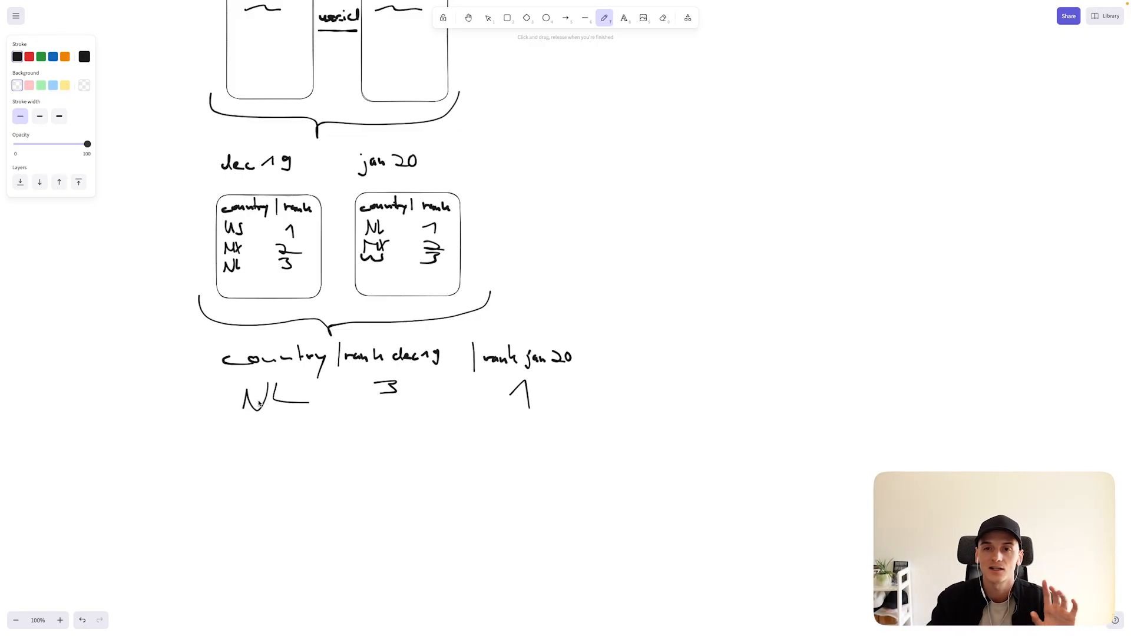
mouse_move(534, 389)
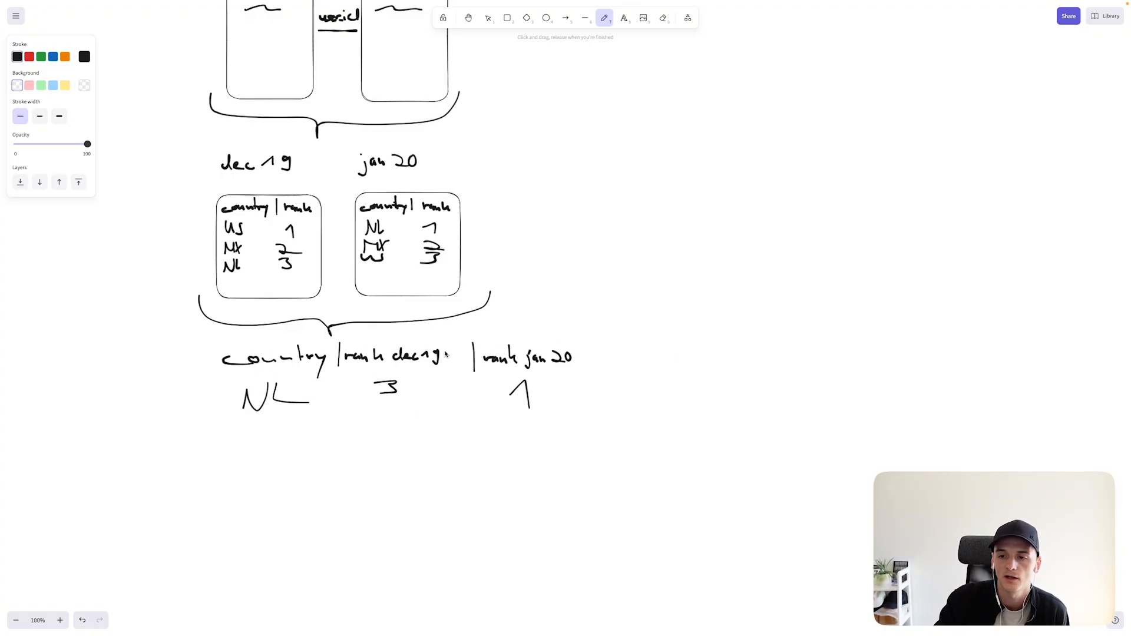
Mark the rank columns, add MX rank 2 and US ranks 1 and 3, outline NL
left_click_drag(335, 339, 498, 340)
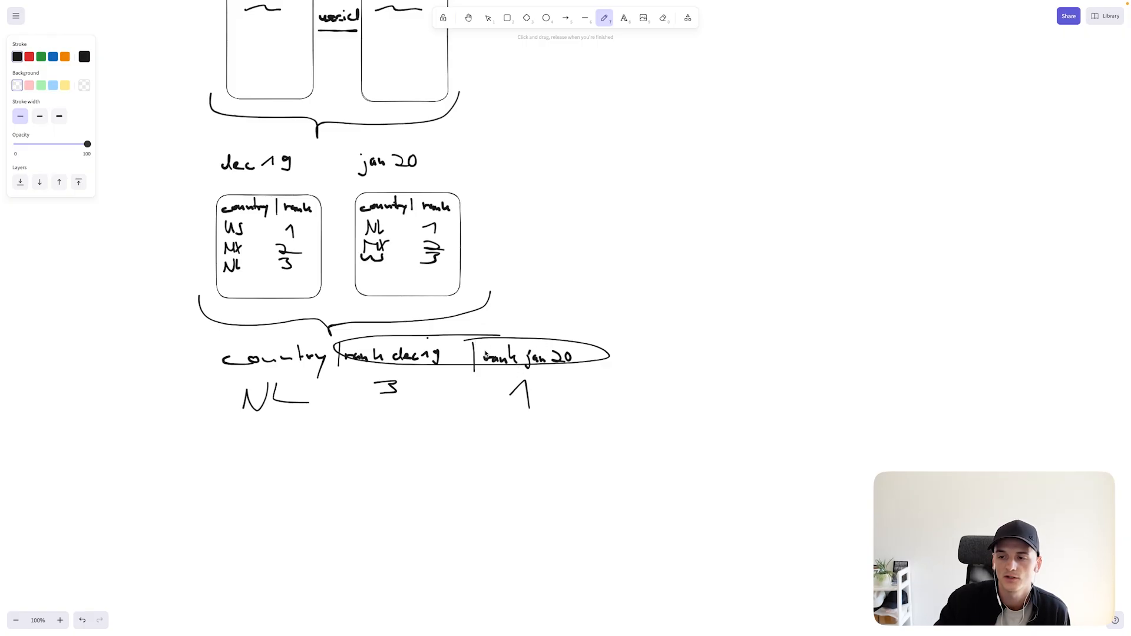
mouse_move(412, 361)
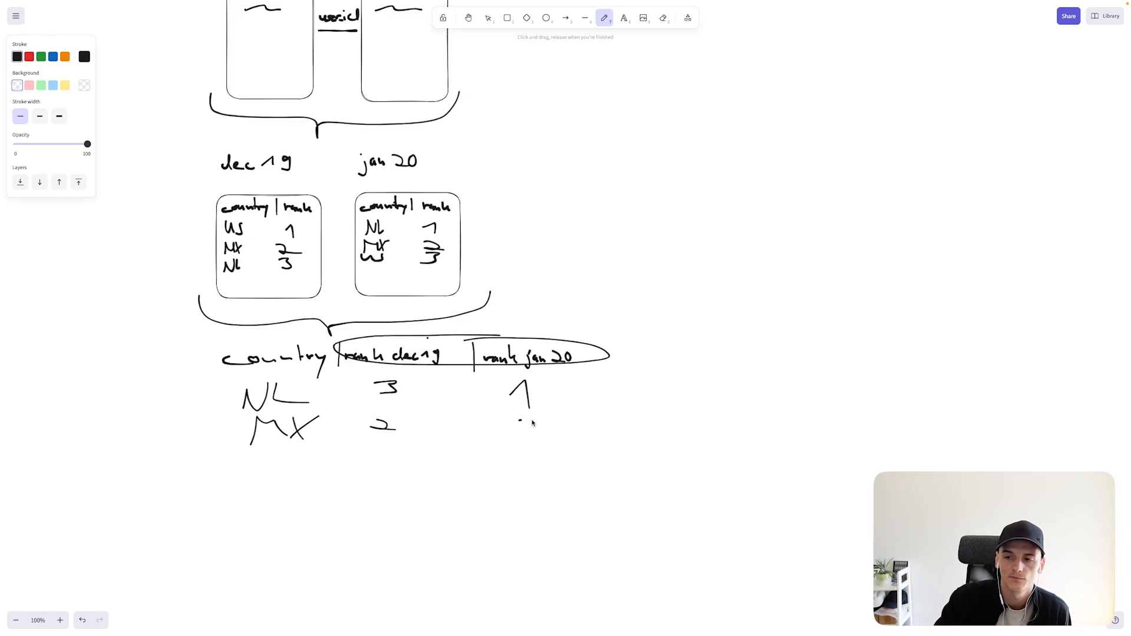
left_click_drag(519, 418, 545, 437)
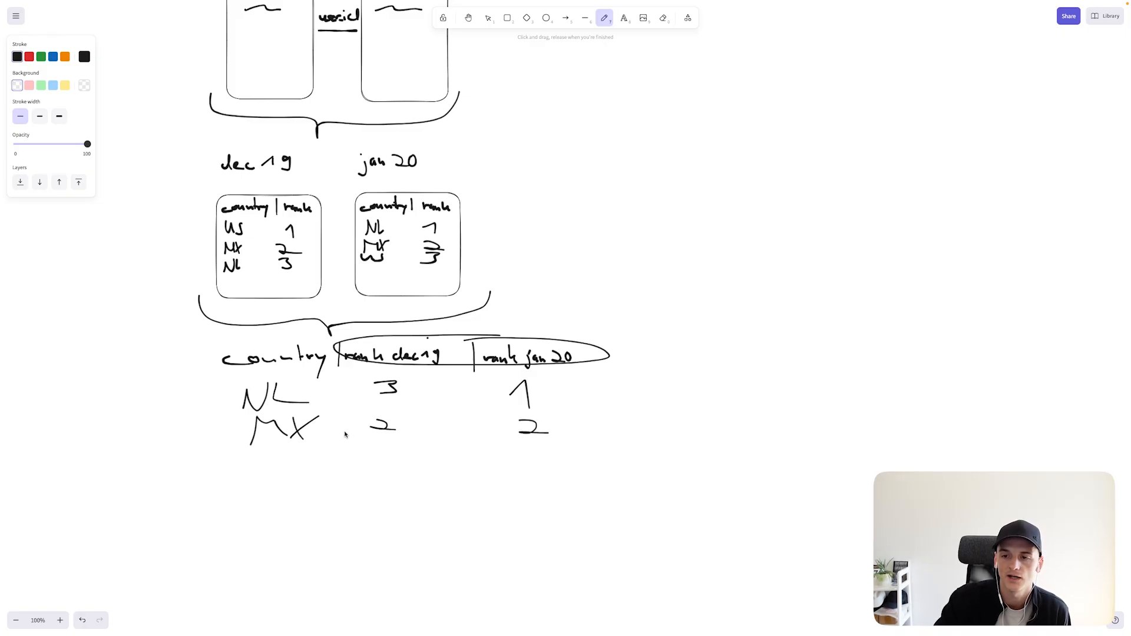
left_click_drag(256, 454, 289, 465)
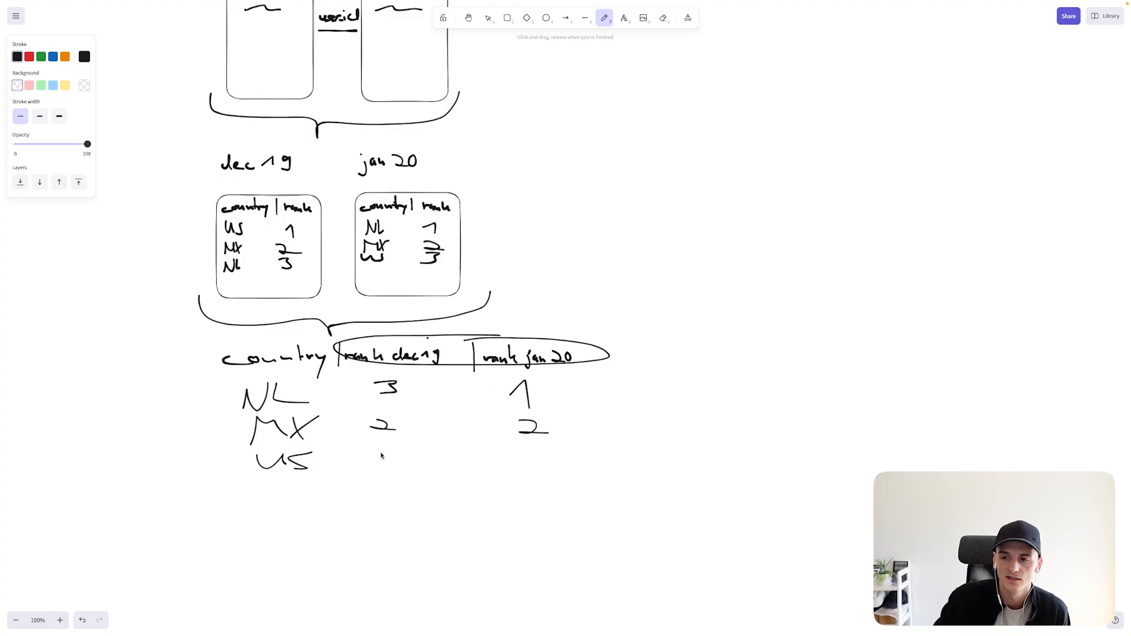
left_click_drag(379, 462, 393, 453)
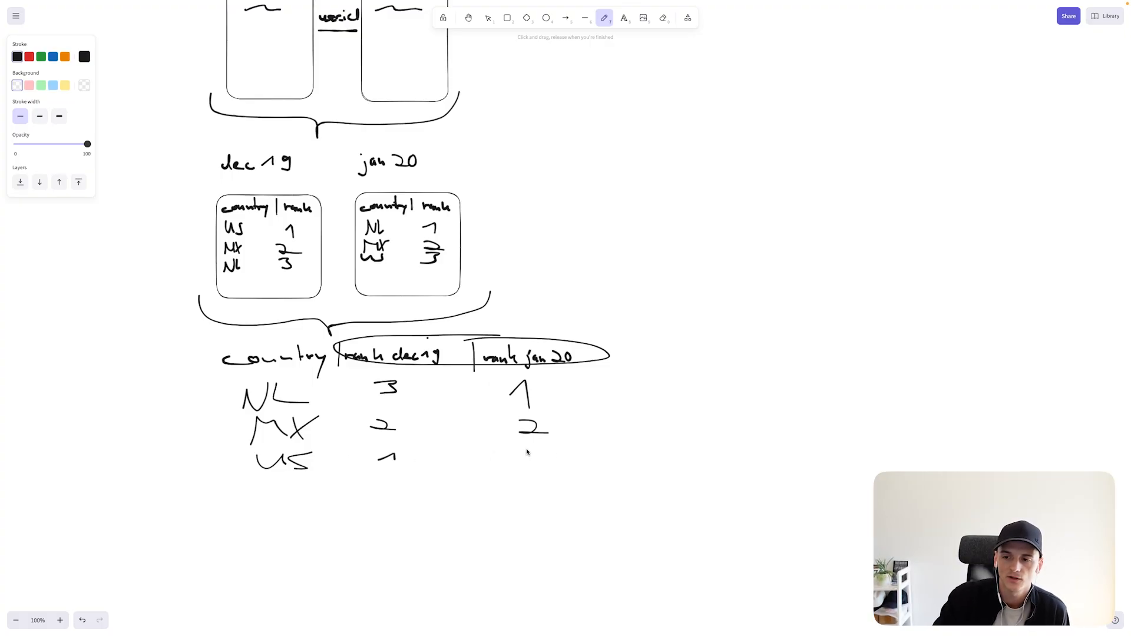
left_click_drag(523, 444, 544, 466)
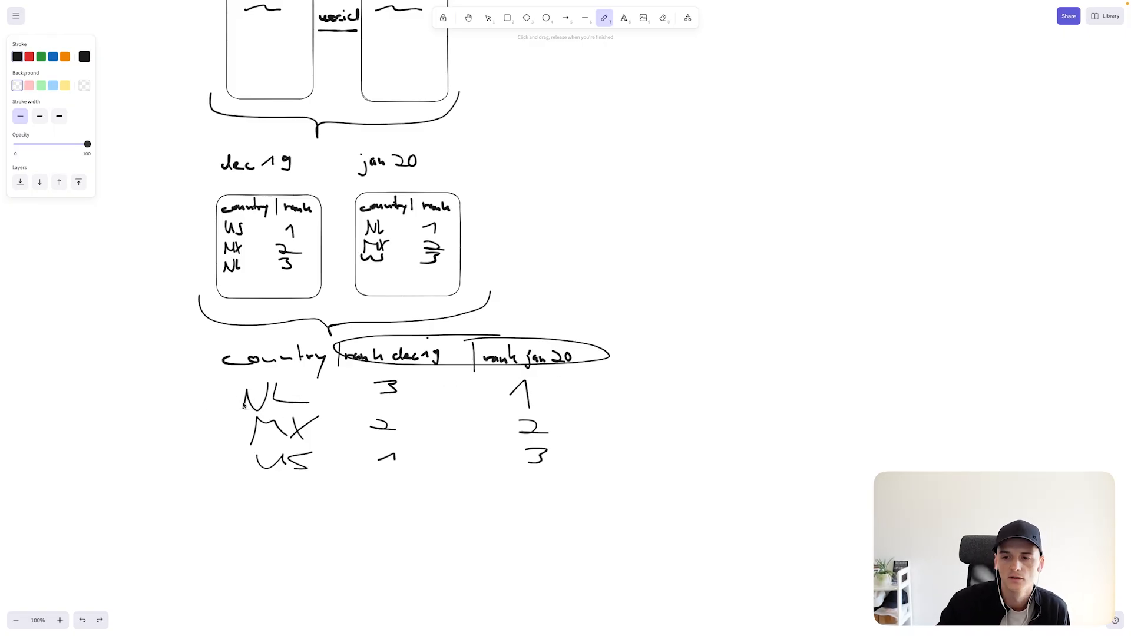
left_click_drag(231, 404, 537, 383)
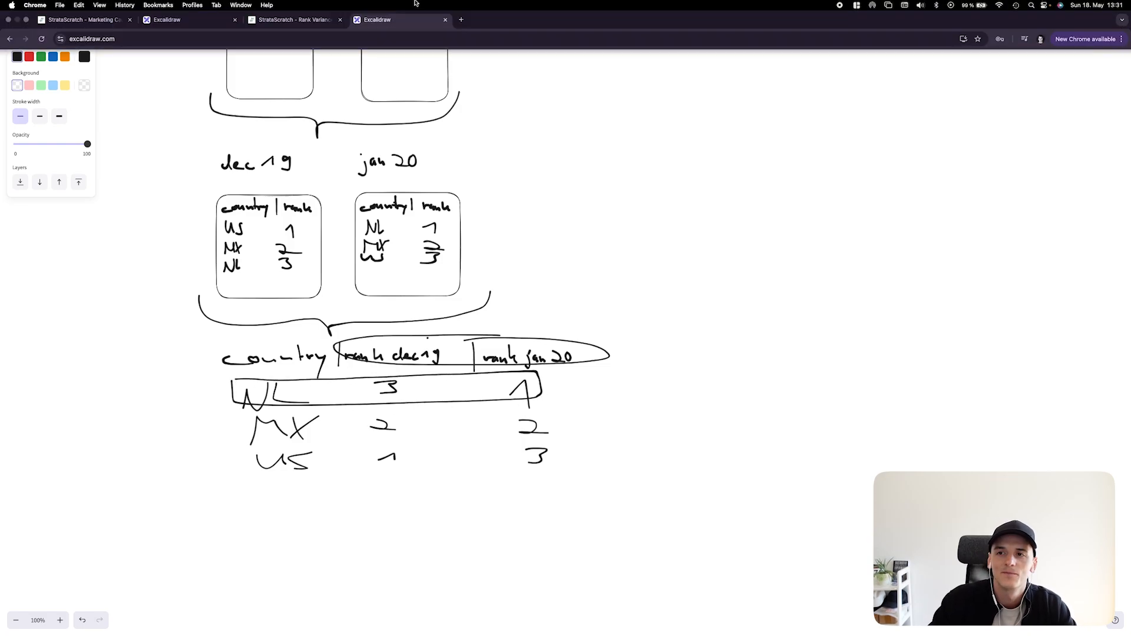
Type SELECT … FROM fb_comments_count JOIN fb_active_users with JOIN on its own line
left_click(293, 19)
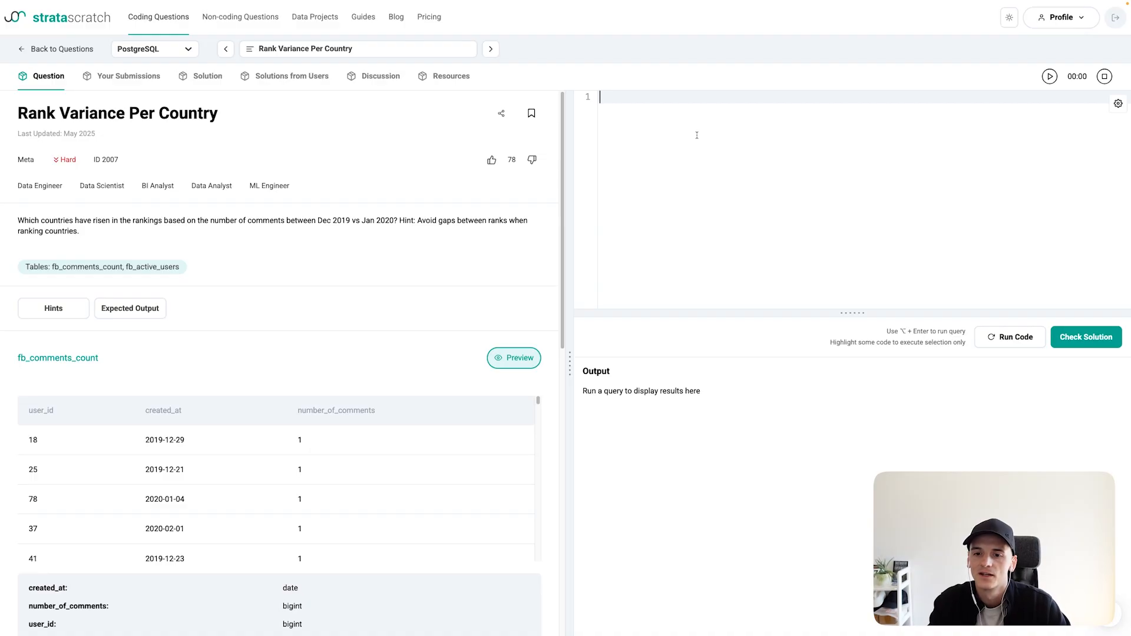
type("SELECT * FROM")
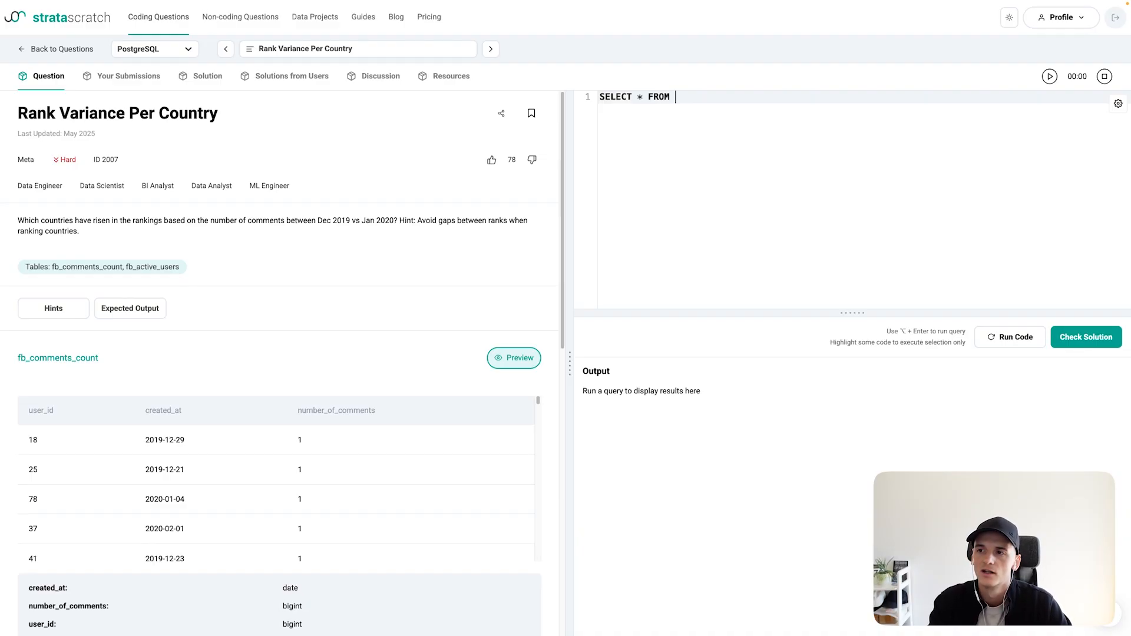
type("fb")
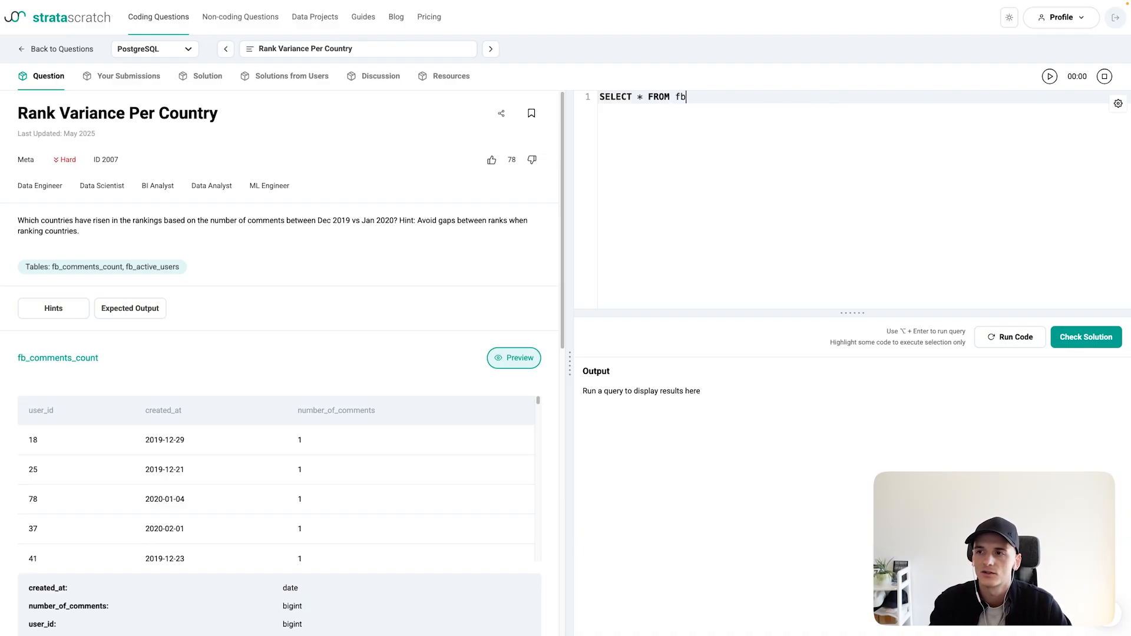
type("_comments_count JOIN")
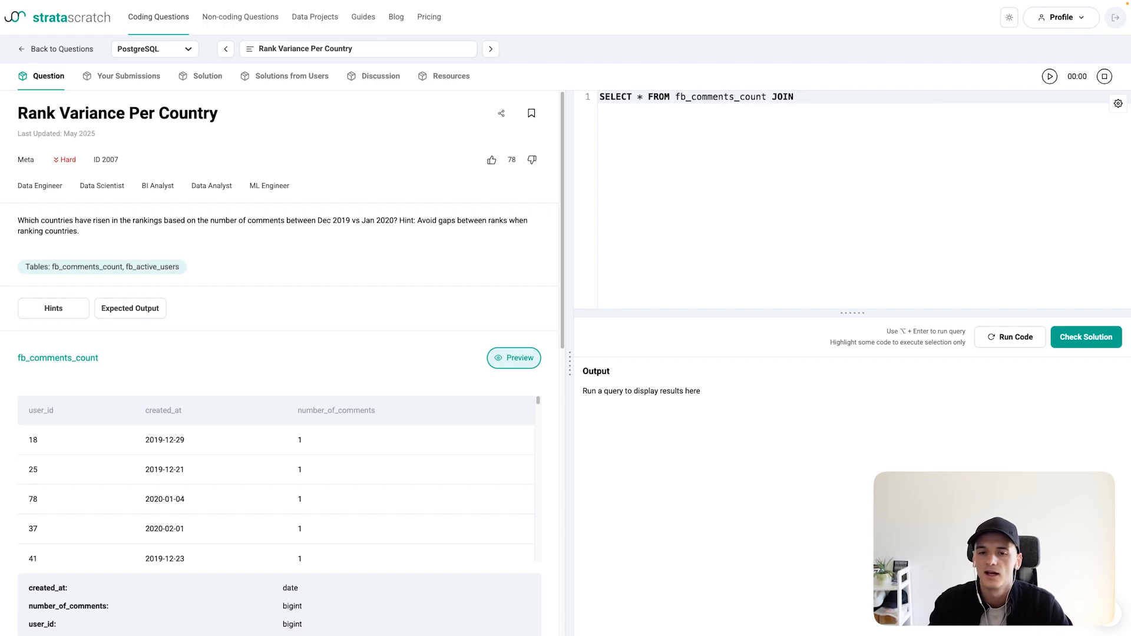
type("fb_a")
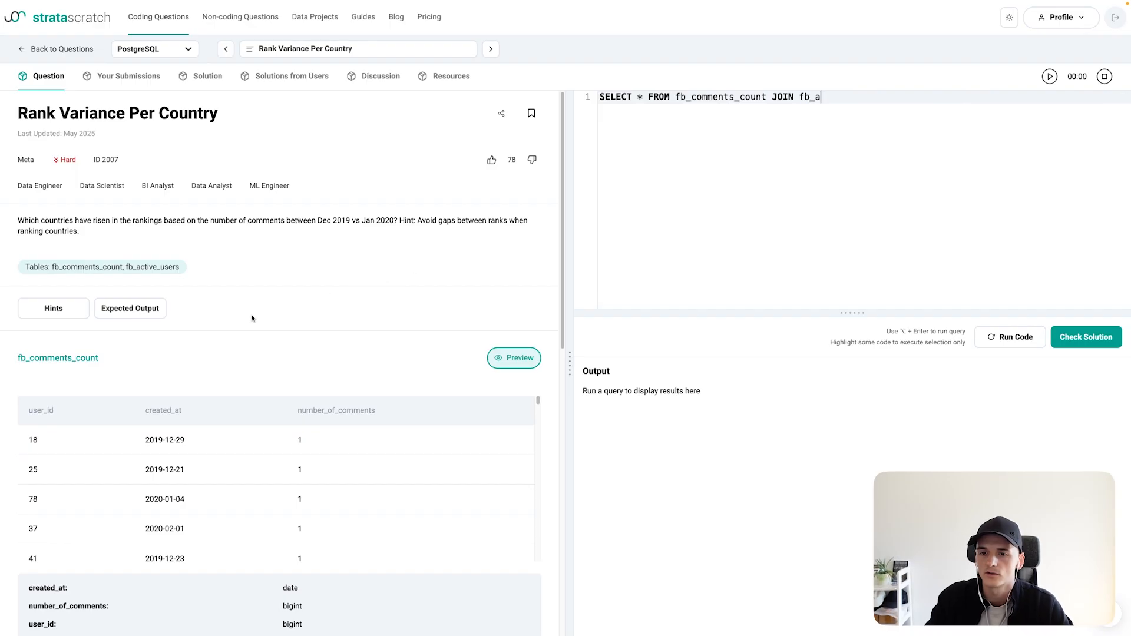
scroll("down", 3)
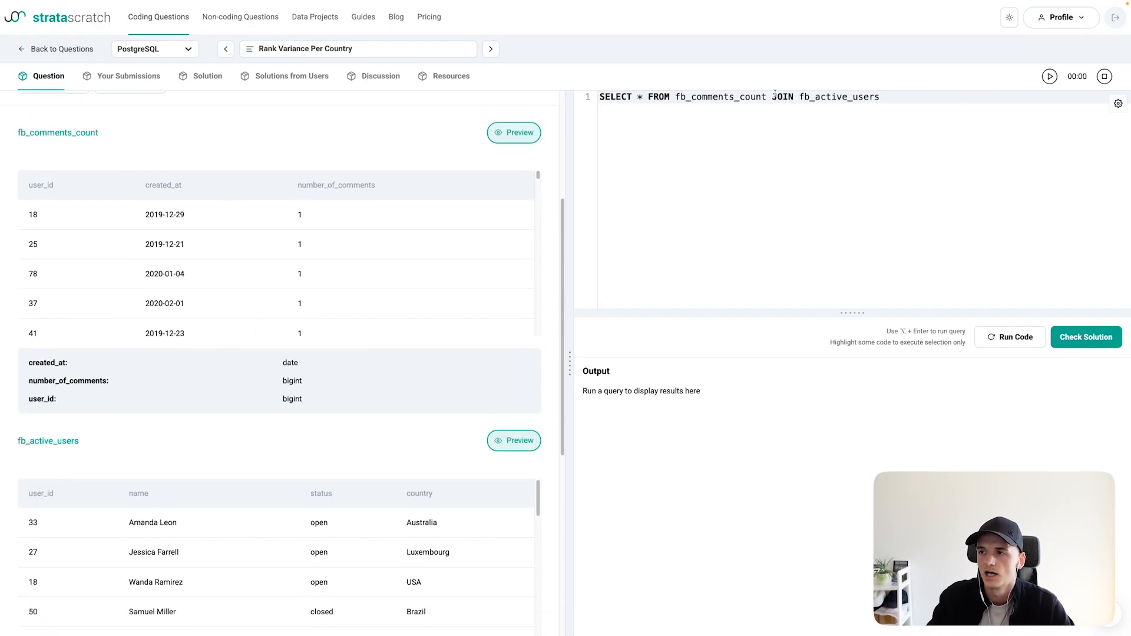
key("Enter")
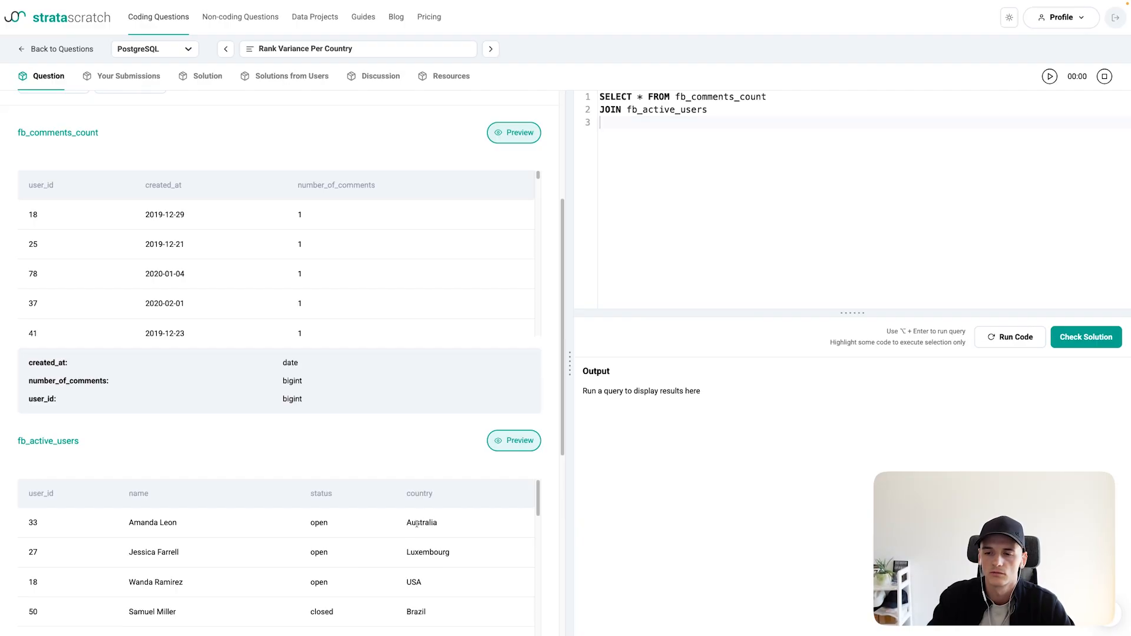
mouse_move(421, 508)
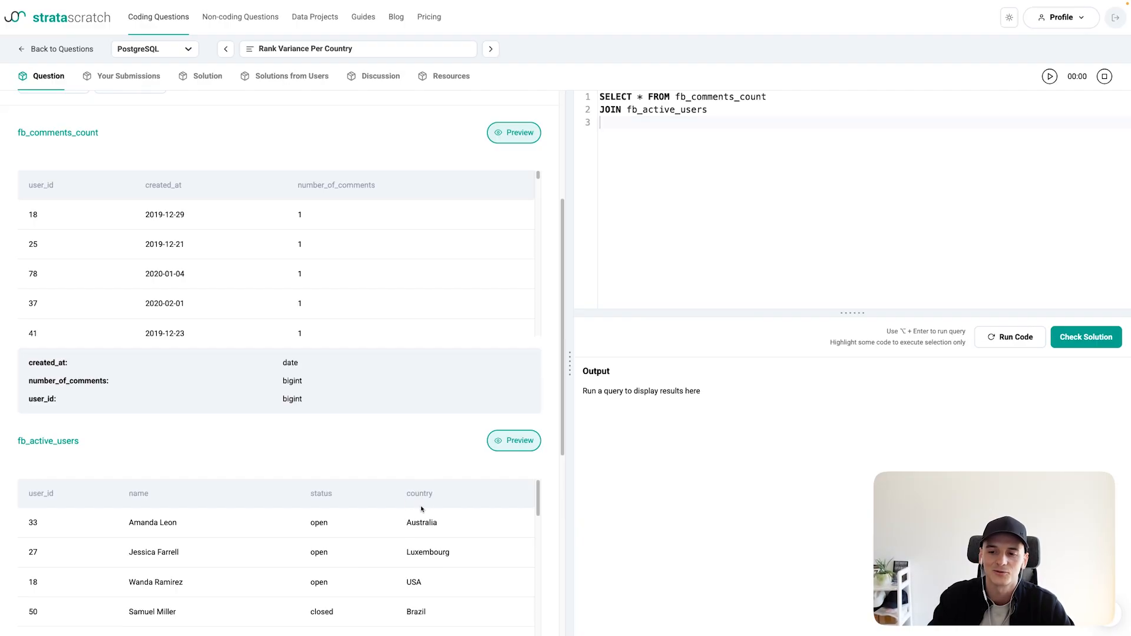
mouse_move(423, 516)
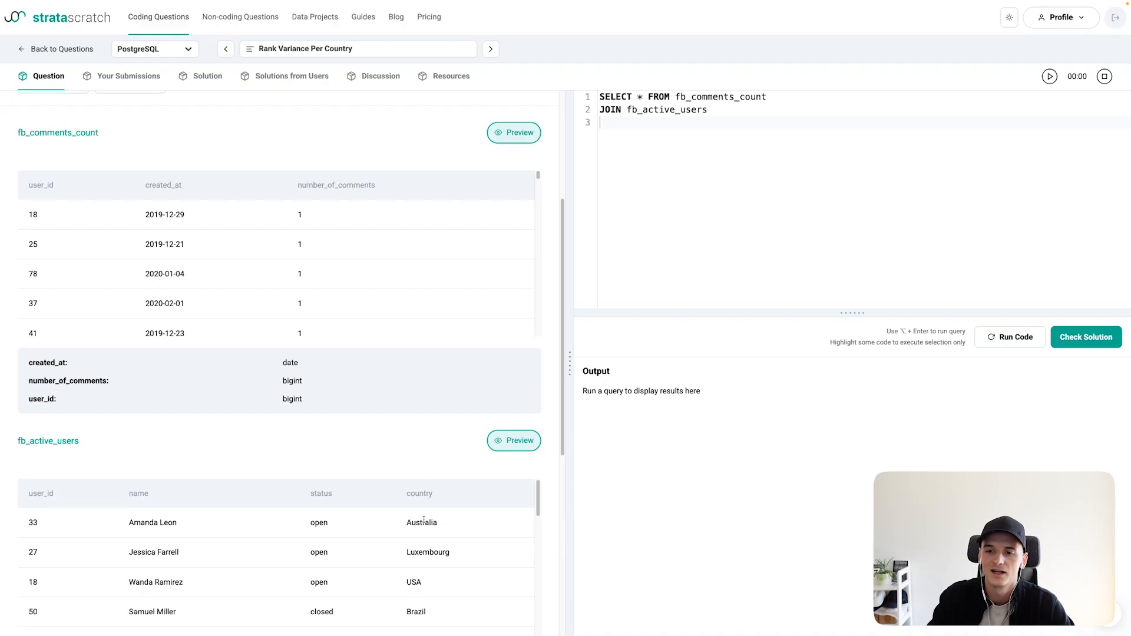
mouse_move(426, 516)
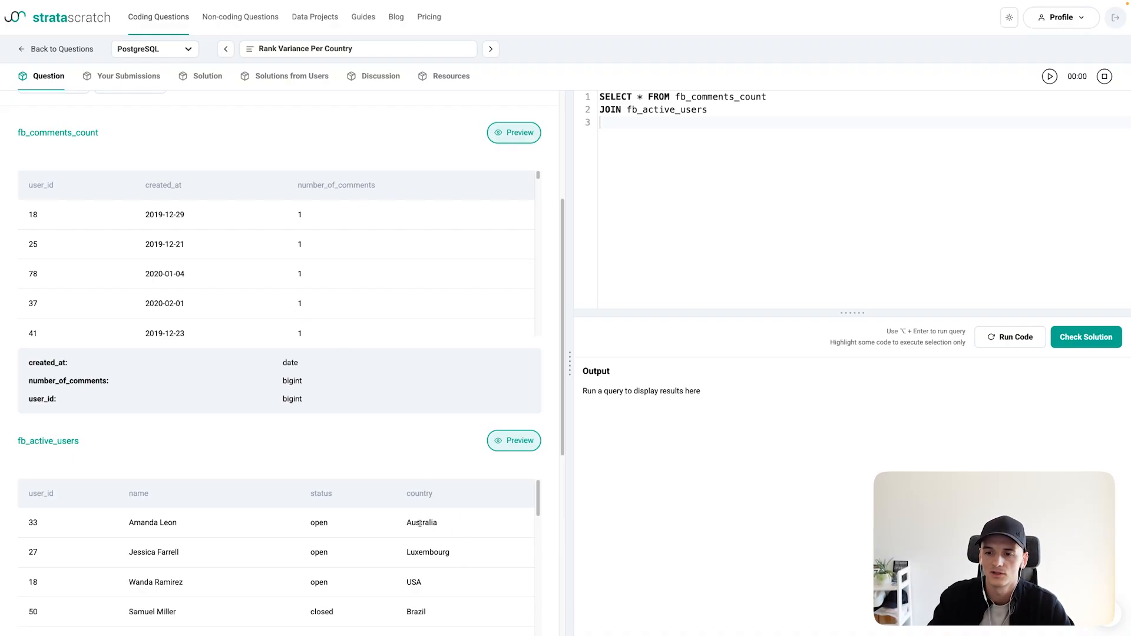
mouse_move(367, 482)
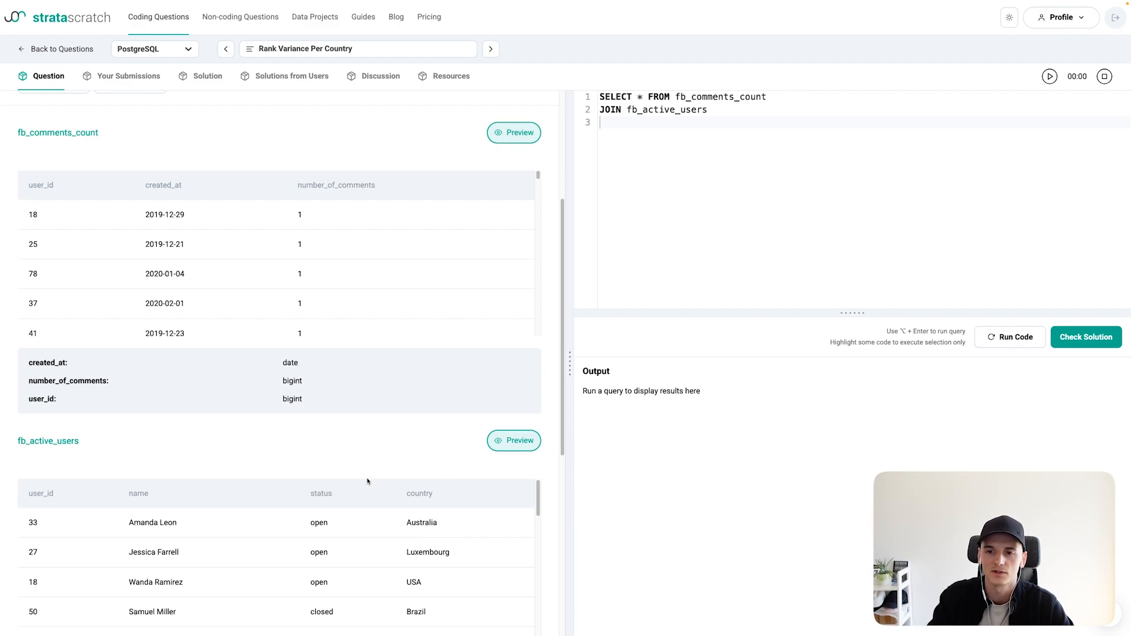
Add USING(user_id) and country to the query, checking the ranking sketch
left_click(657, 123)
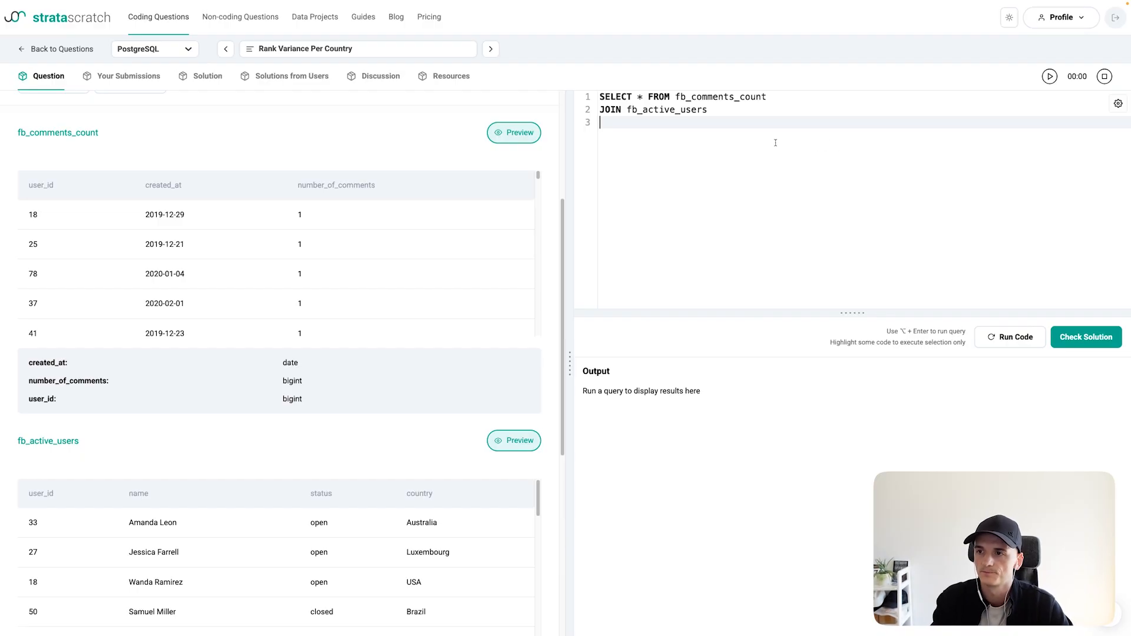
type("USING()")
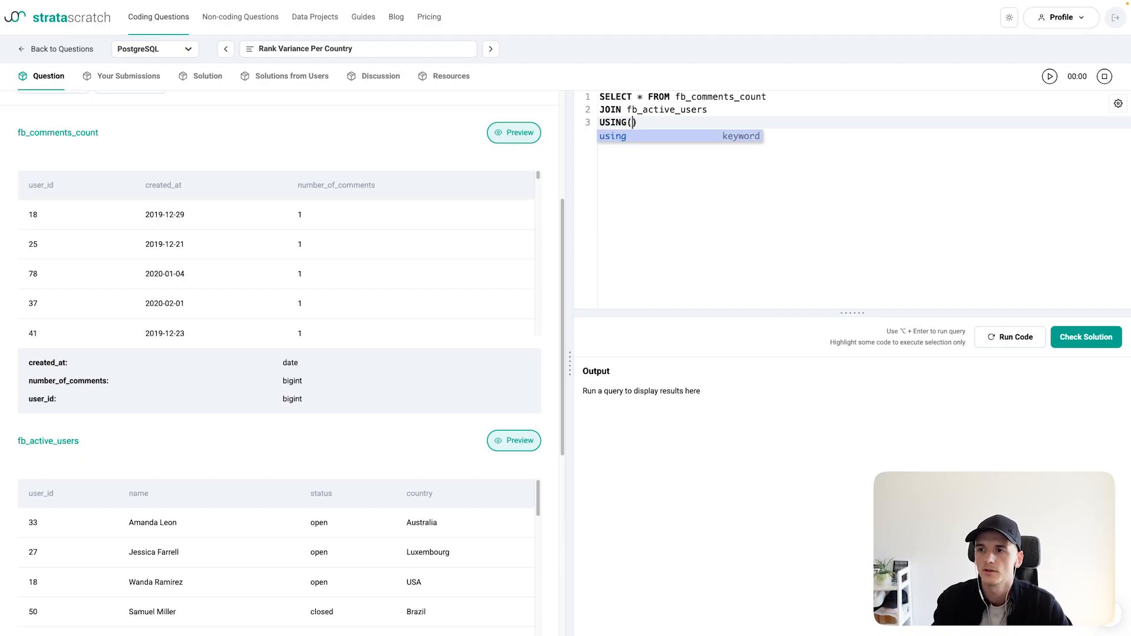
type("user_id")
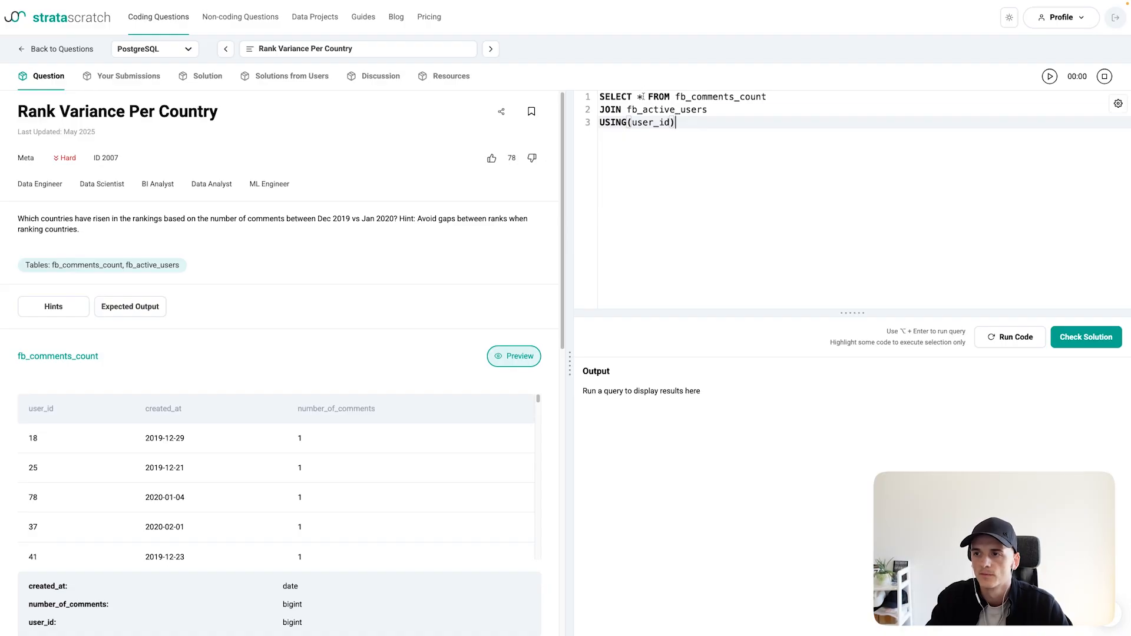
type("country,")
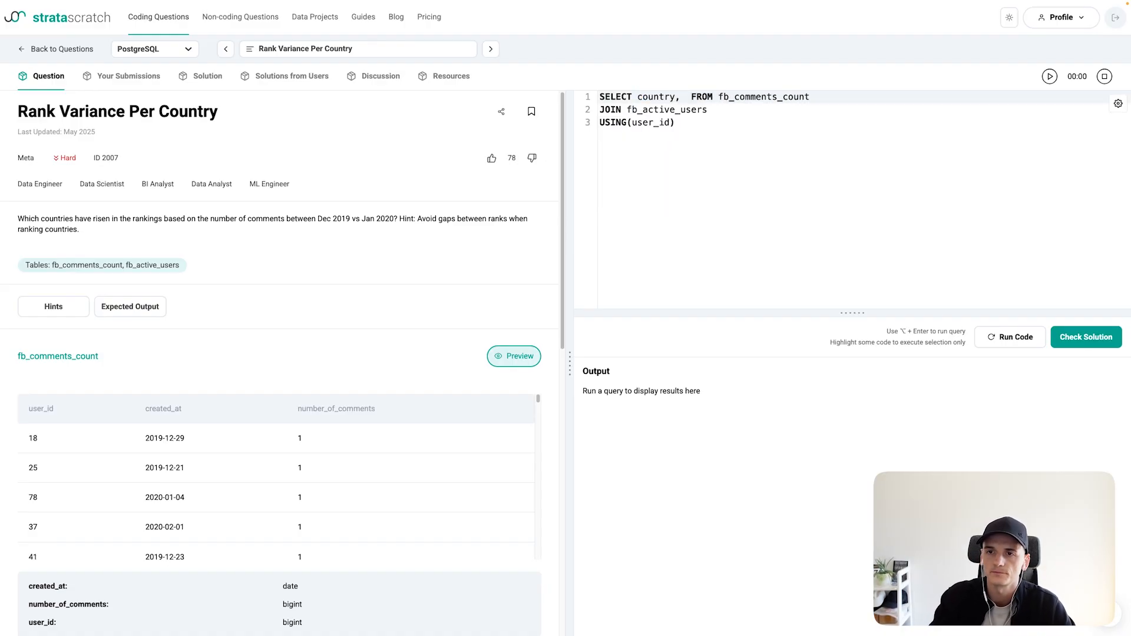
left_click(399, 19)
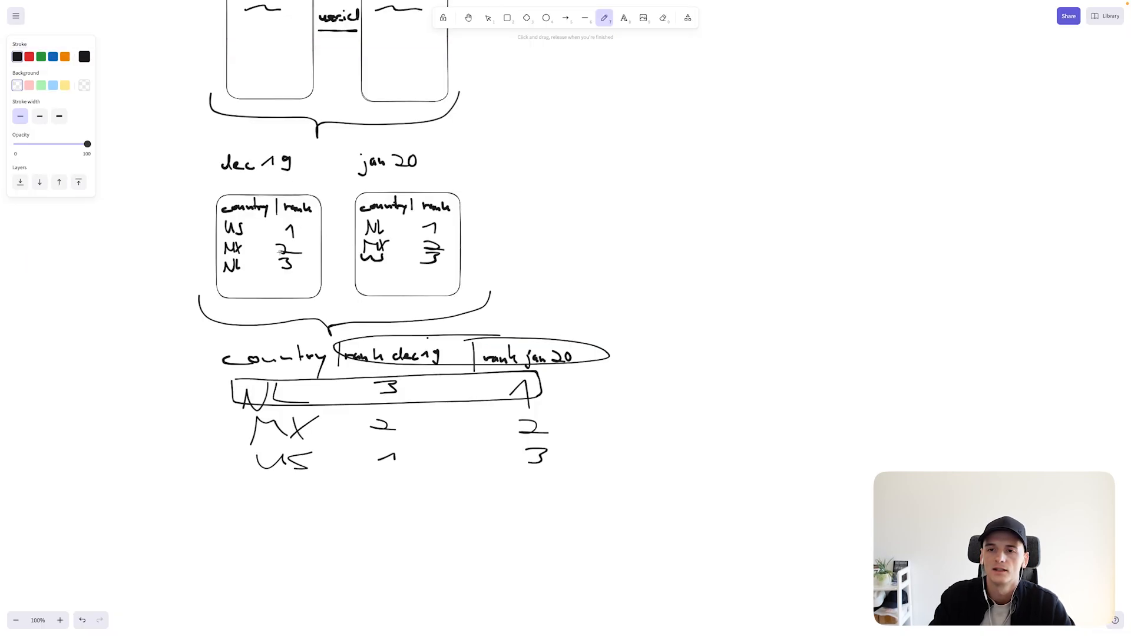
mouse_move(196, 217)
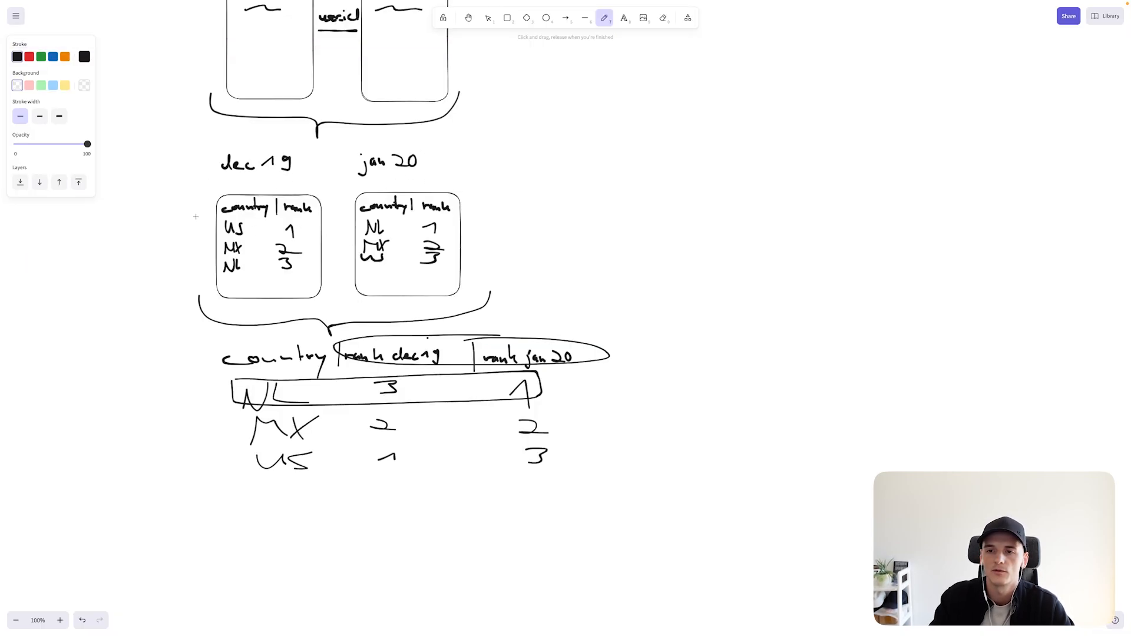
left_click(292, 19)
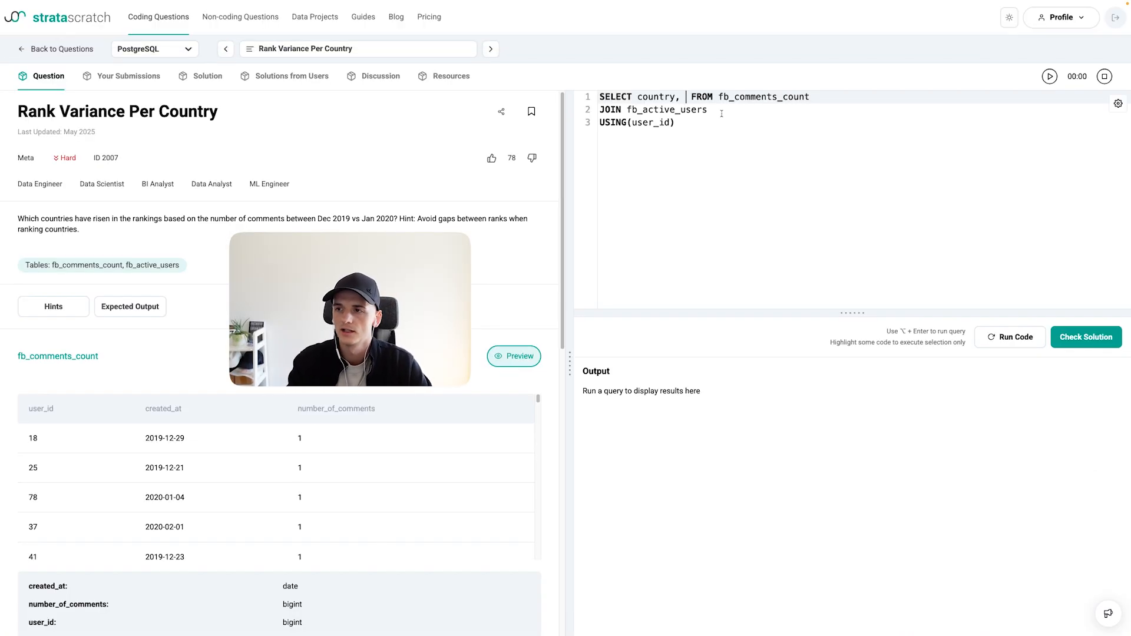
Add SUM(number_of_comments) and GROUP BY country, then run the query
type("SUM()")
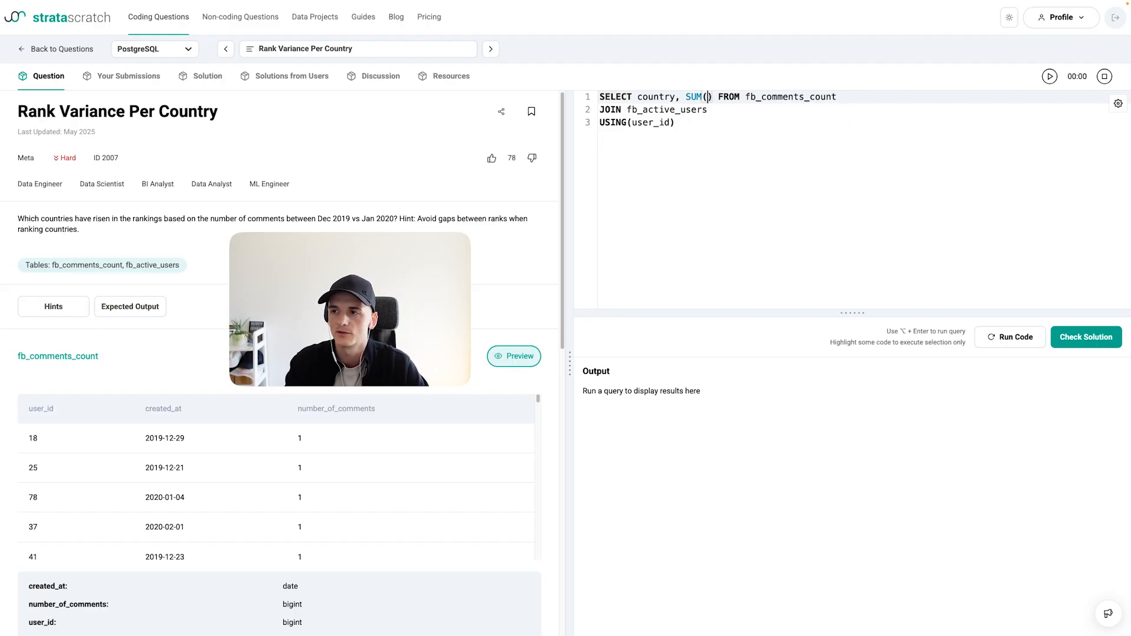
type("number_of_comments")
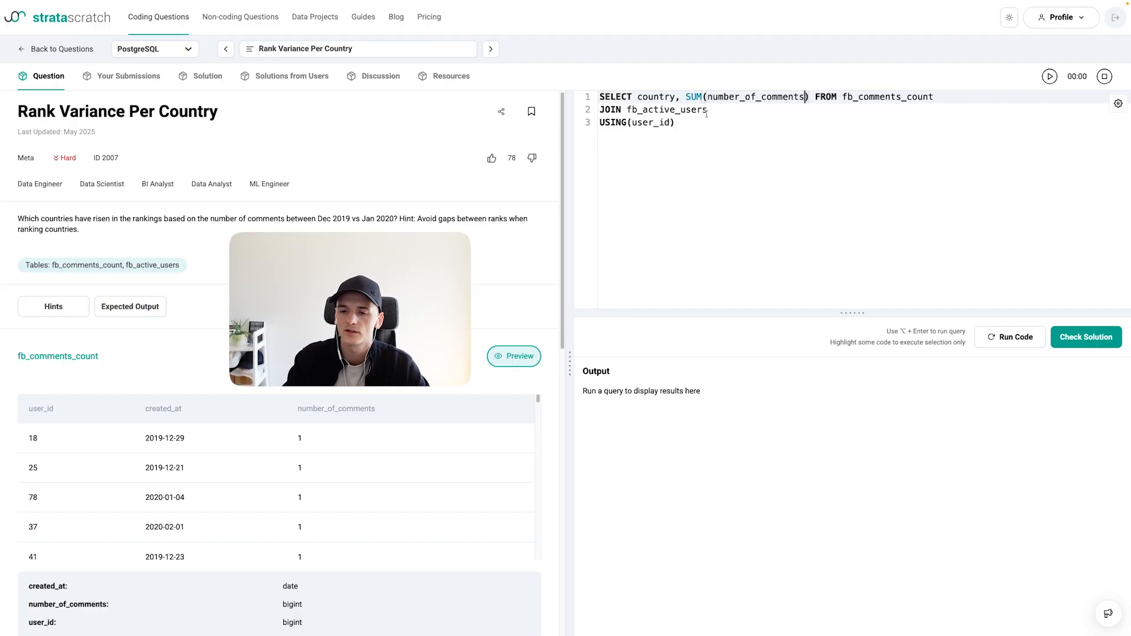
scroll("down", 3)
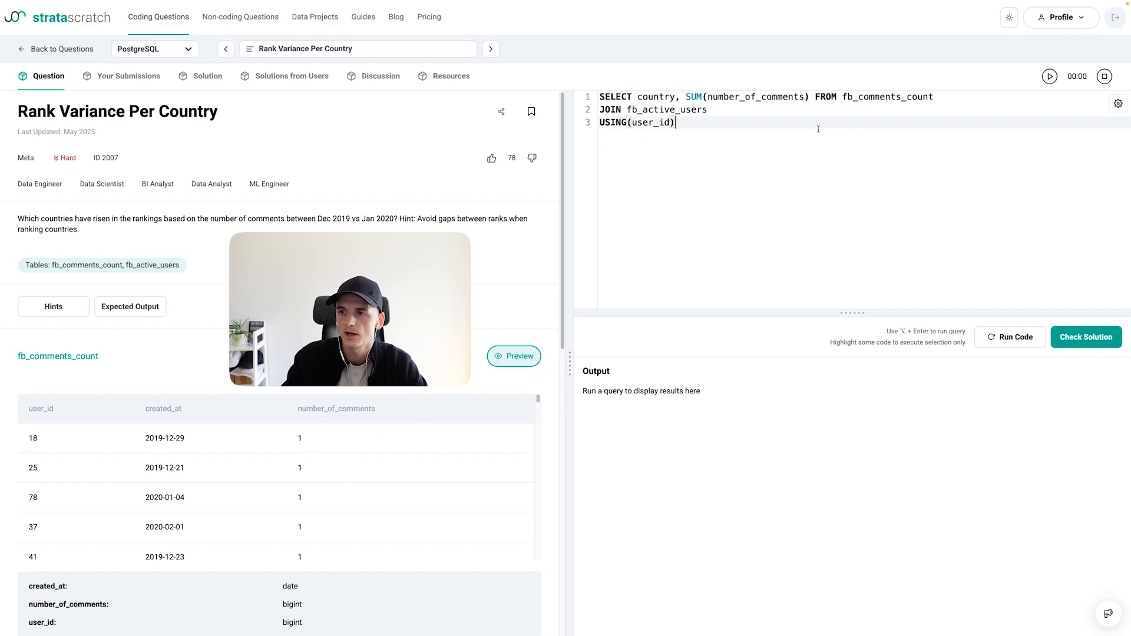
type("GROUP BY country")
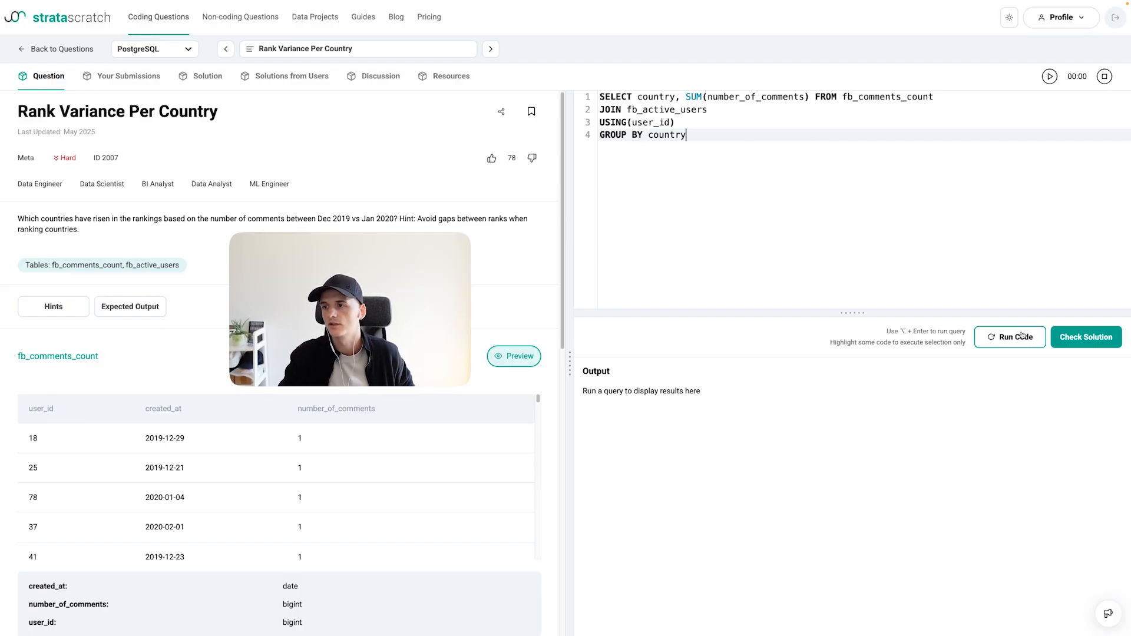
left_click(1009, 337)
type(",")
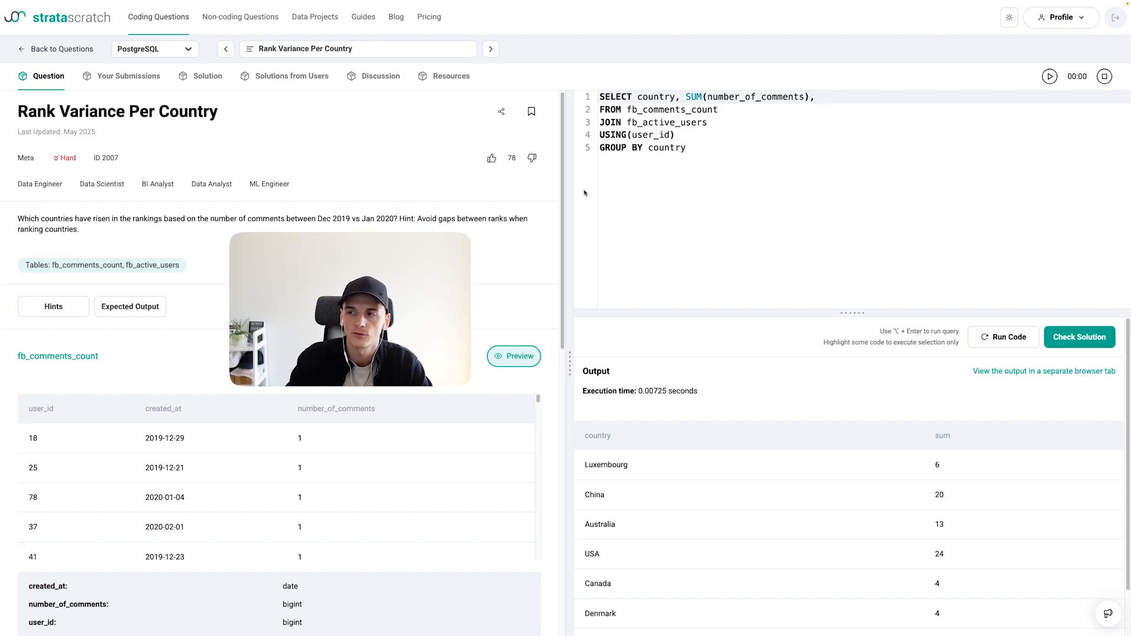
Add DENSE_RANK() OVER (ORDER BY SUM…) to the select list, removing PARTITION BY
type("DENSE")
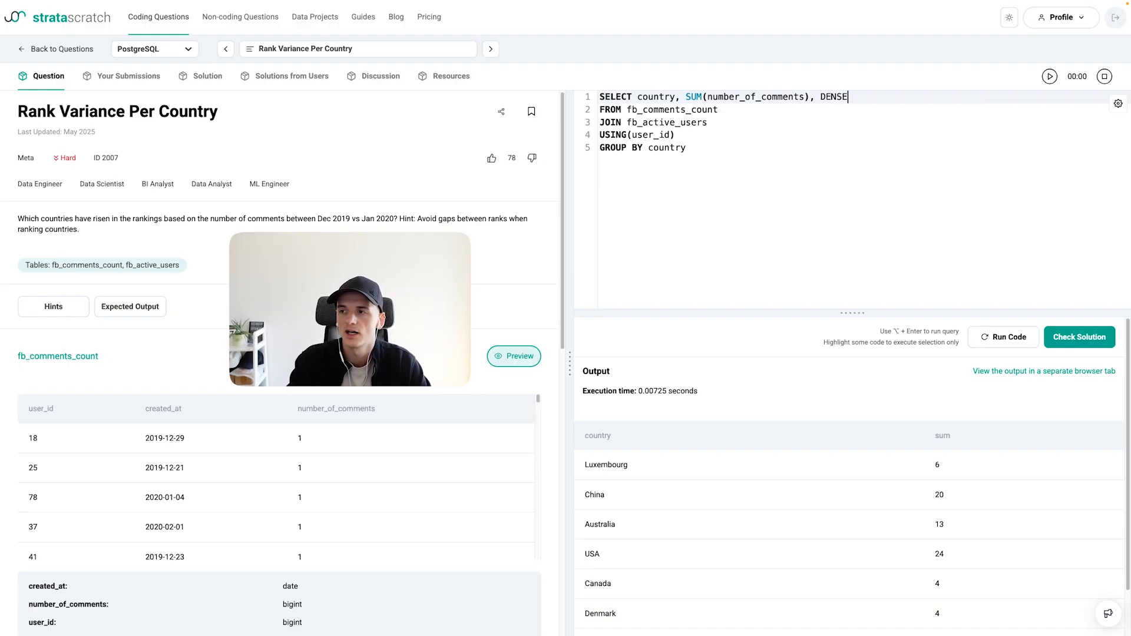
type("_RANK()")
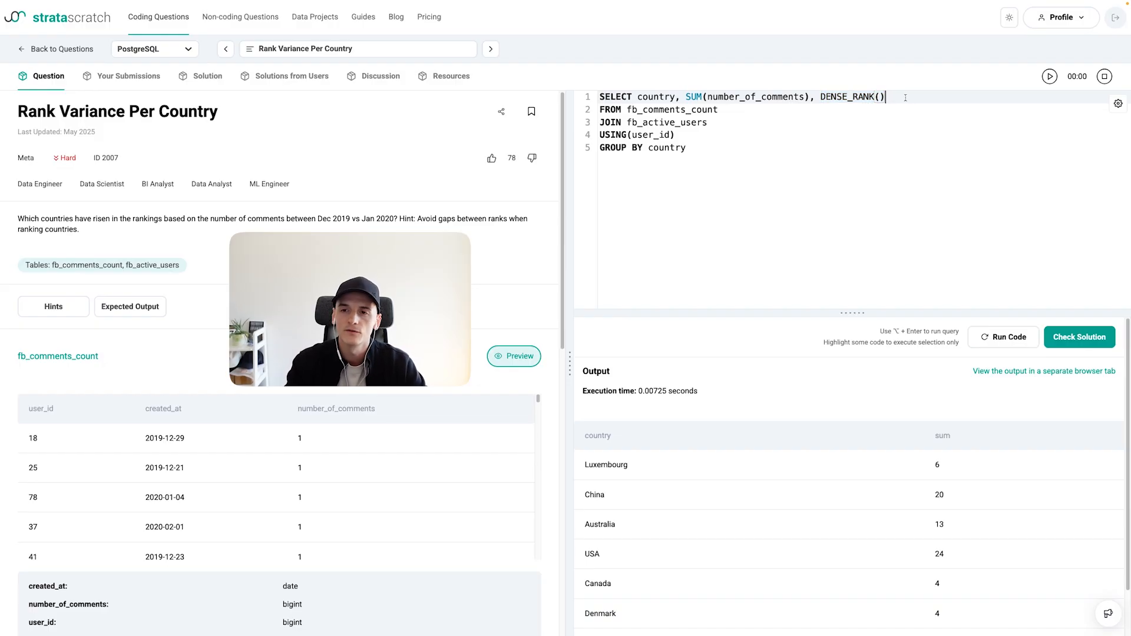
type("OV")
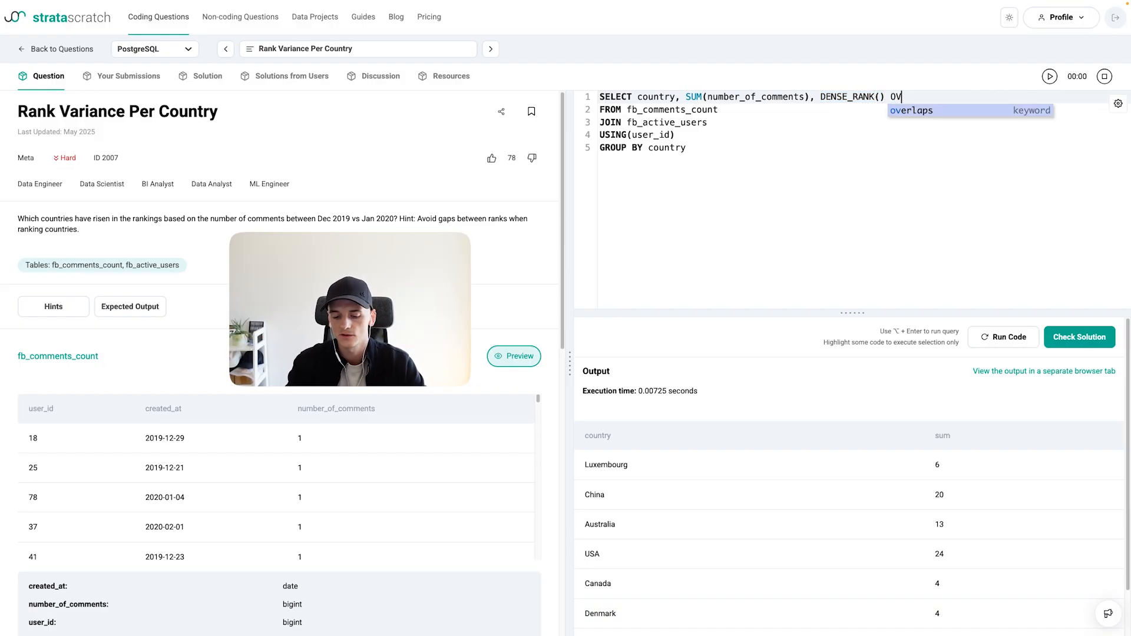
type("ER")
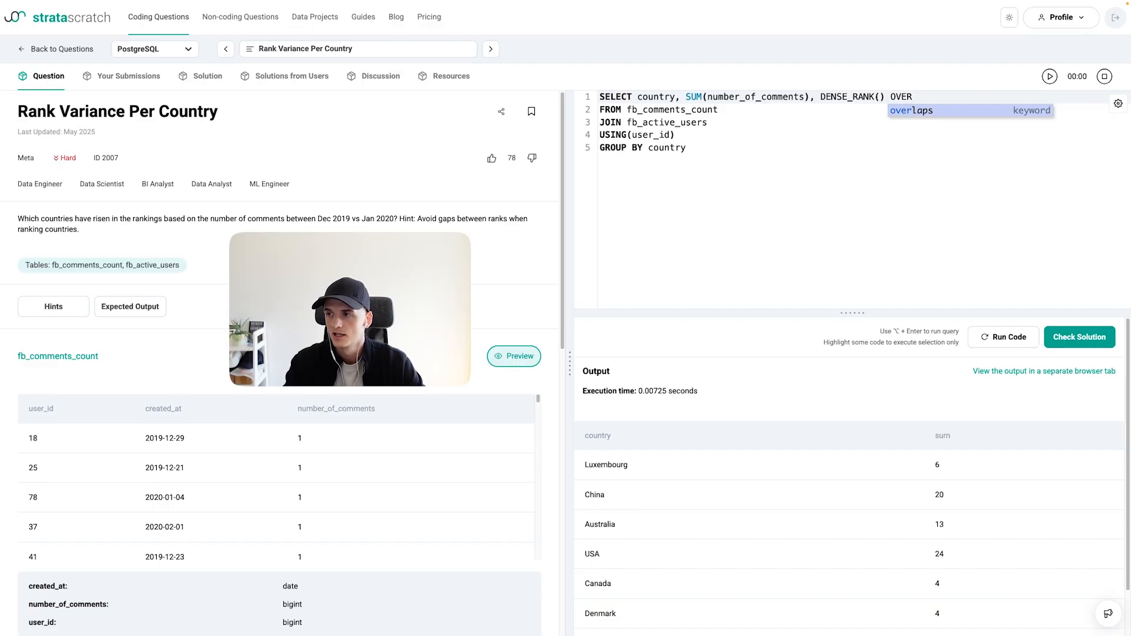
type("()")
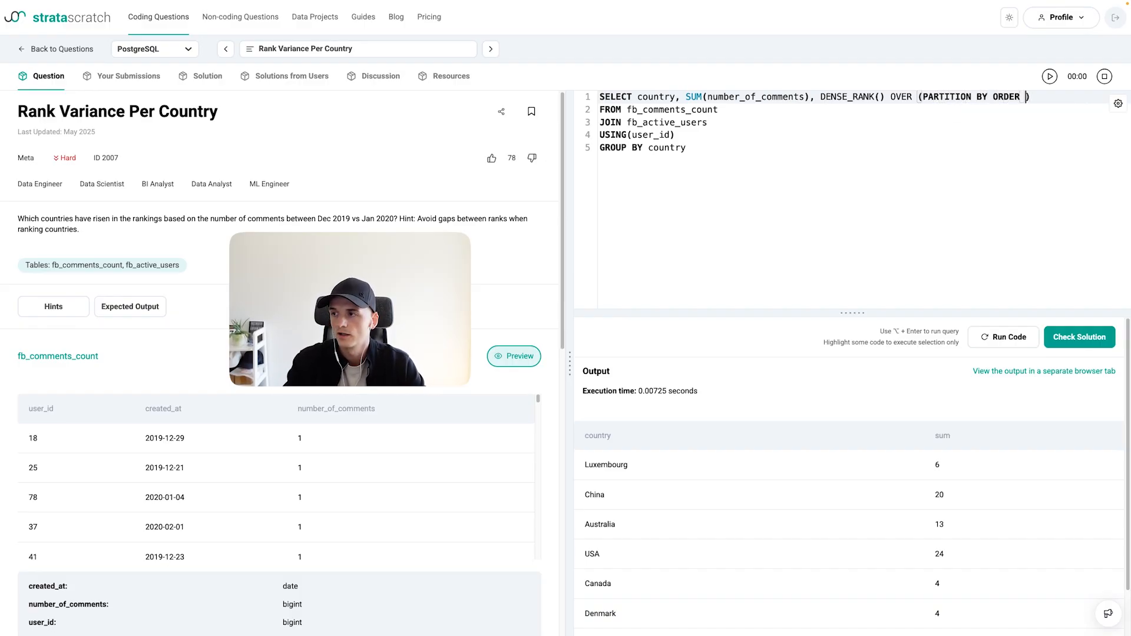
type("BY")
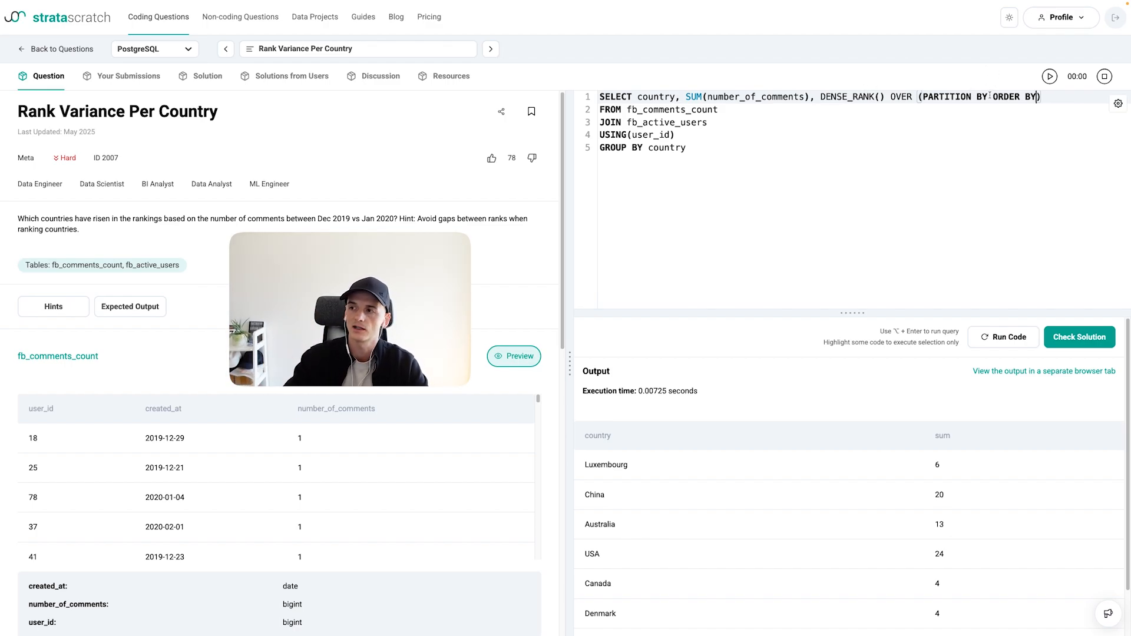
left_click_drag(928, 96, 989, 96)
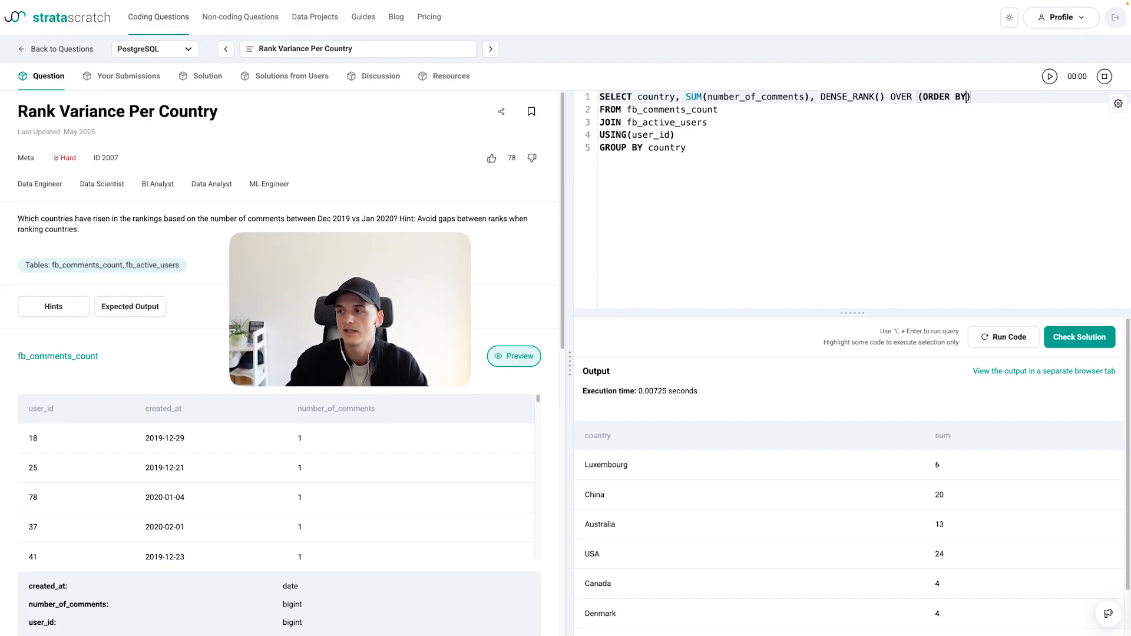
type("SUM")
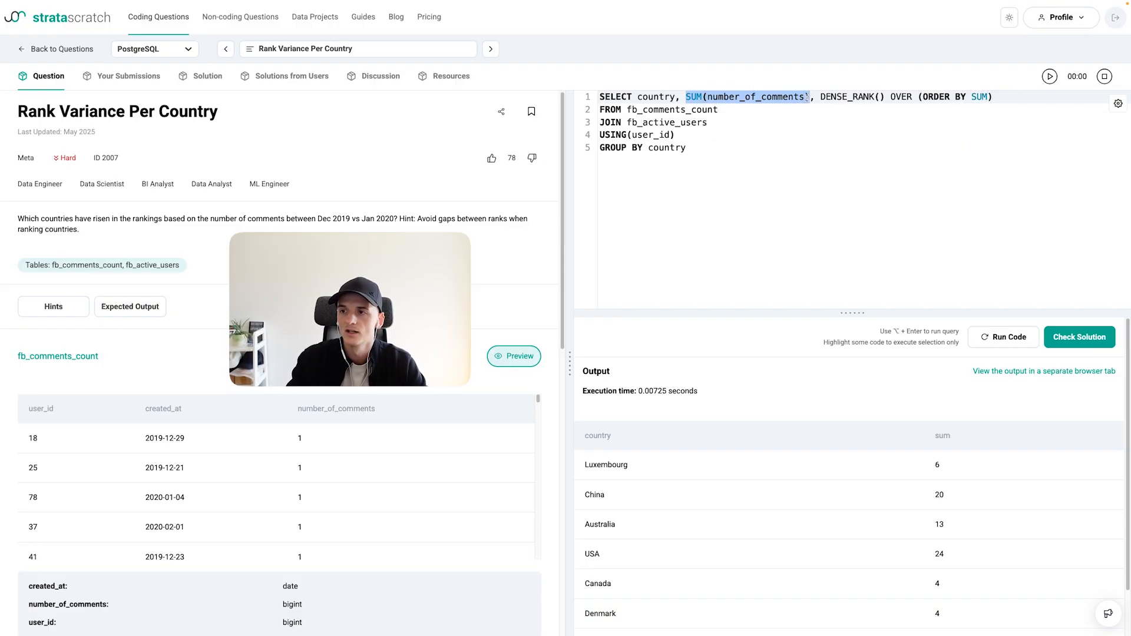
Move SUM(number_of_comments) into the ORDER BY and add DESC
key("Delete")
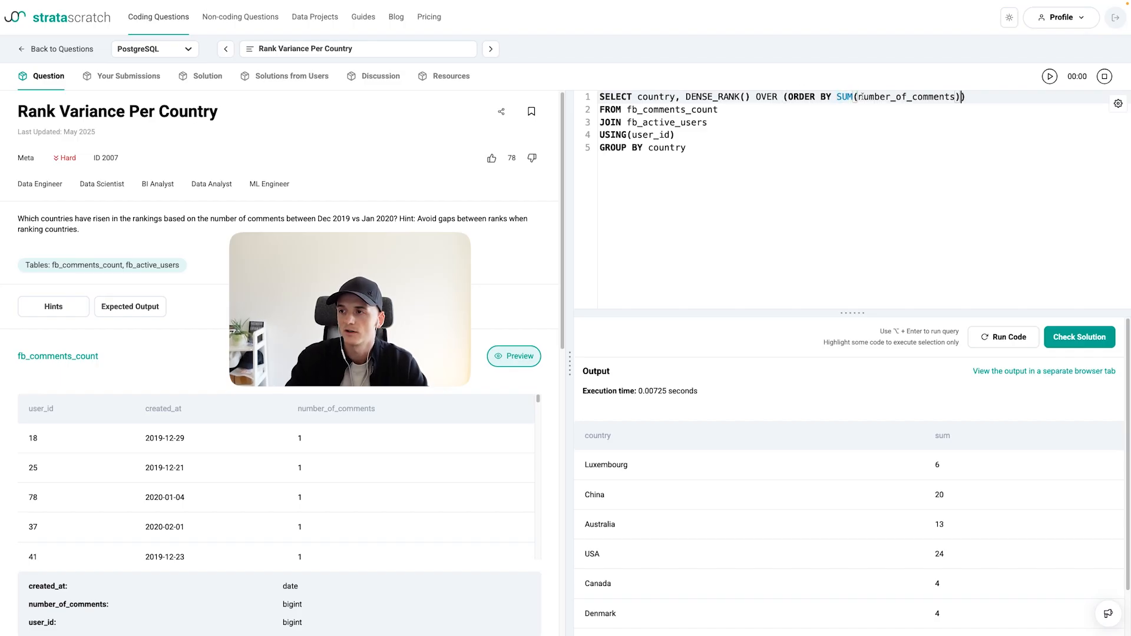
double_click(842, 96)
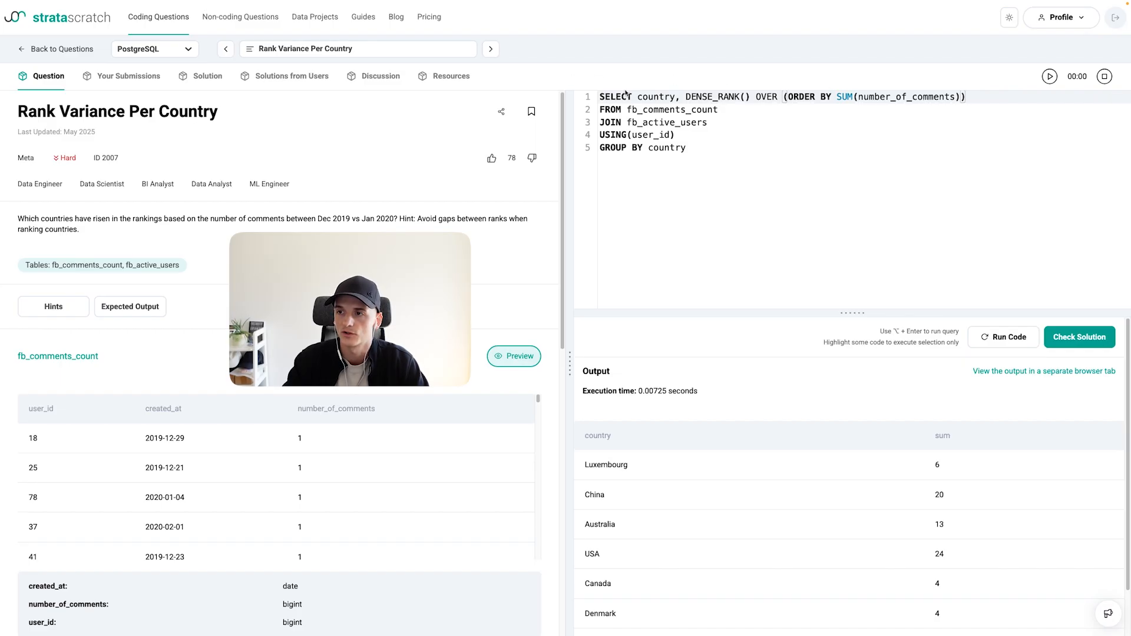
double_click(612, 147)
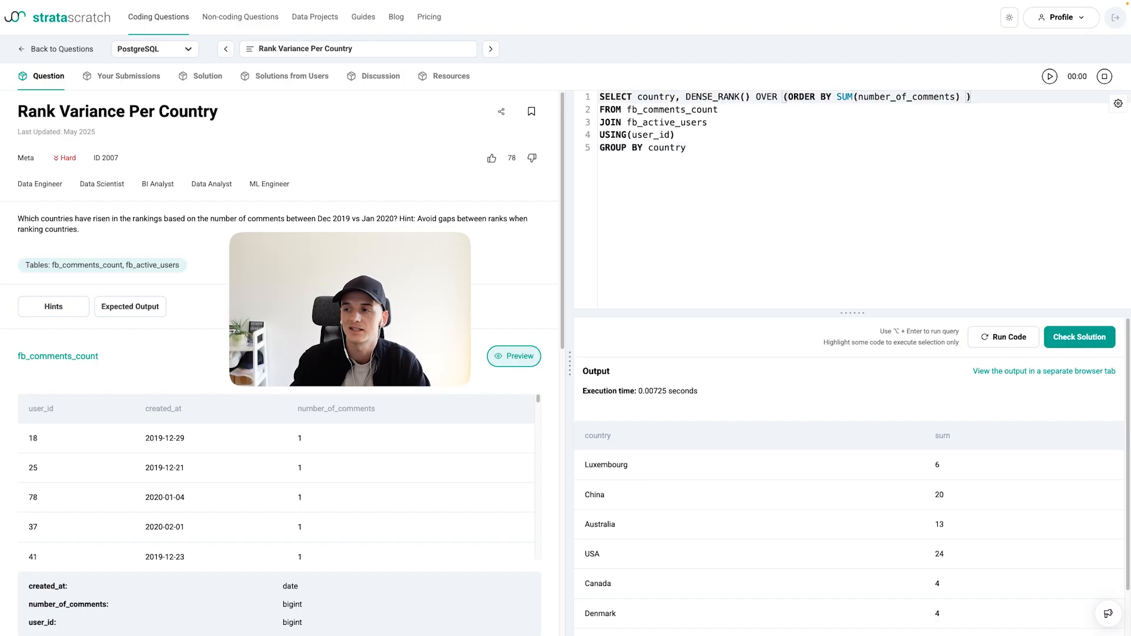
type("DESC")
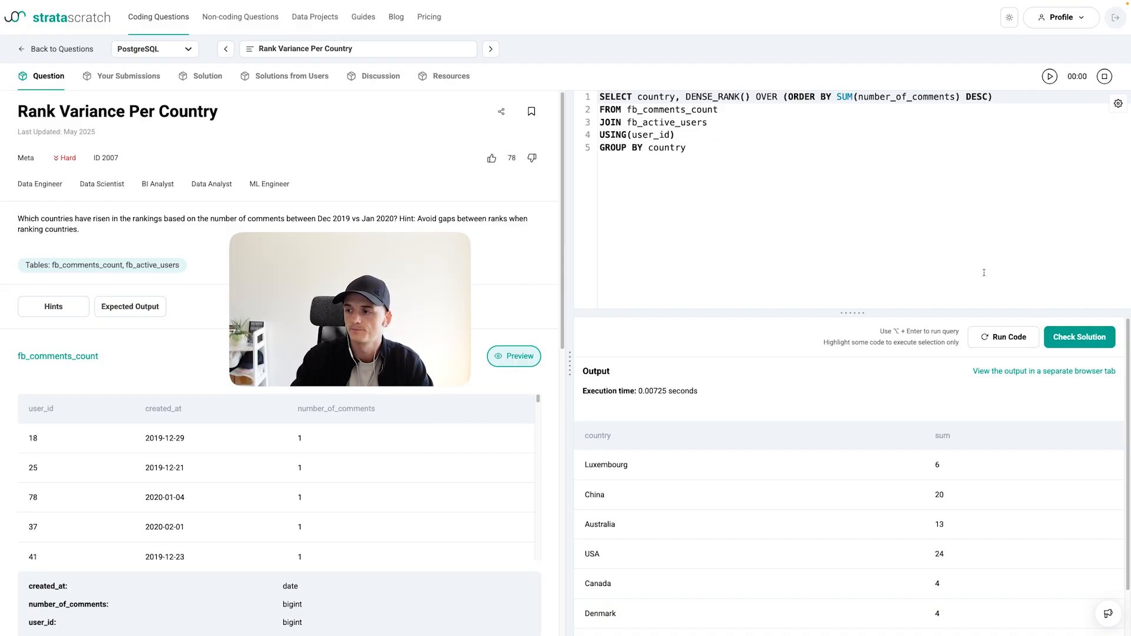
Run the ranking (USA 1, Mali and China 2, Australia 4) and replace DENSE_RANK with RANK
left_click(1009, 337)
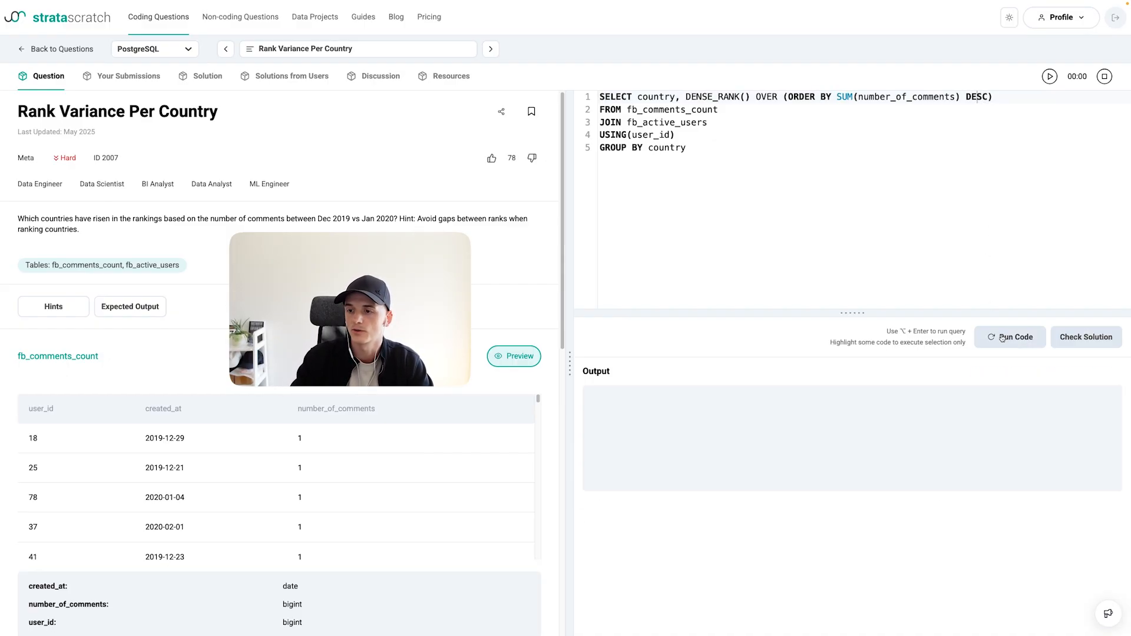
left_click(1008, 337)
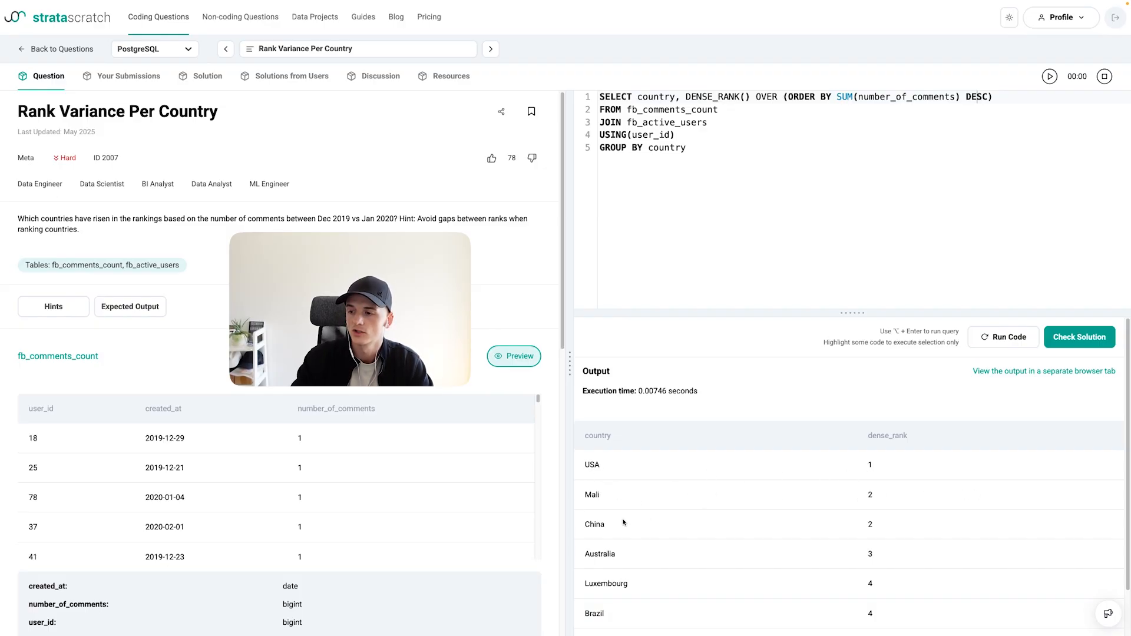
double_click(594, 524)
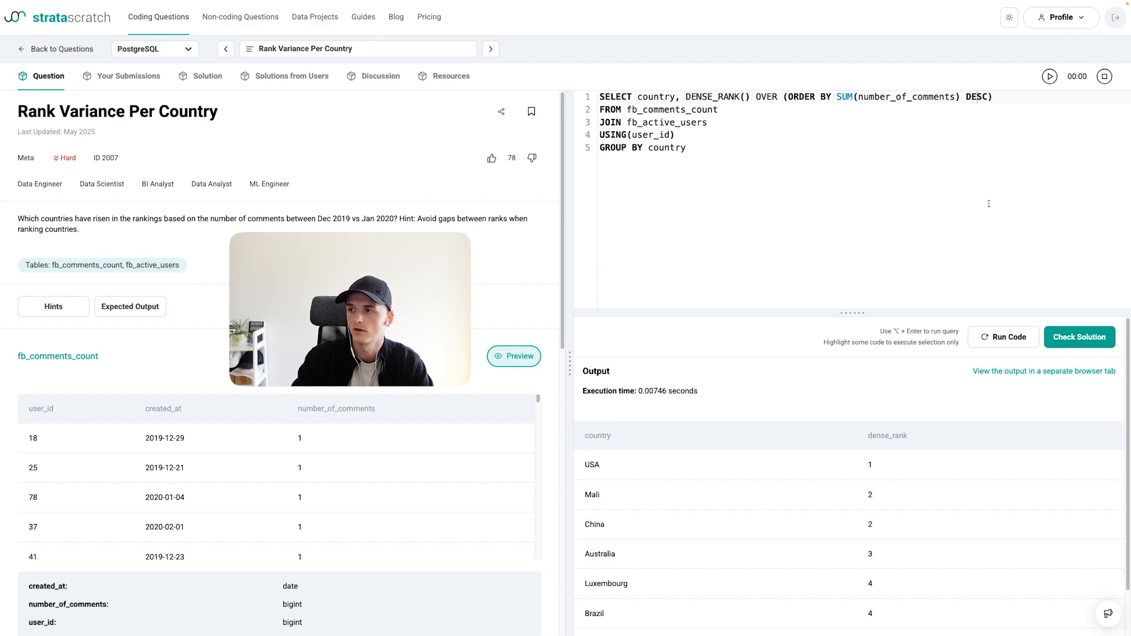
double_click(701, 96)
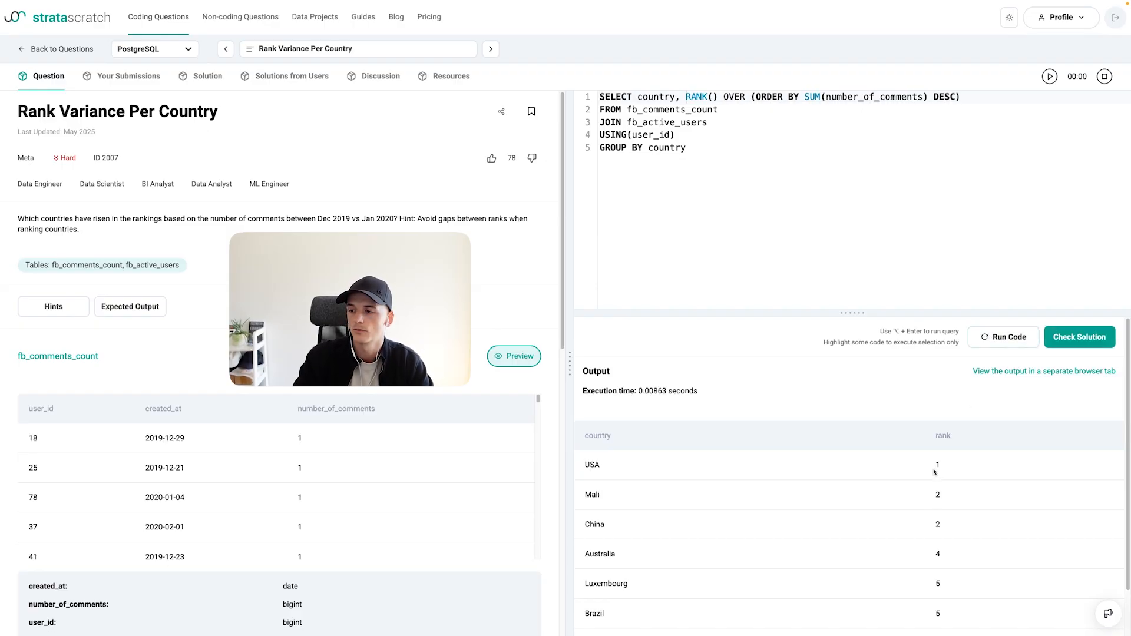
mouse_move(936, 510)
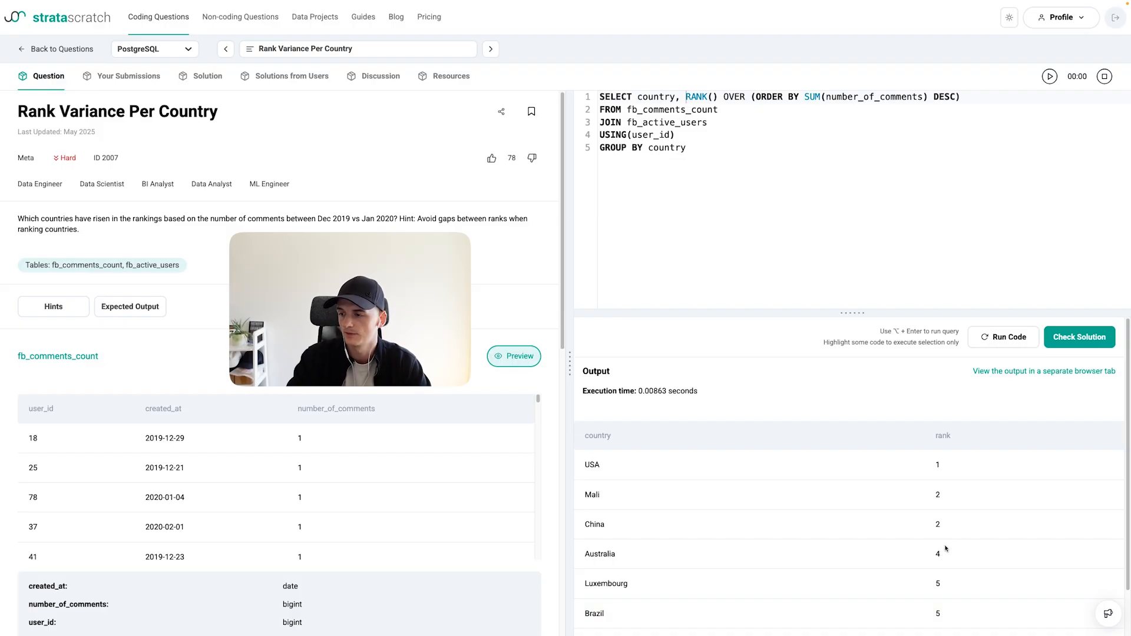
Rerun the query with DENSE_RANK and SUM(number_of_comments) restored
scroll("down", 3)
type("SUM(number_of_comments), DENSE_")
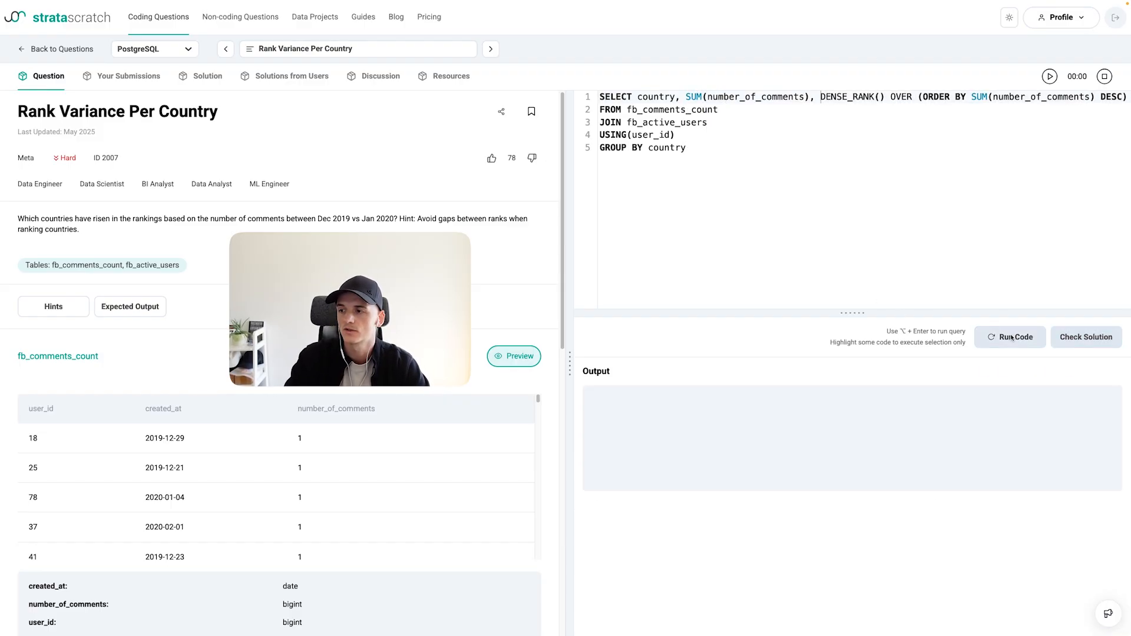
left_click(1009, 337)
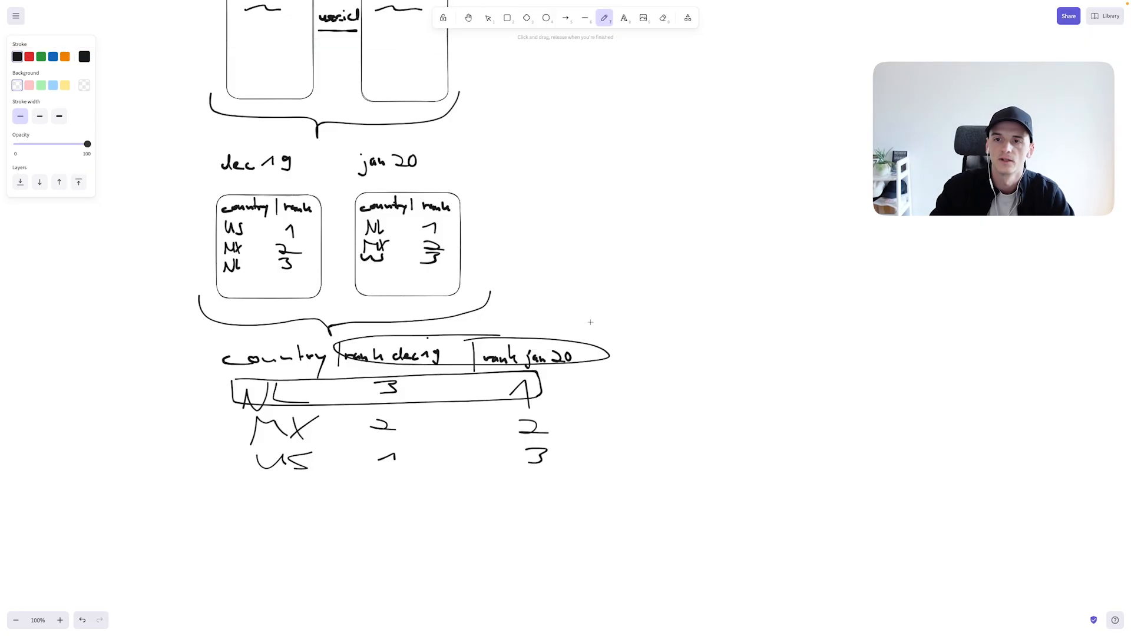
scroll("down", 3)
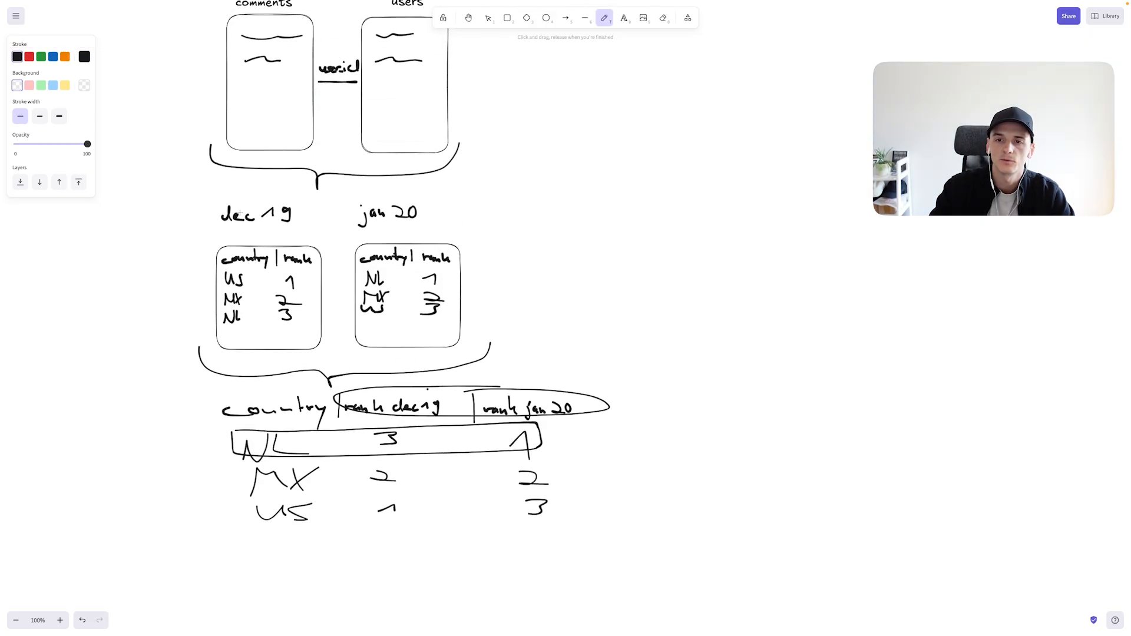
left_click_drag(216, 209, 318, 376)
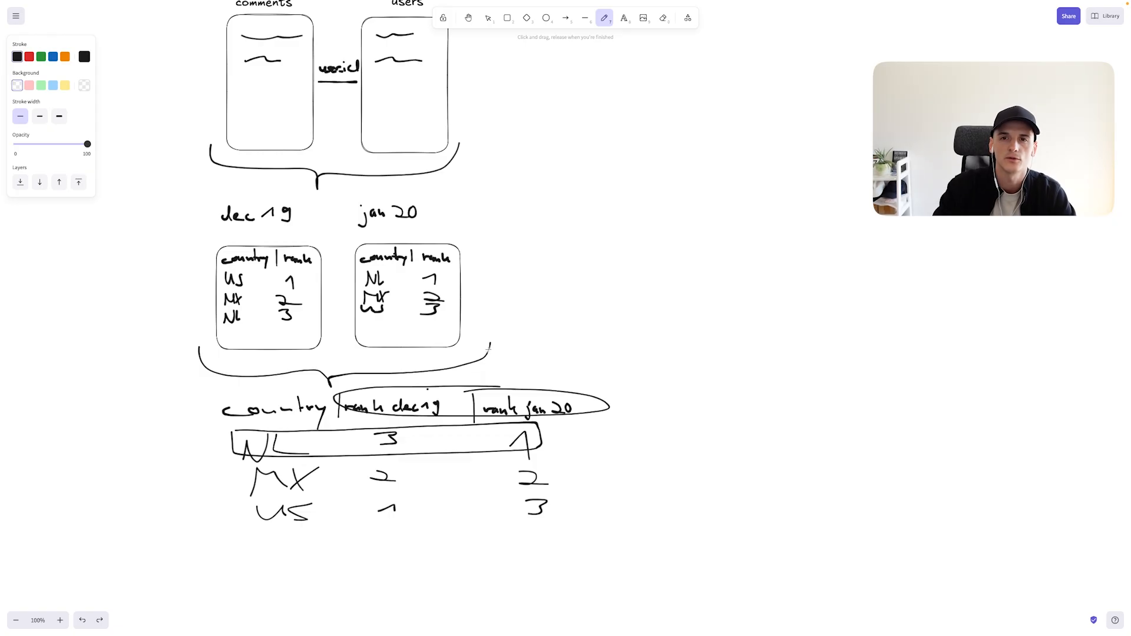
left_click(293, 8)
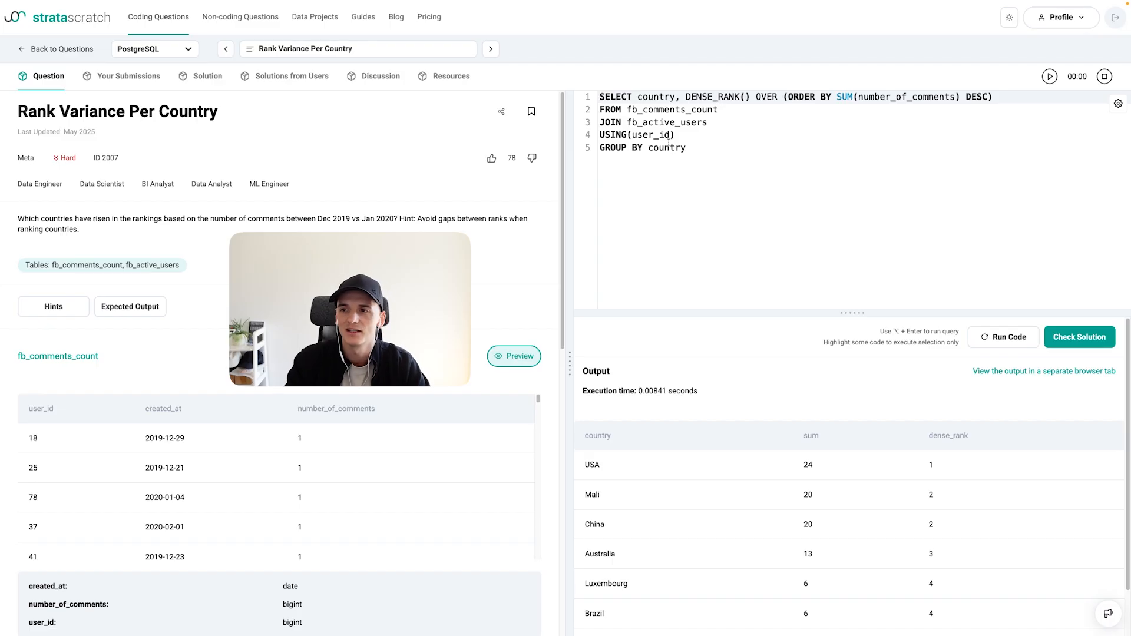
Wrap the ranking query in a WITH ranking_dec_19( ... ) CTE
type("WITH ranking")
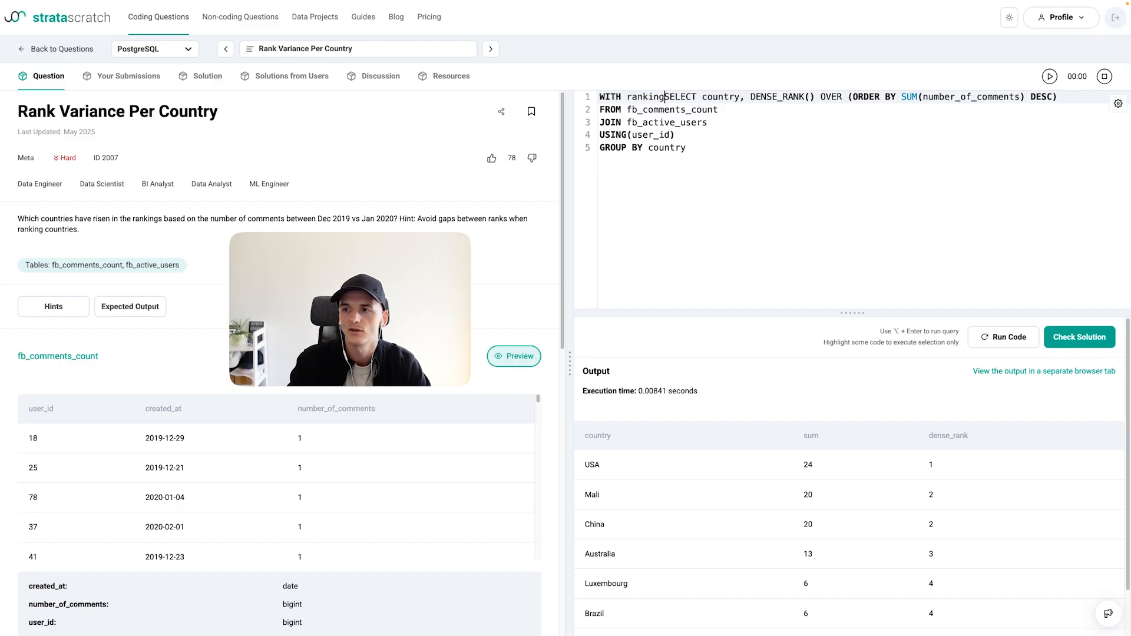
type("_dec_19")
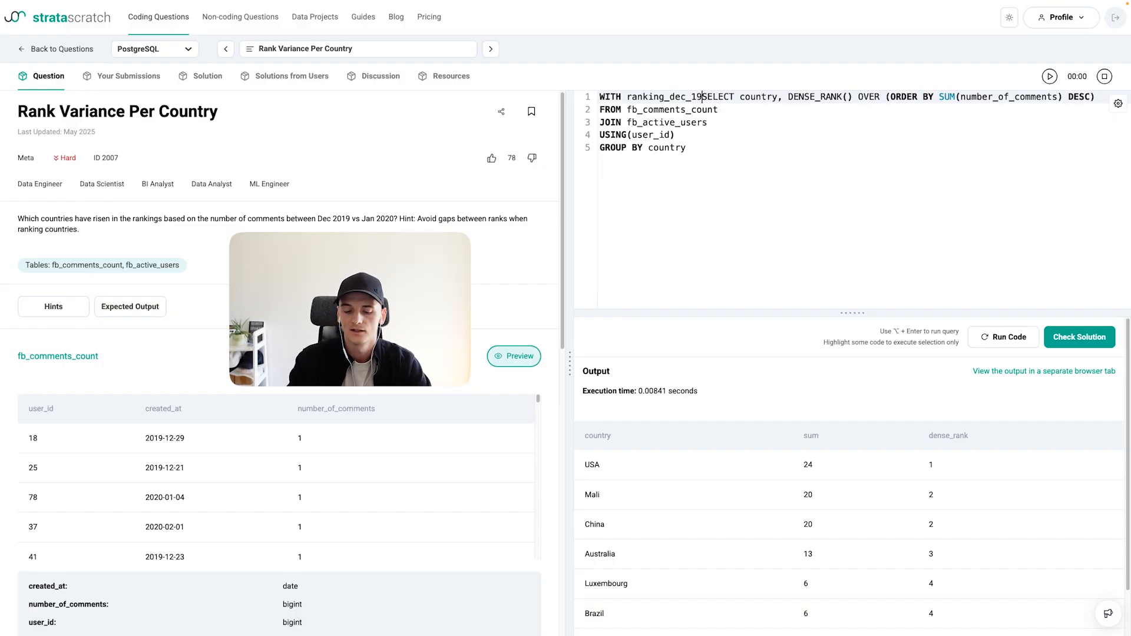
type("(")
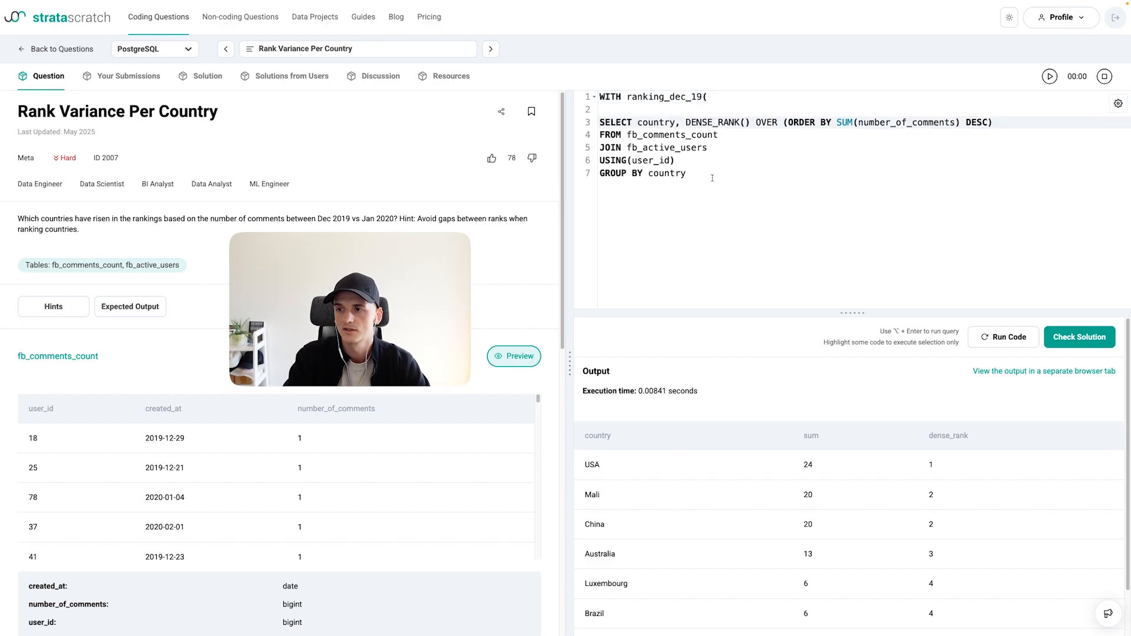
type(")")
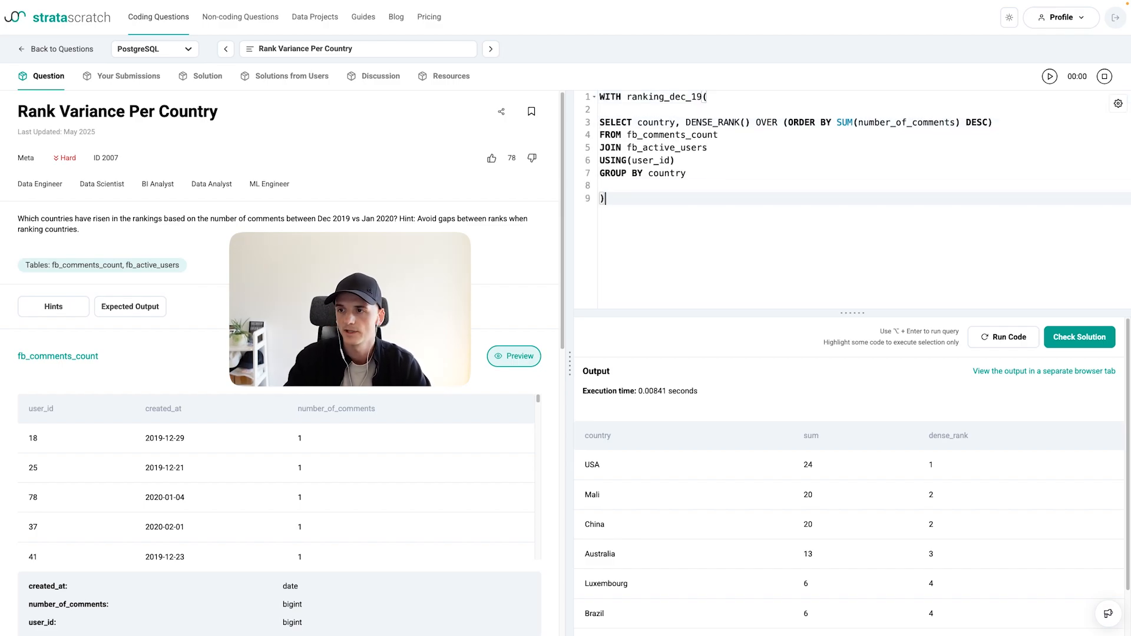
left_click_drag(602, 109, 685, 173)
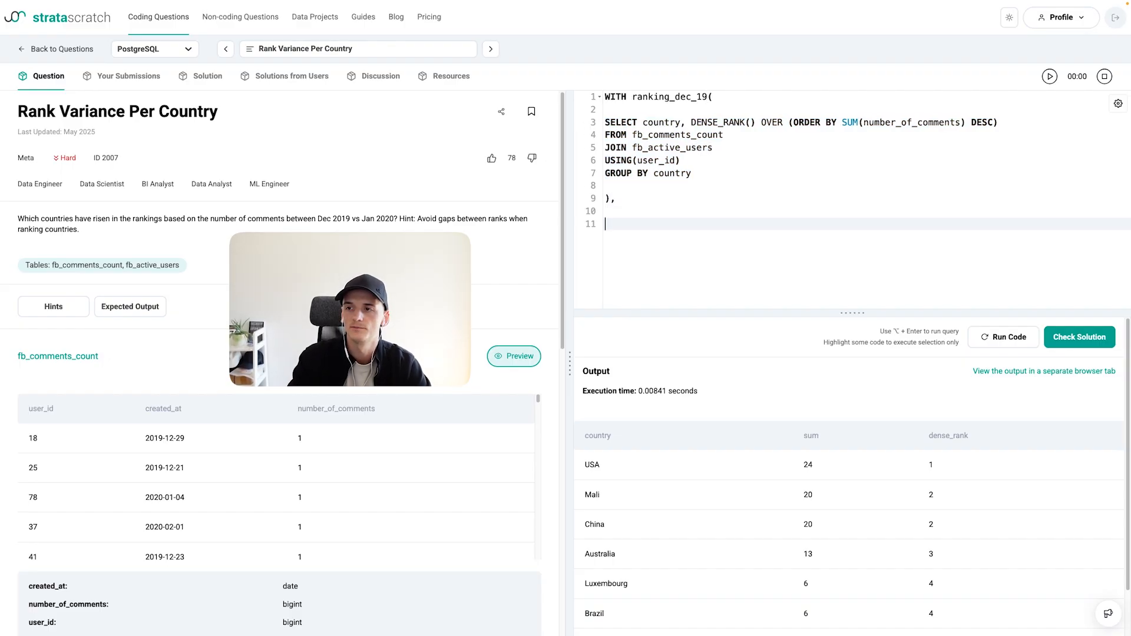
Add an empty ranking_jan_20( ) CTE below the December query
type("ranking_jan")
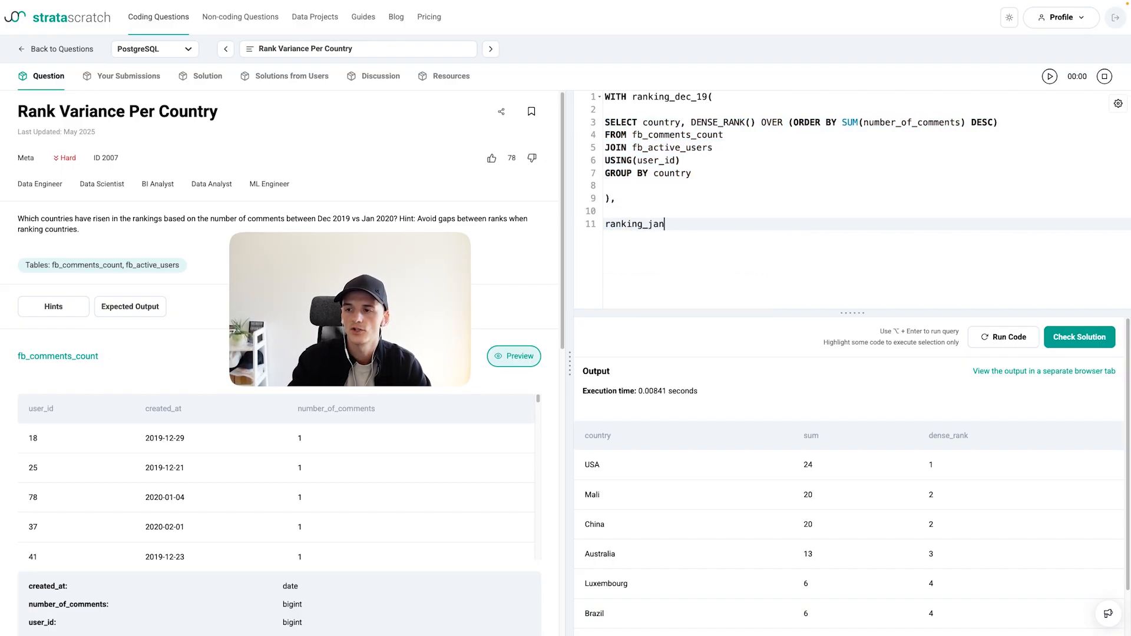
type("_2")
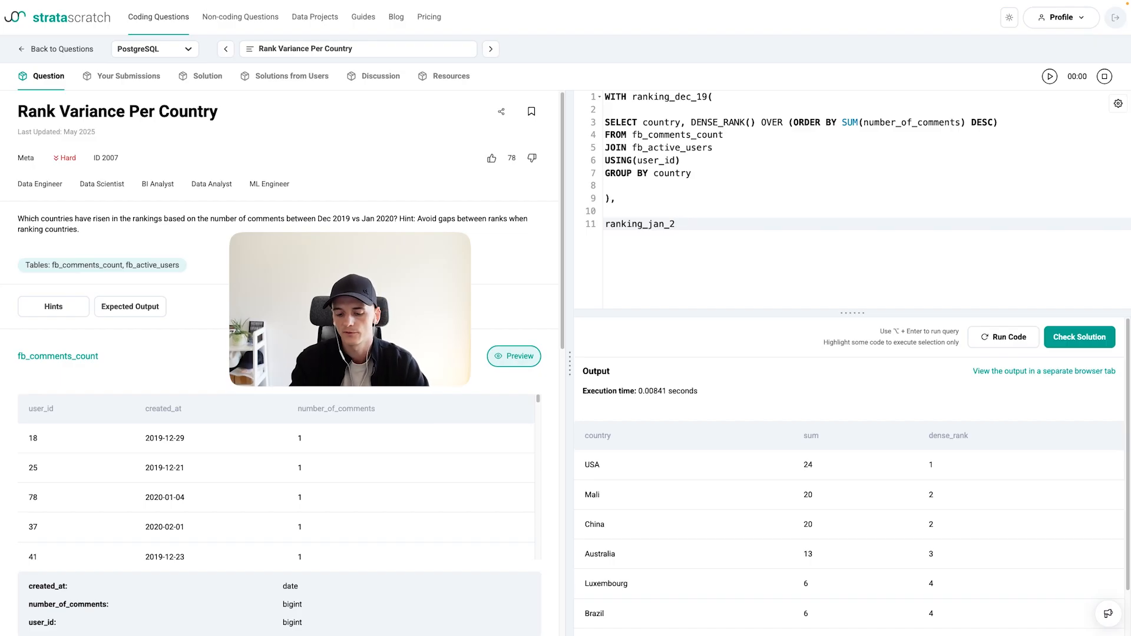
type("0")
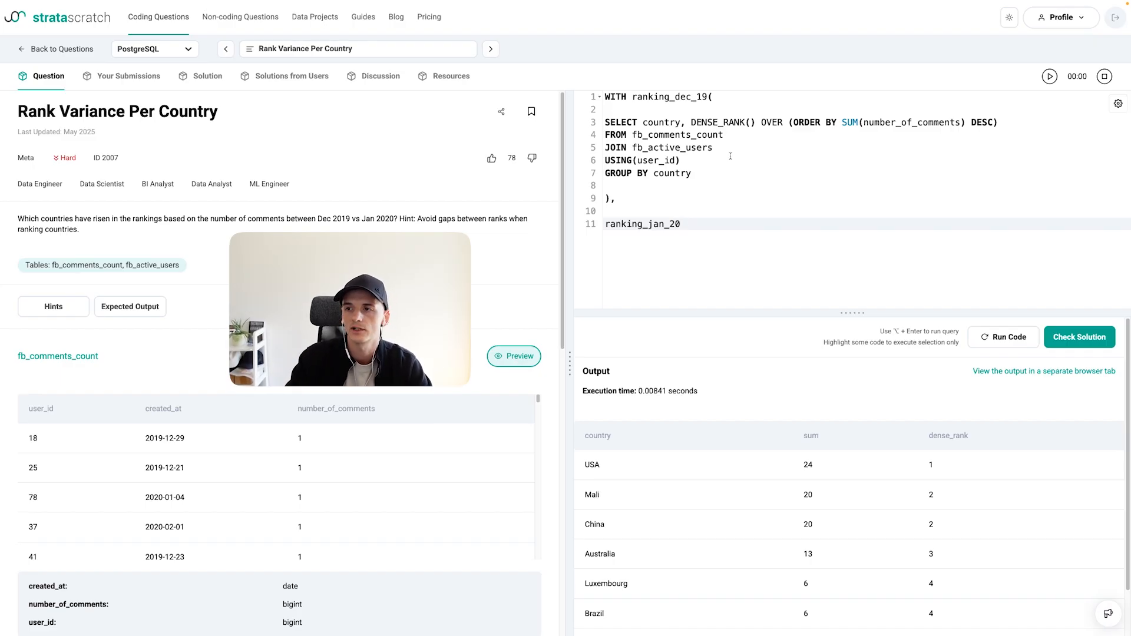
type("()")
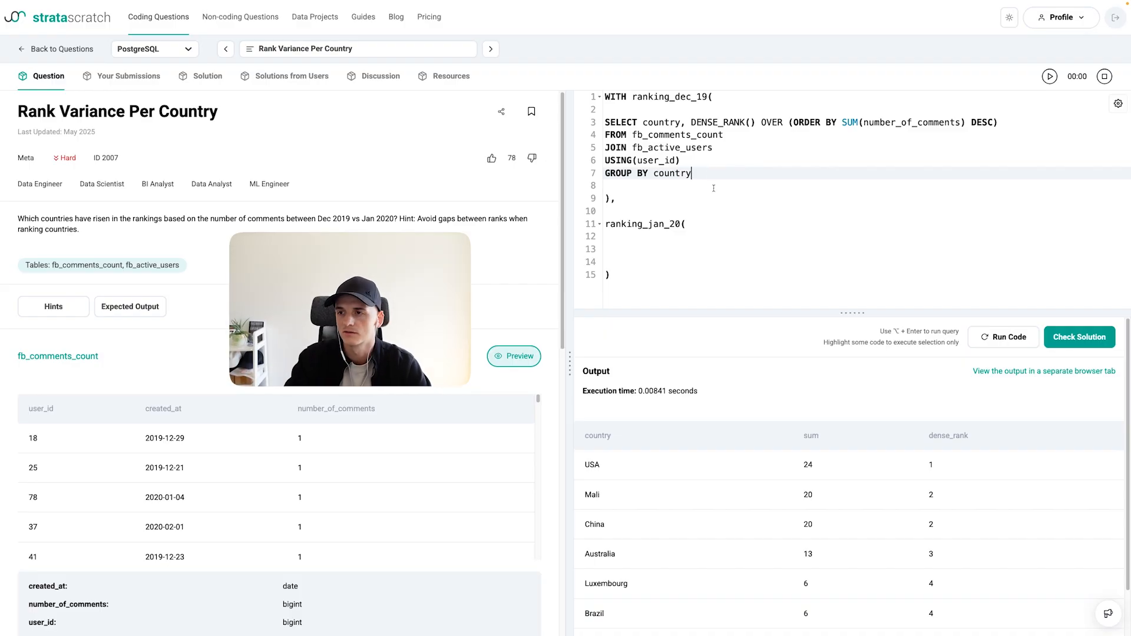
left_click_drag(605, 122, 690, 173)
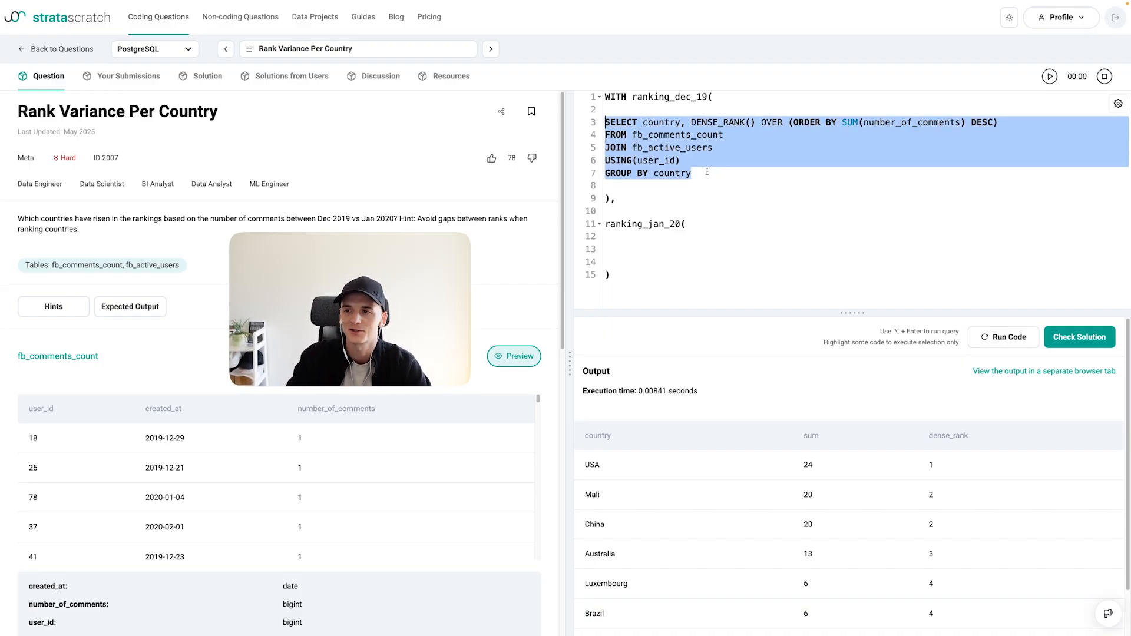
left_click(707, 173)
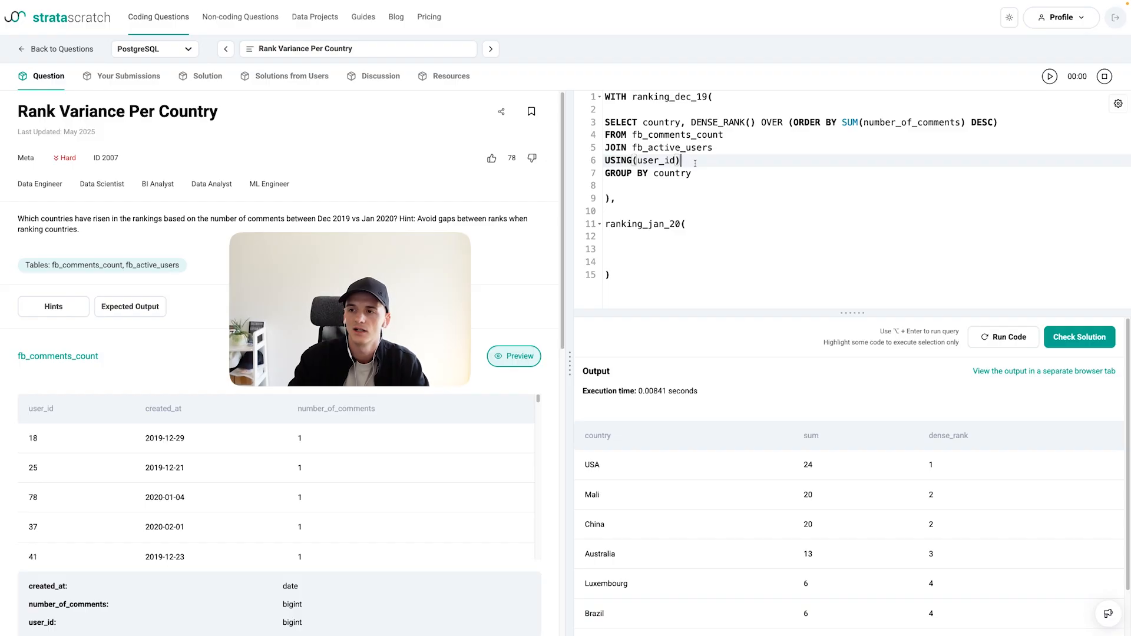
Add WHERE created_at BETWEEN '2019-12-01' AND '2019-12-31' to ranking_dec_19
type("WHERE")
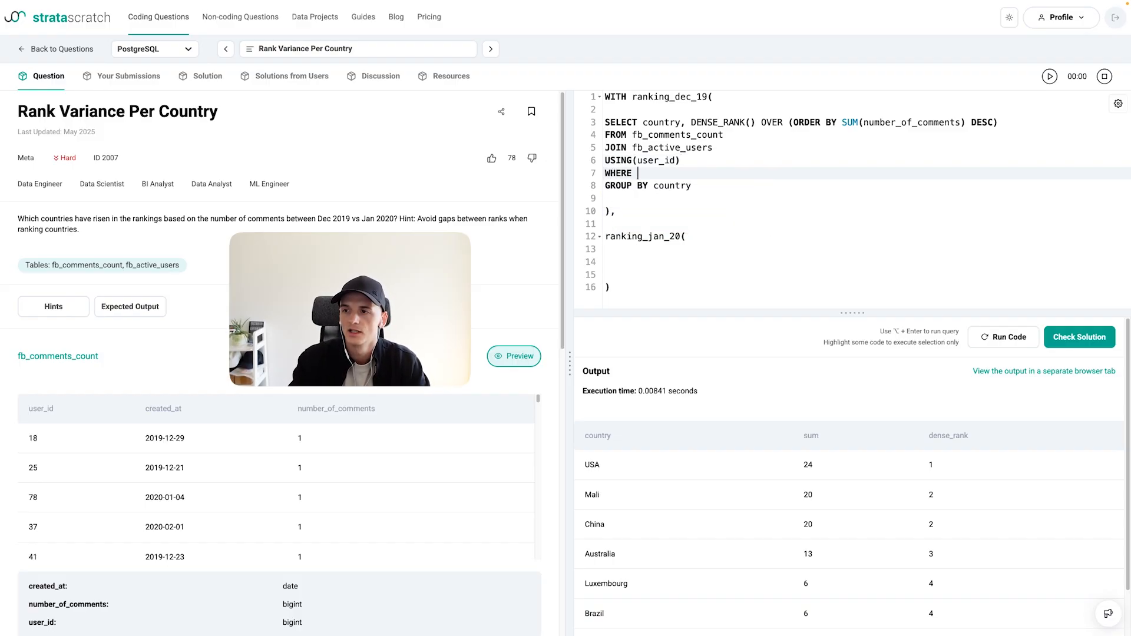
type("created")
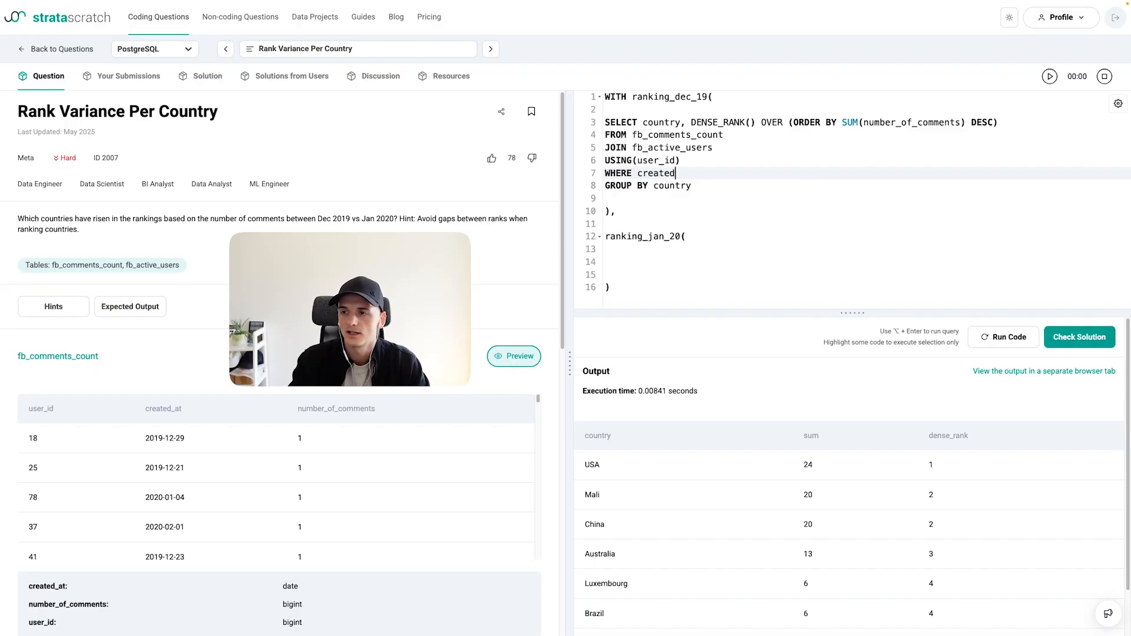
type("_at")
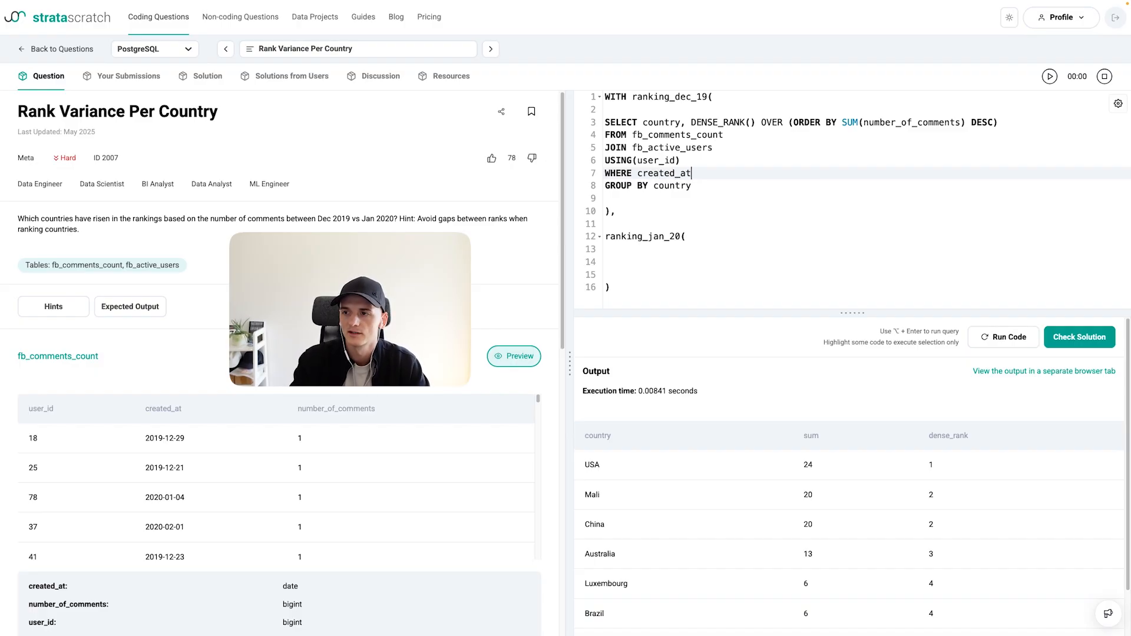
type("BETWEEN")
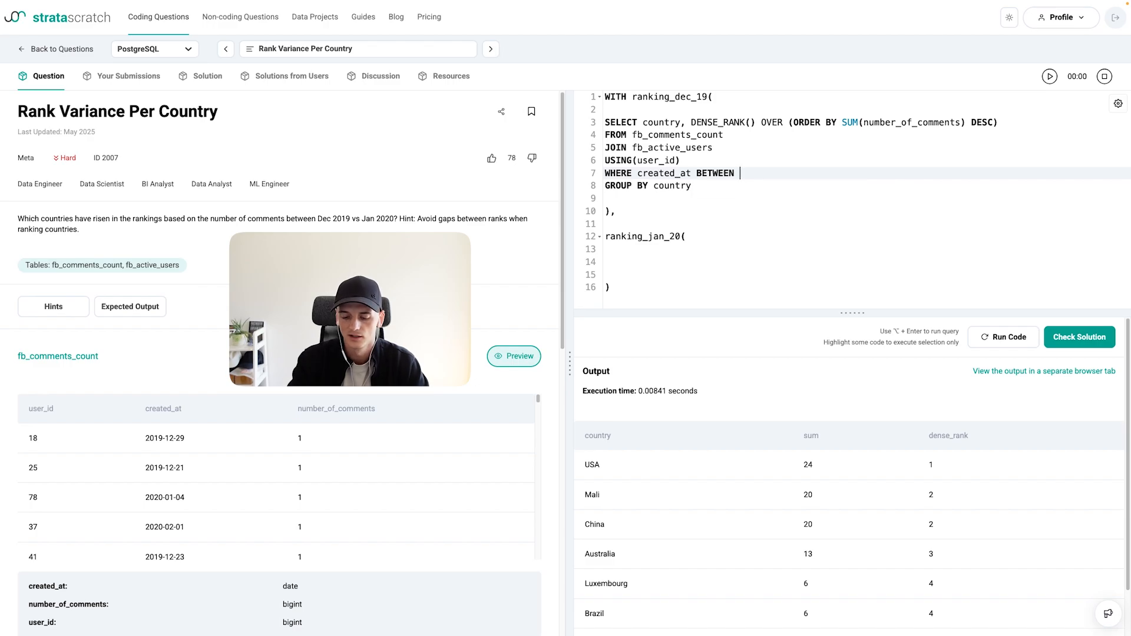
type("'2019-12-01")
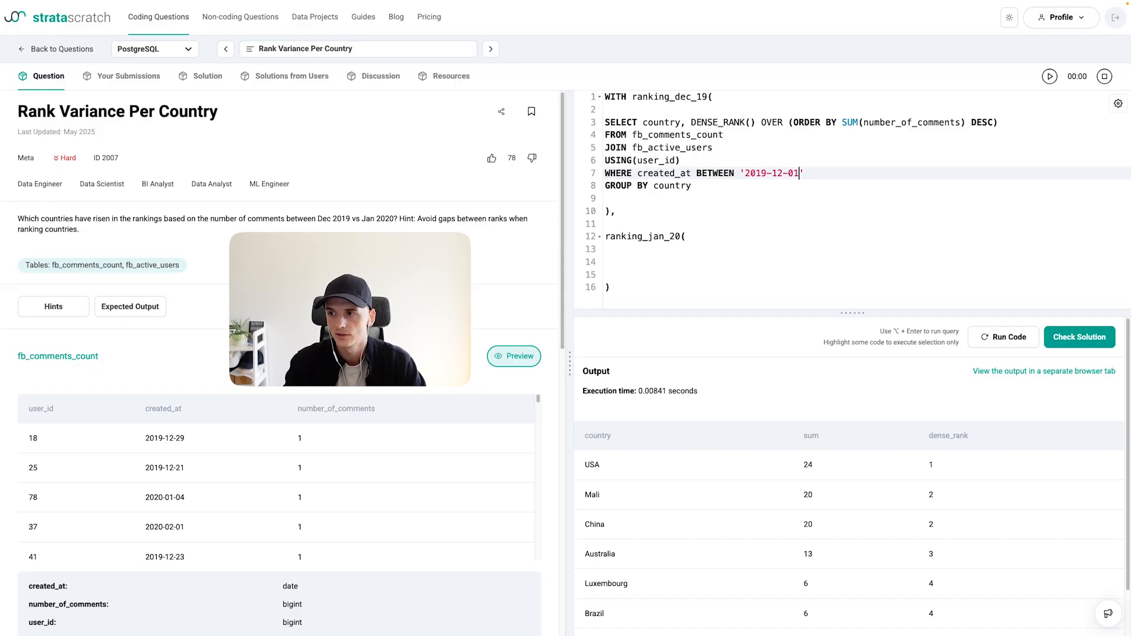
type("AND")
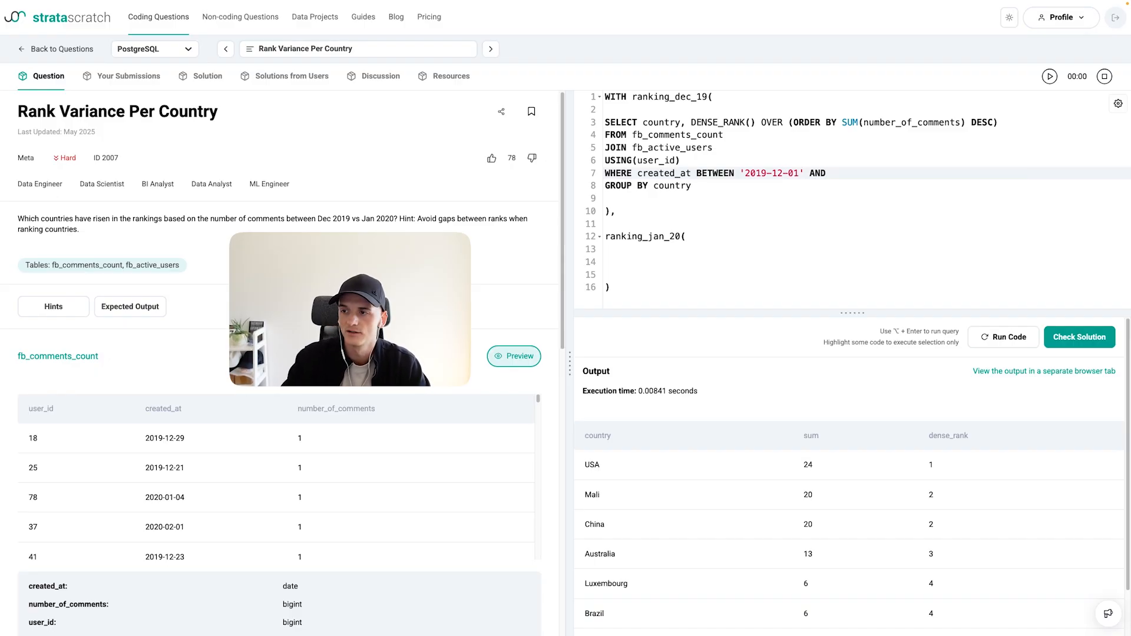
type("'2019-12-31'")
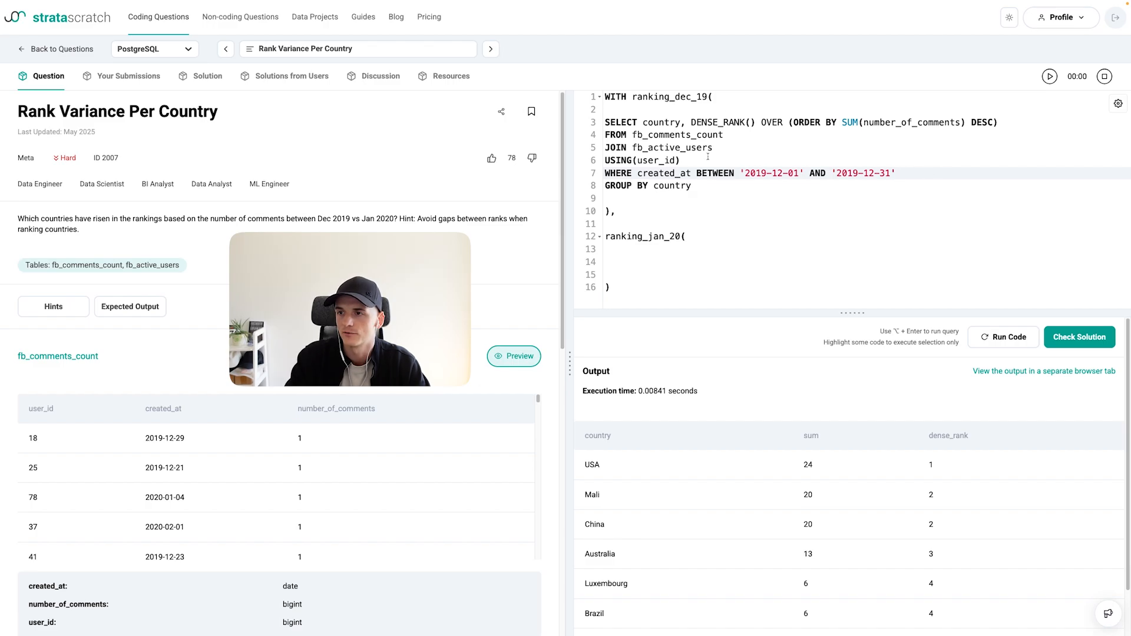
Copy the December query into ranking_jan_20, dated '2020-01-01' to '2020-01-31'
left_click_drag(606, 122, 691, 186)
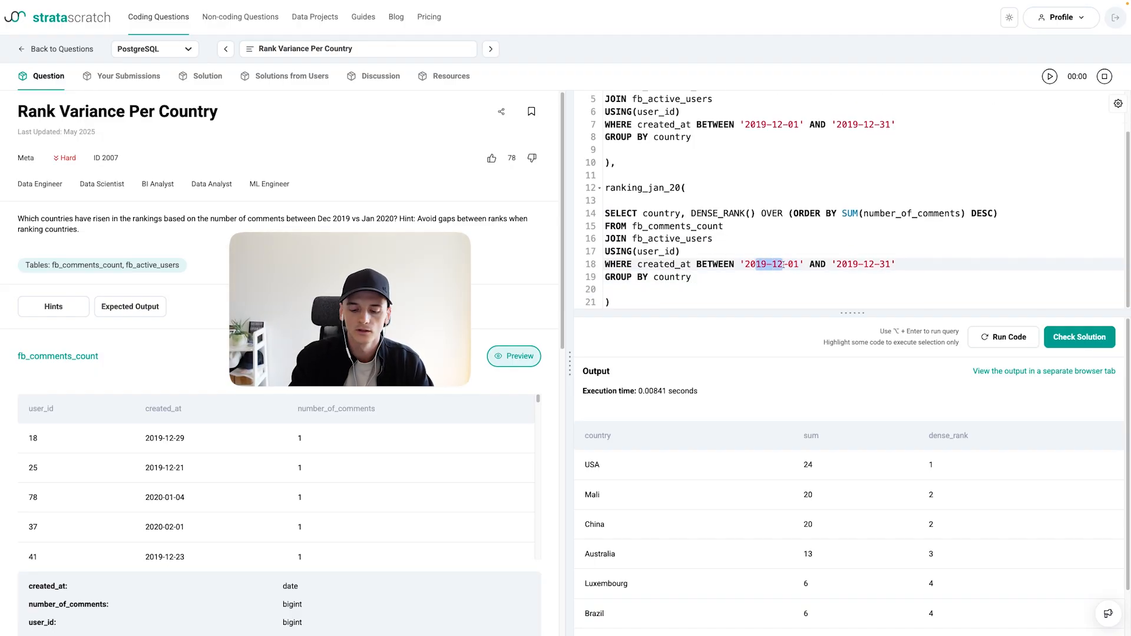
type("2020-01-01")
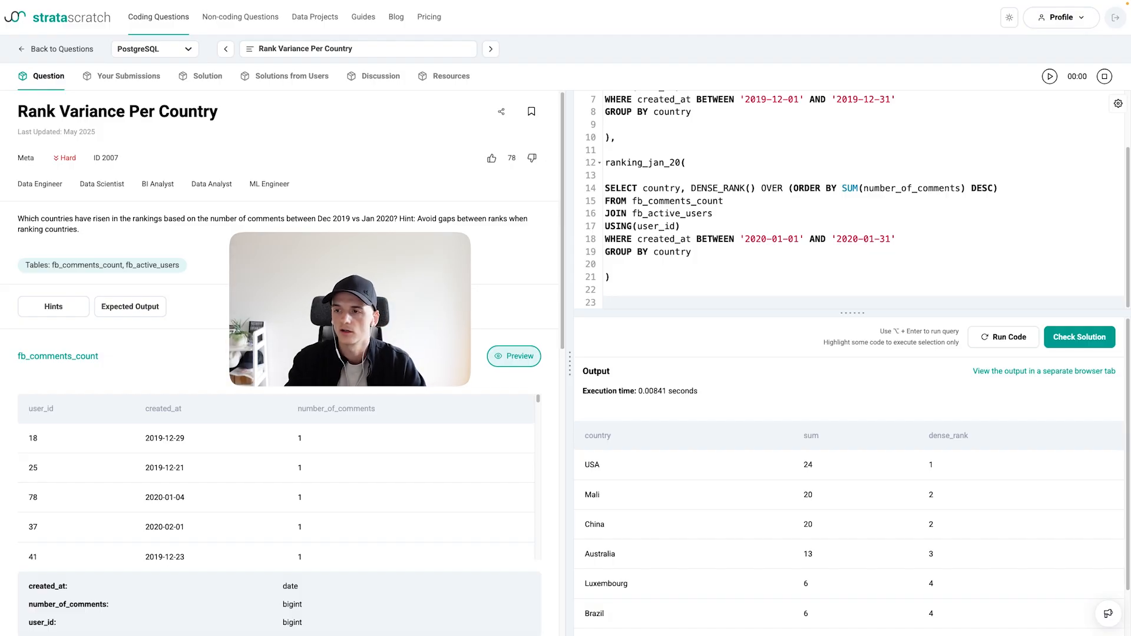
Write SELECT * FROM ranking_dec_19 JOIN ranking_jan_20 USING(country) as the final query
type("SELECT")
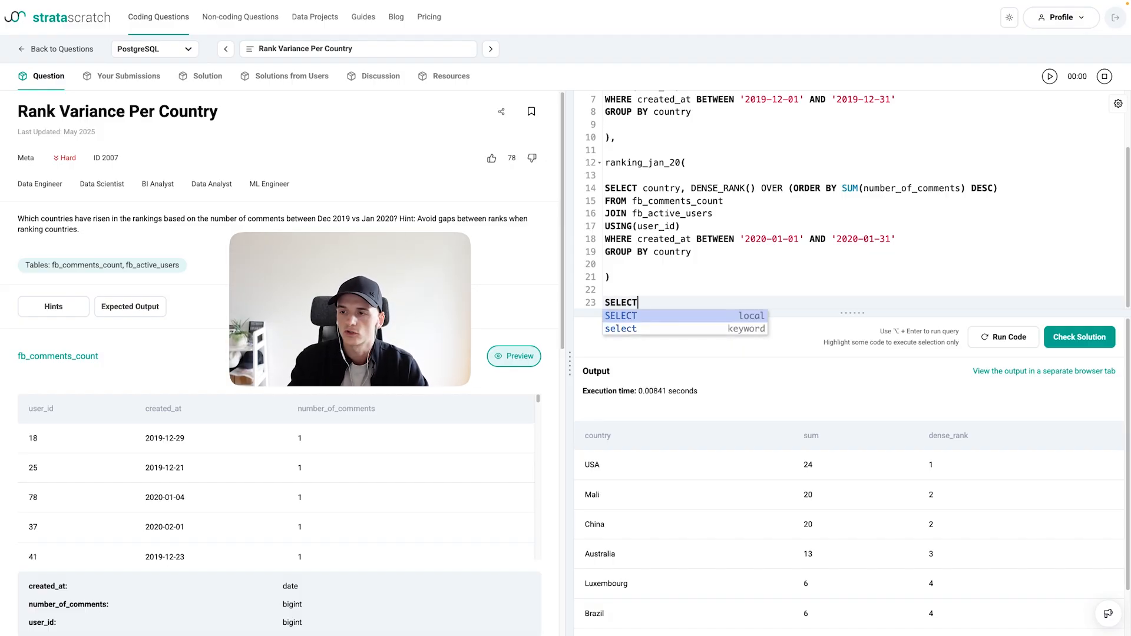
type("*")
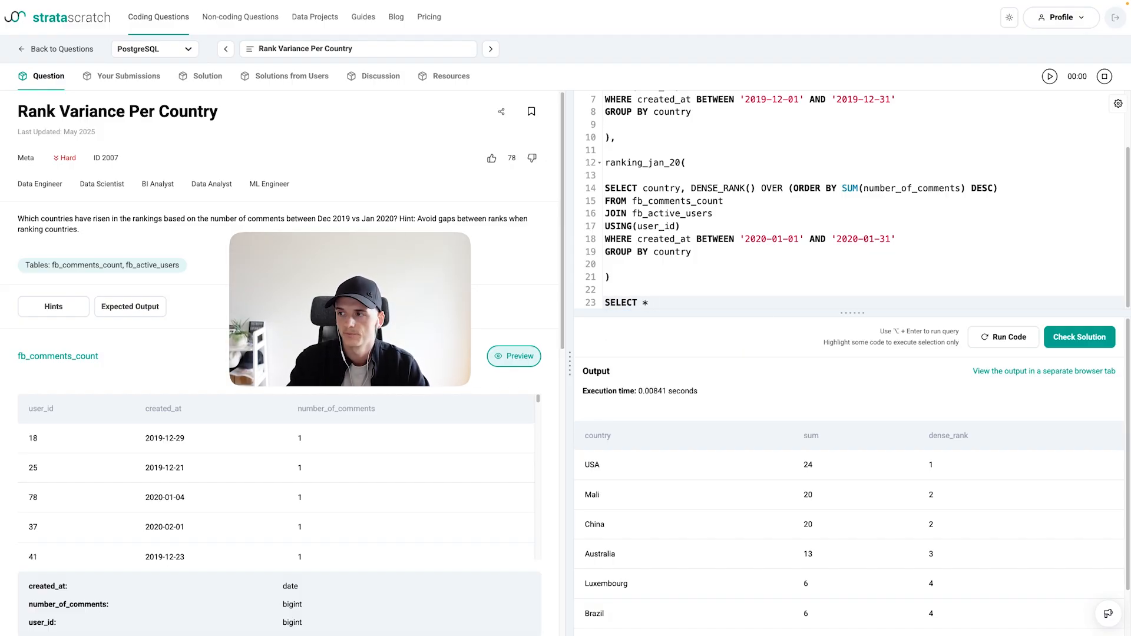
type("FROM ranking_dec_19")
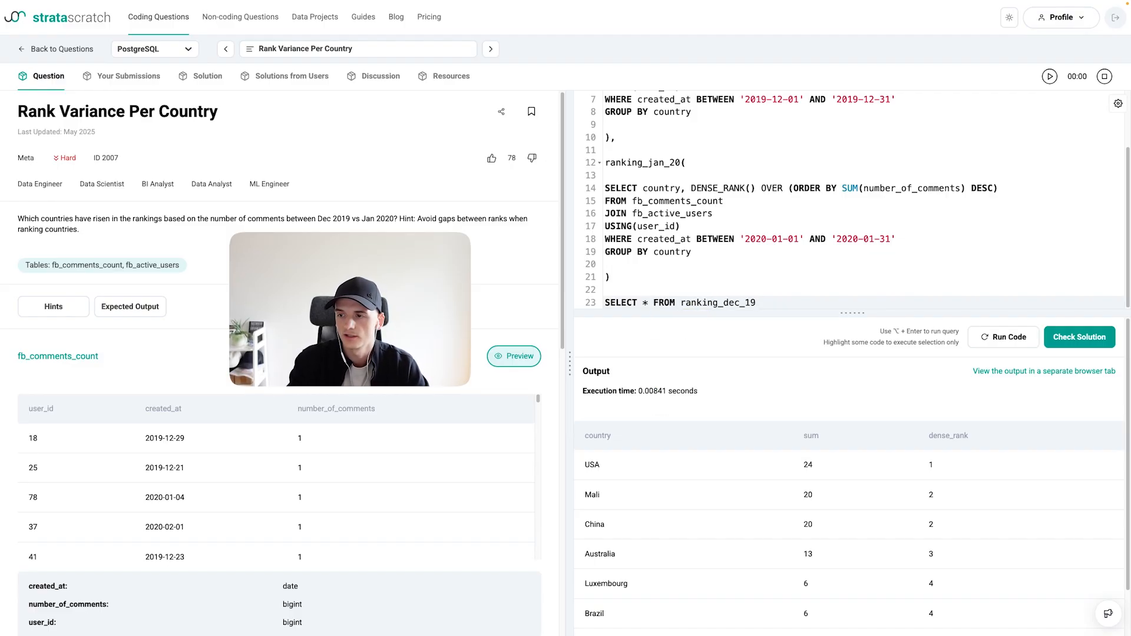
type("JOIN ranking_jan_20")
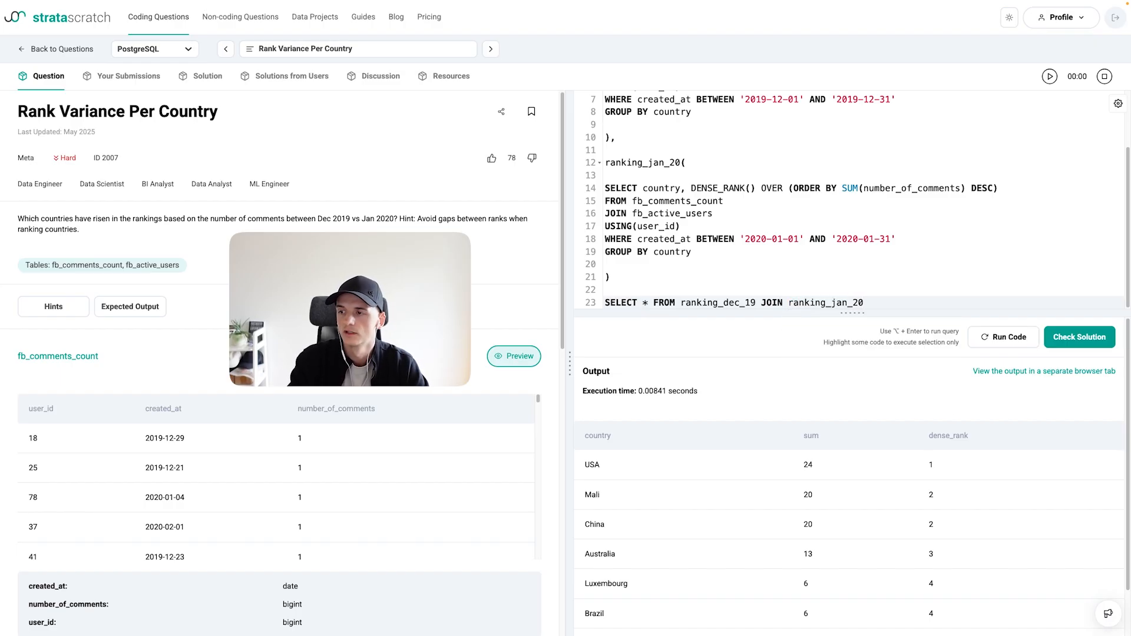
type("USING(cou")
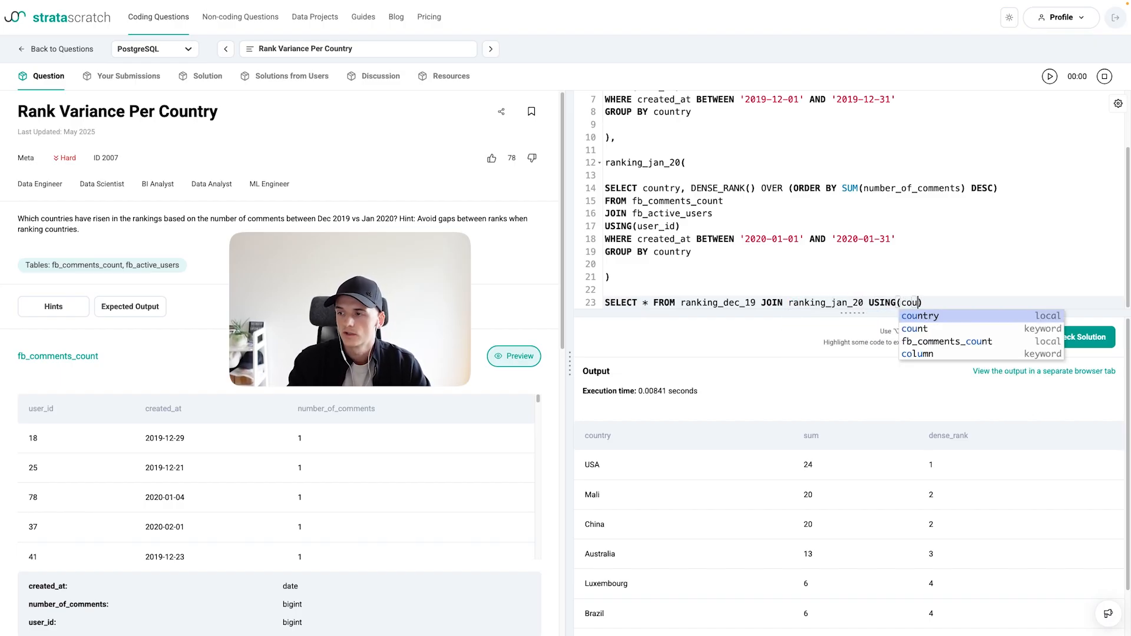
left_click(920, 316)
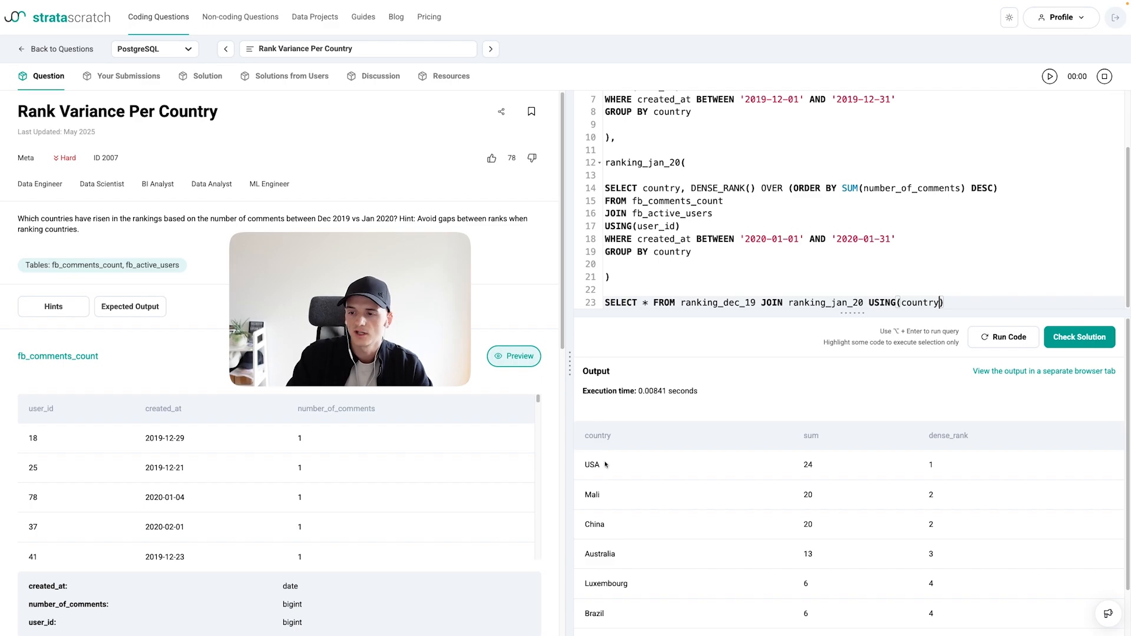
mouse_move(740, 438)
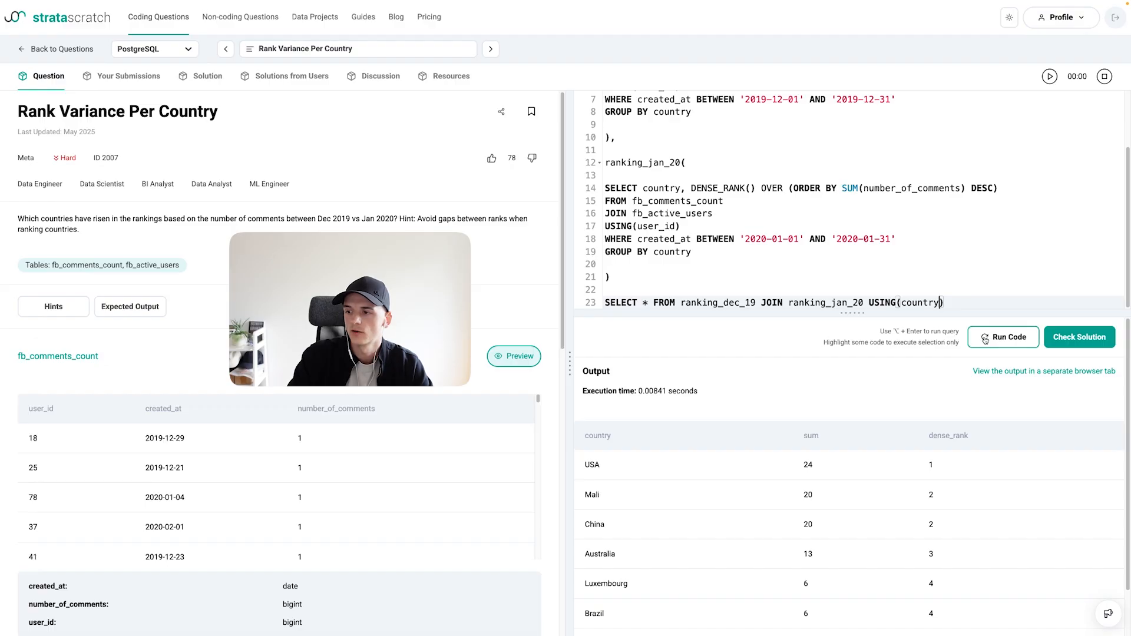
Fix the syntax error by adding AS to both CTE headers, then rerun
left_click(1002, 337)
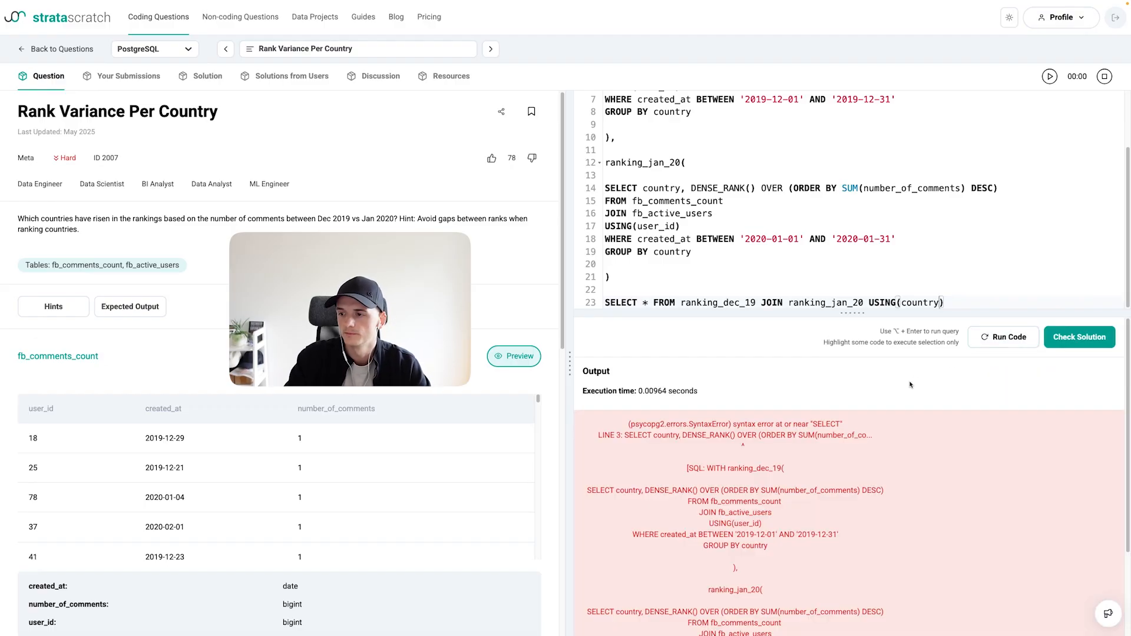
left_click(1003, 337)
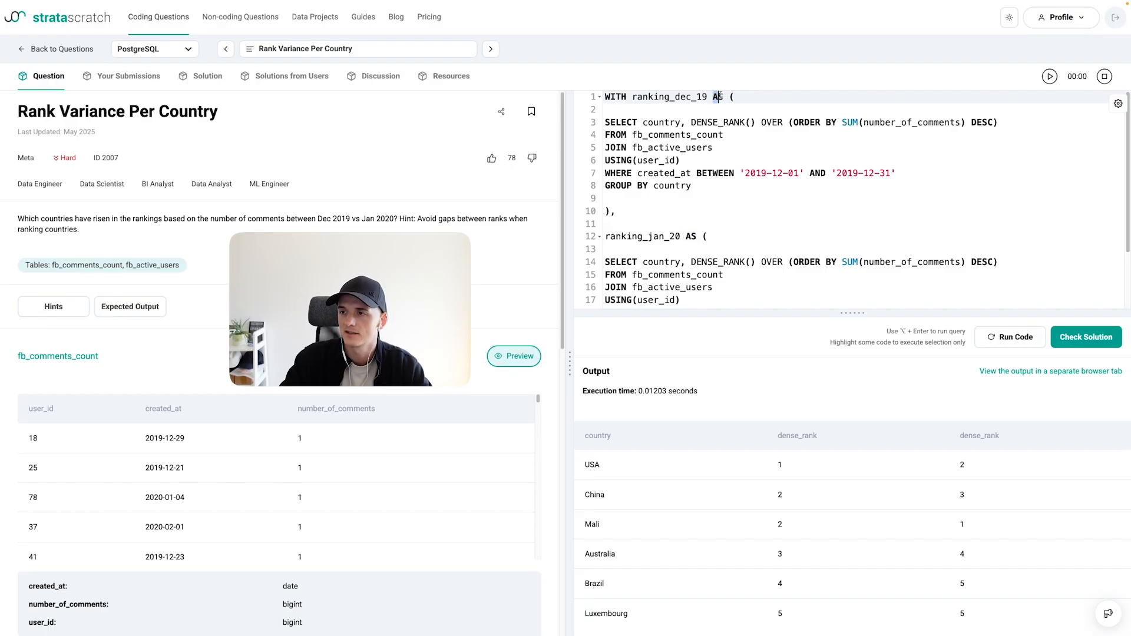
left_click_drag(714, 96, 617, 210)
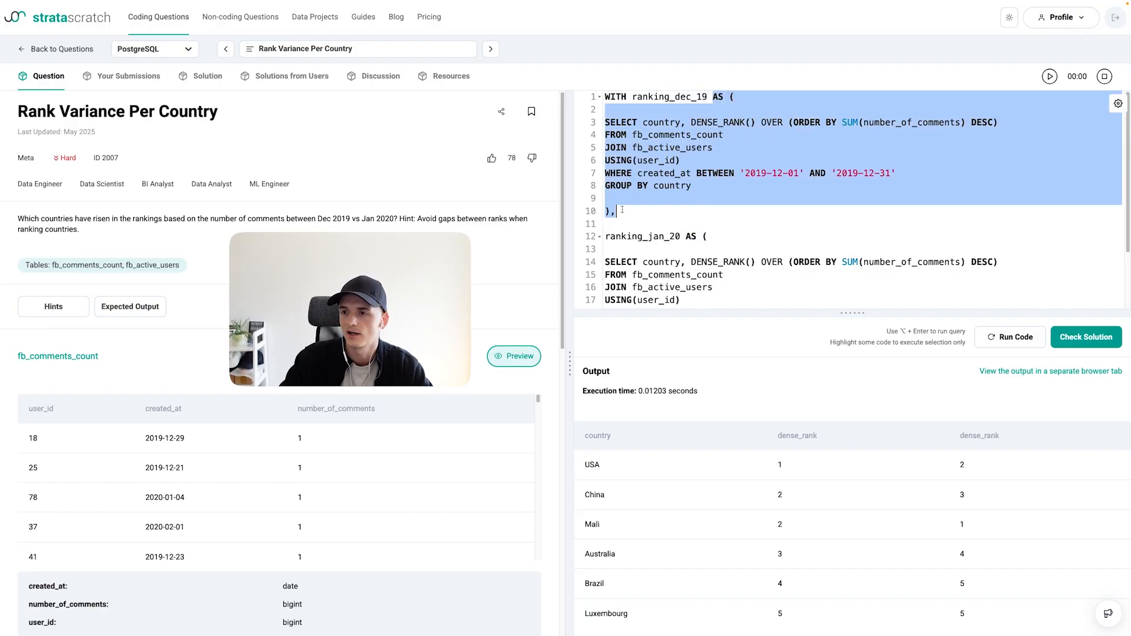
scroll("down", 3)
type(" AS dec_1")
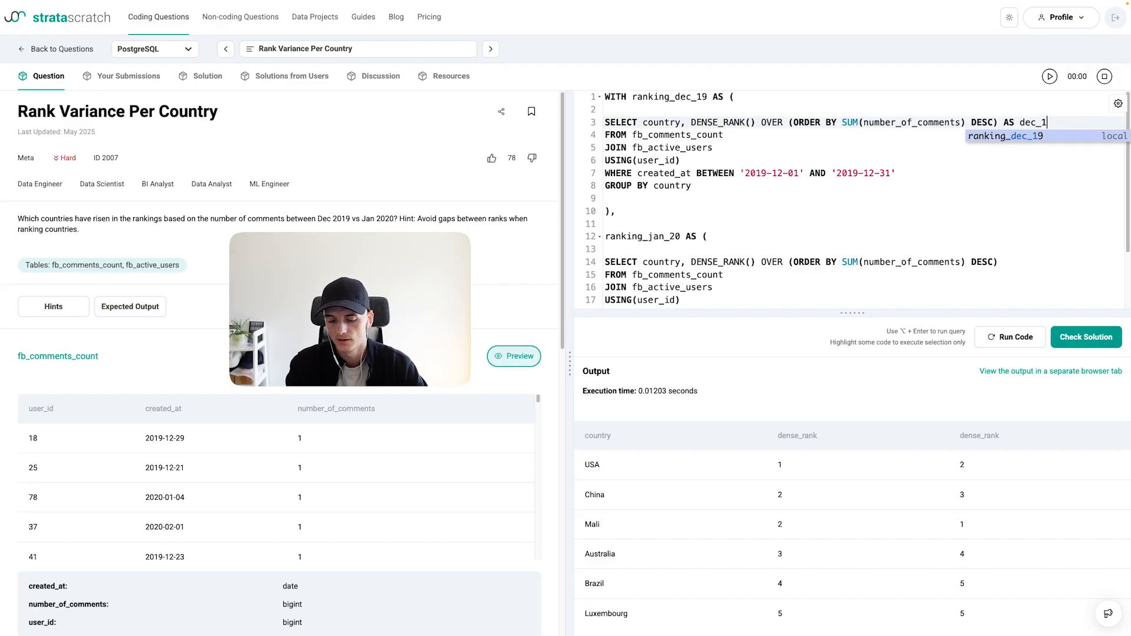
Alias the dense-rank columns as dec_19_rank and jan_20_rank
type("9_rank")
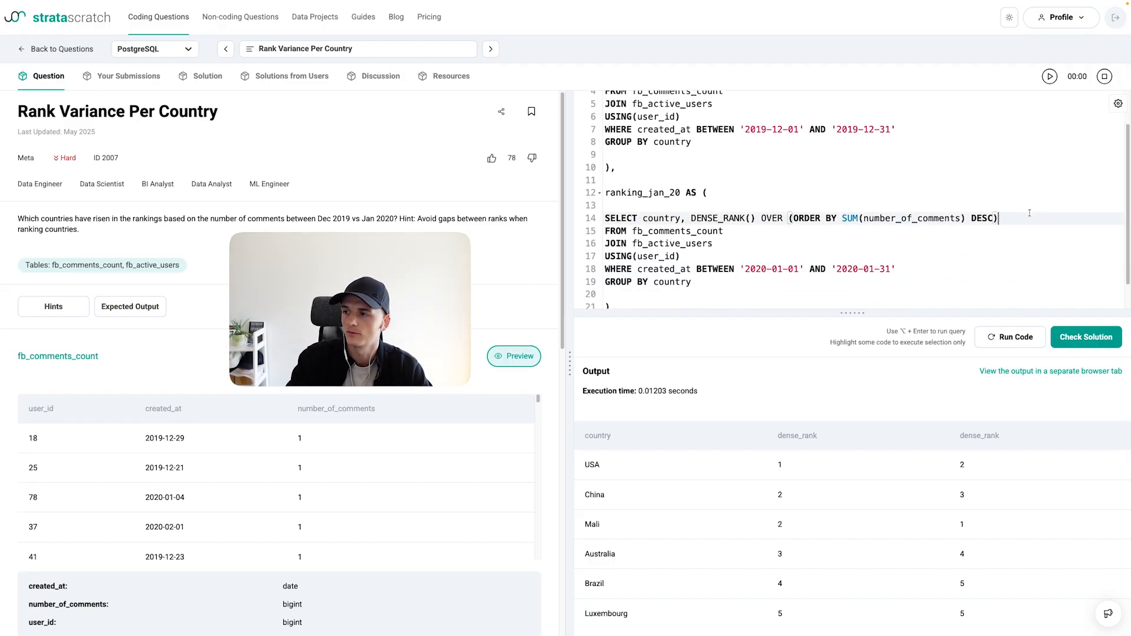
type("AS jan")
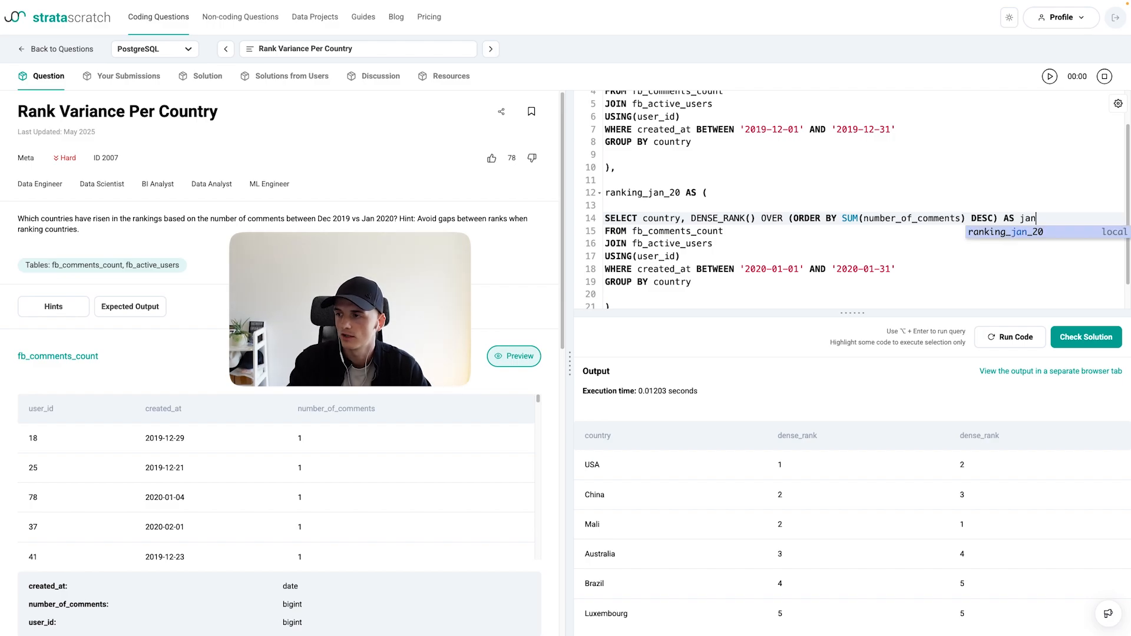
type("_20_rank")
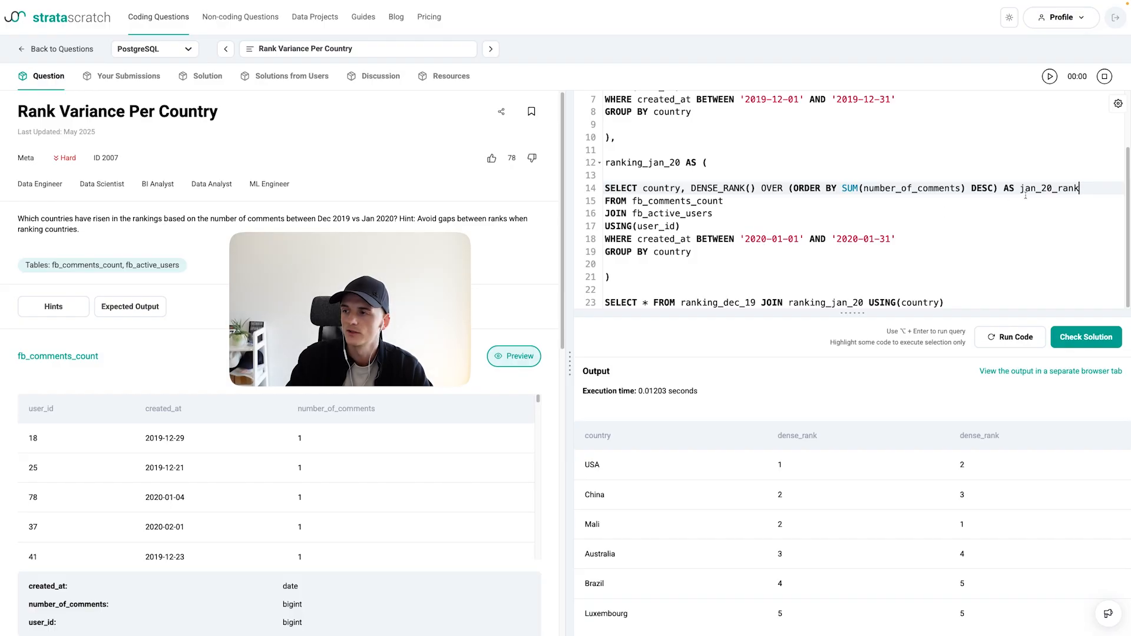
double_click(797, 435)
type("WHERE")
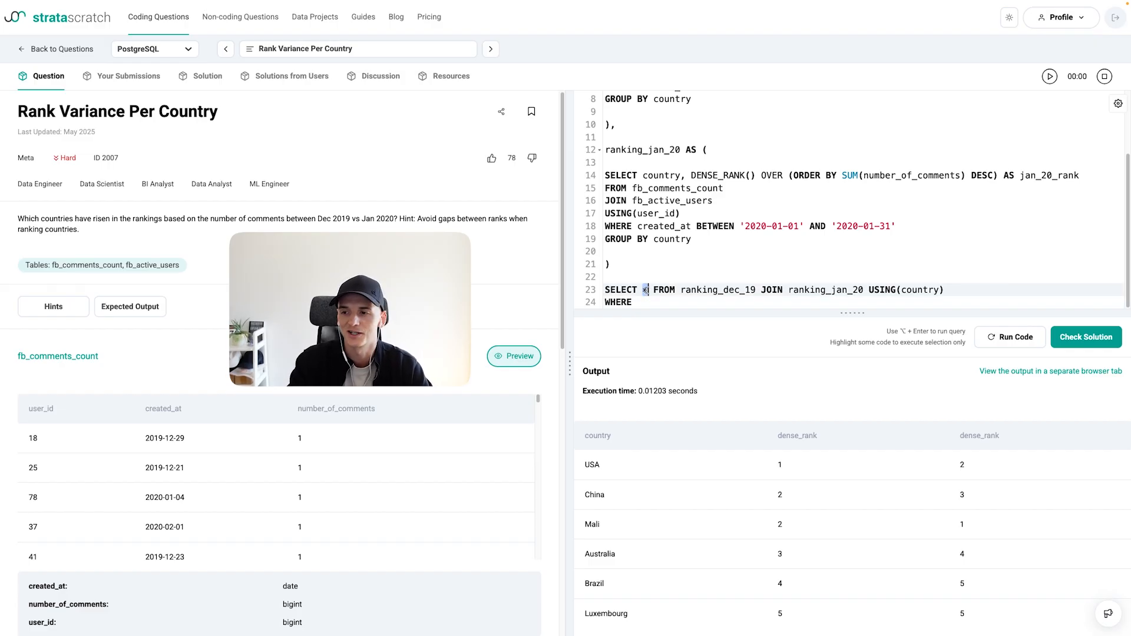
Select country in the final query, filtered WHERE jan_20_rank < dec_19_rank
type("country")
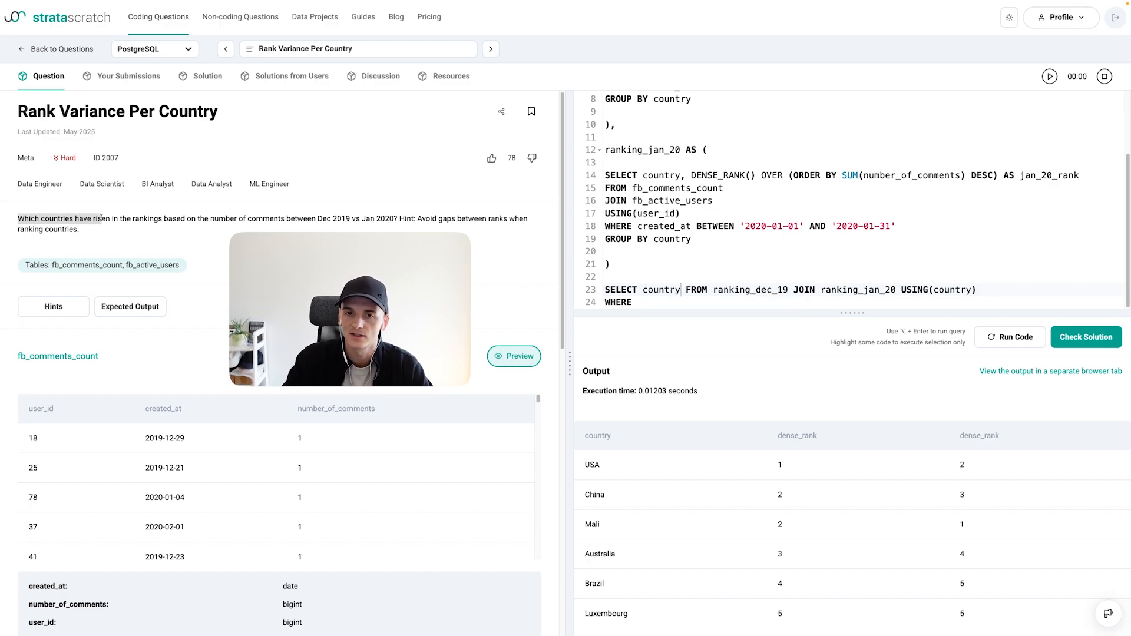
left_click(638, 302)
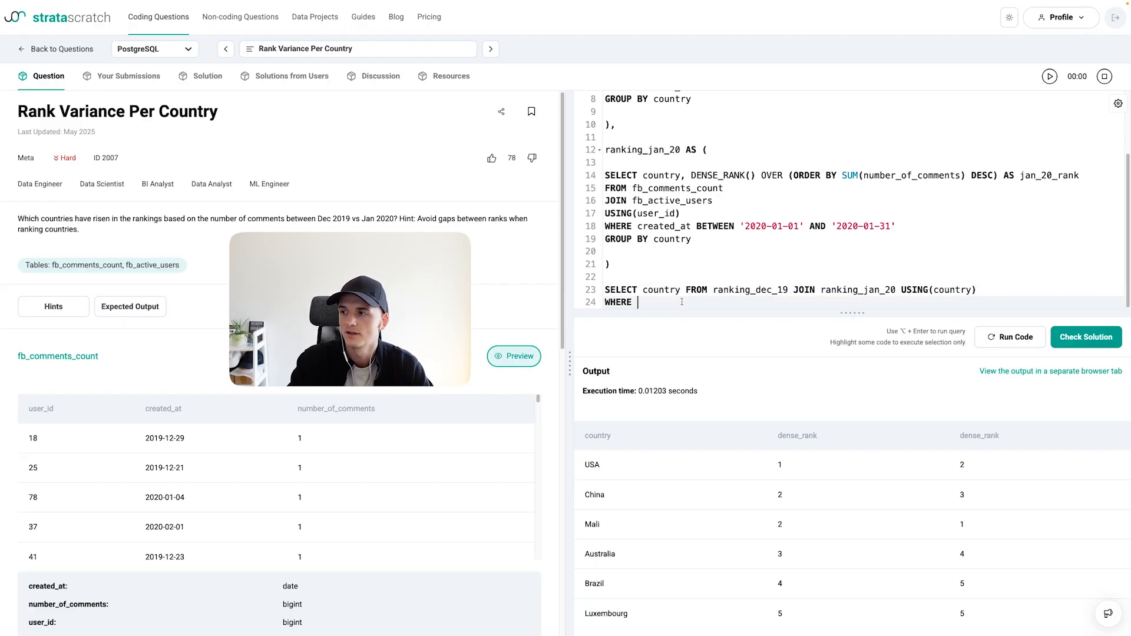
type("jan_20_rank")
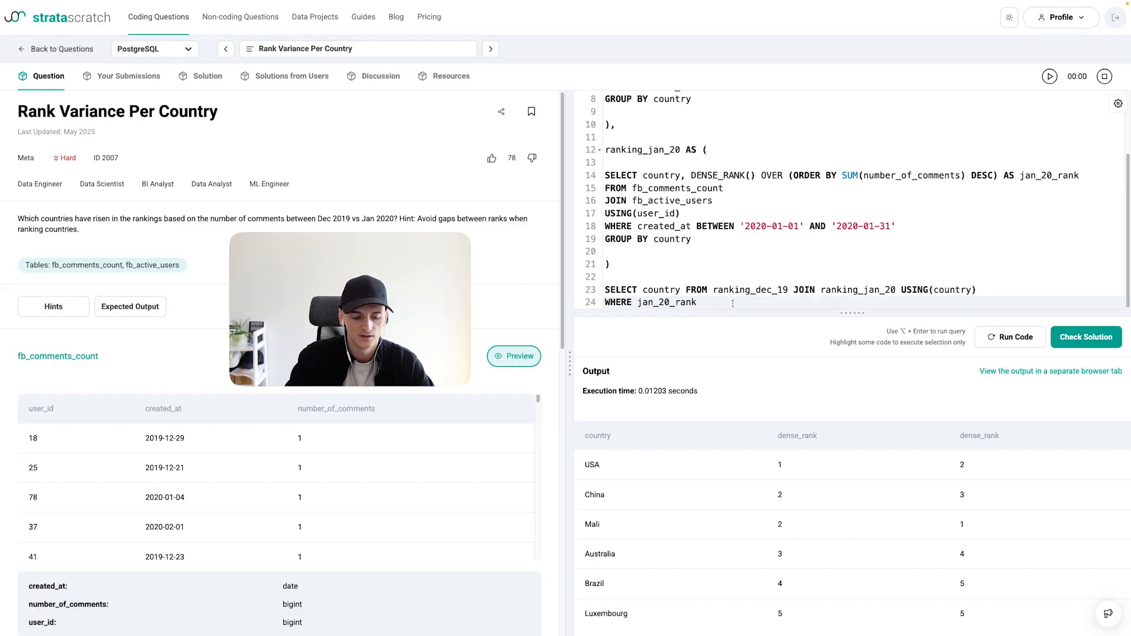
type("< s")
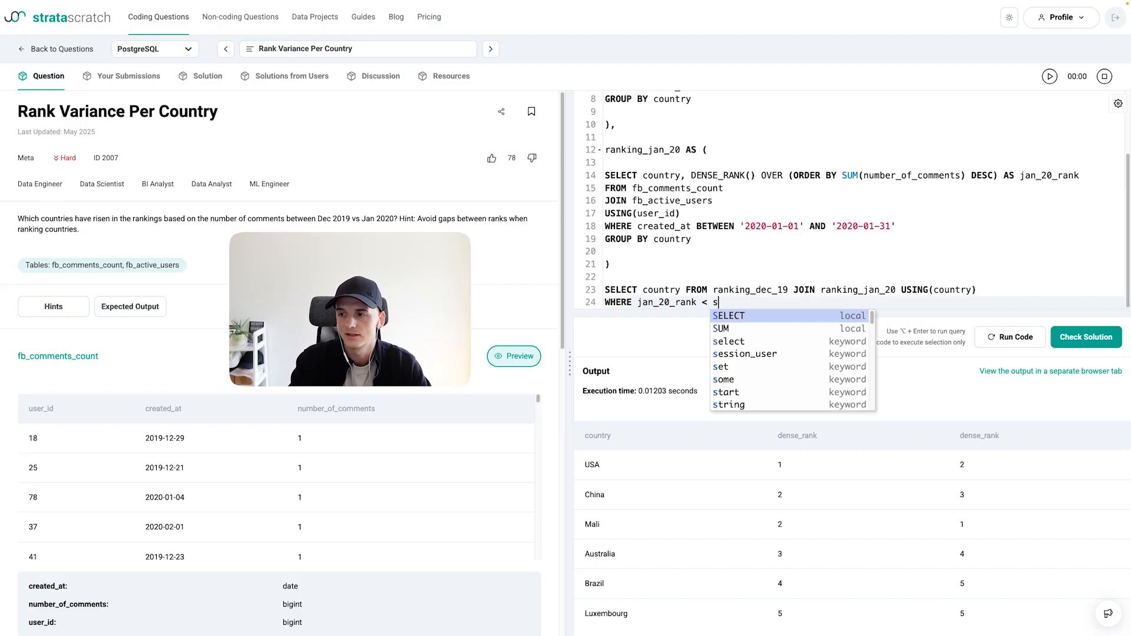
type("dec_19_rank")
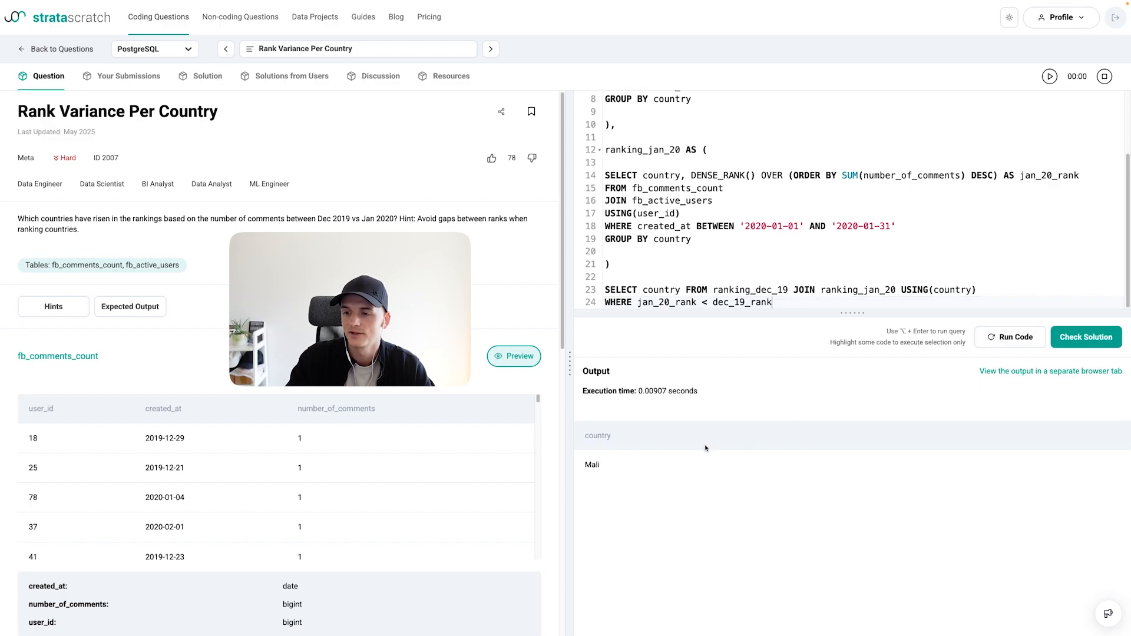
mouse_move(594, 463)
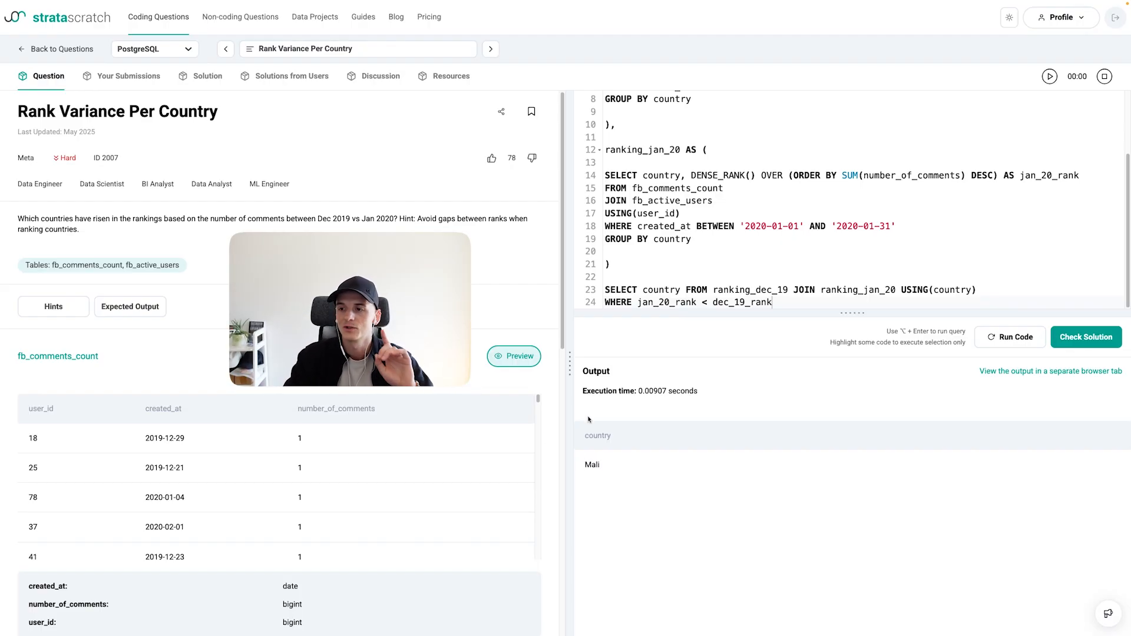
Review the Mali-only result and submit it with Check Solution
double_click(665, 303)
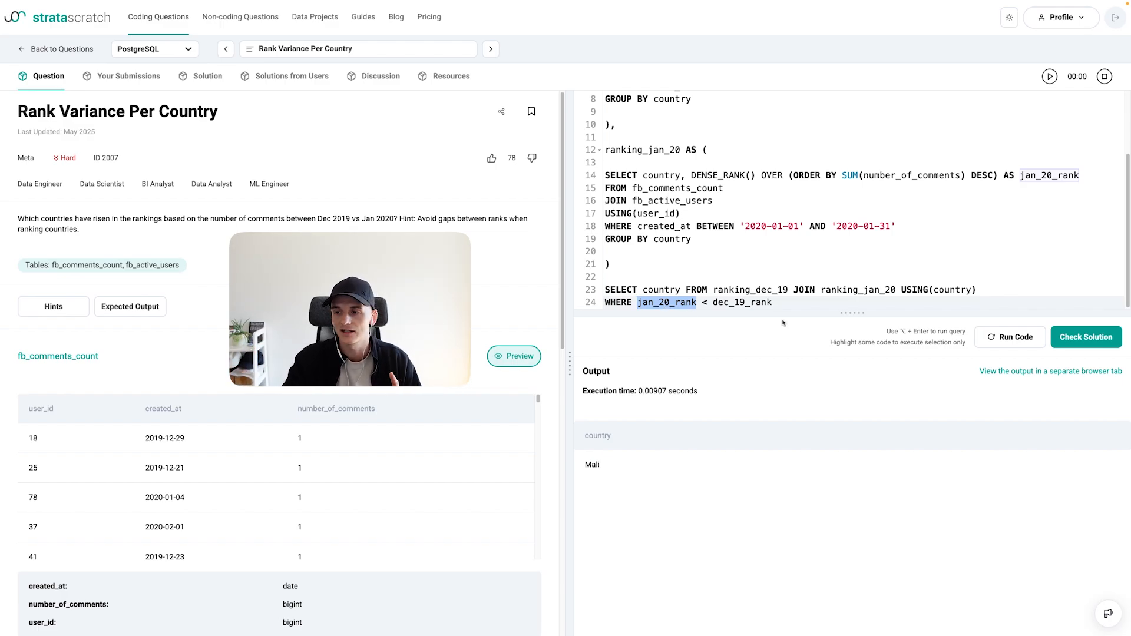
mouse_move(662, 468)
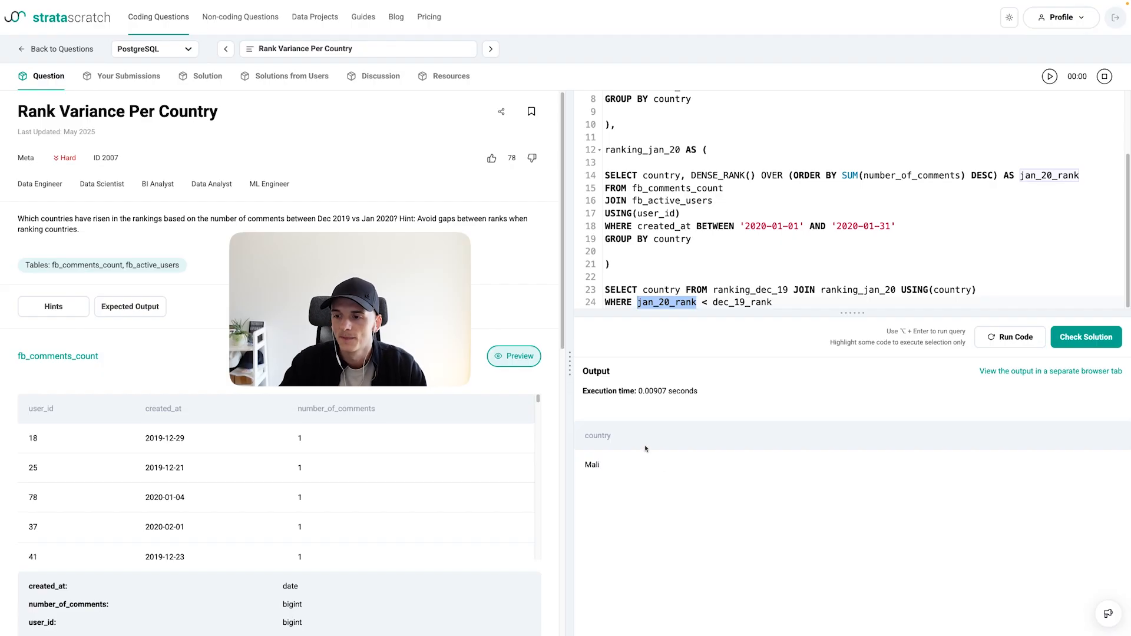
left_click(1086, 337)
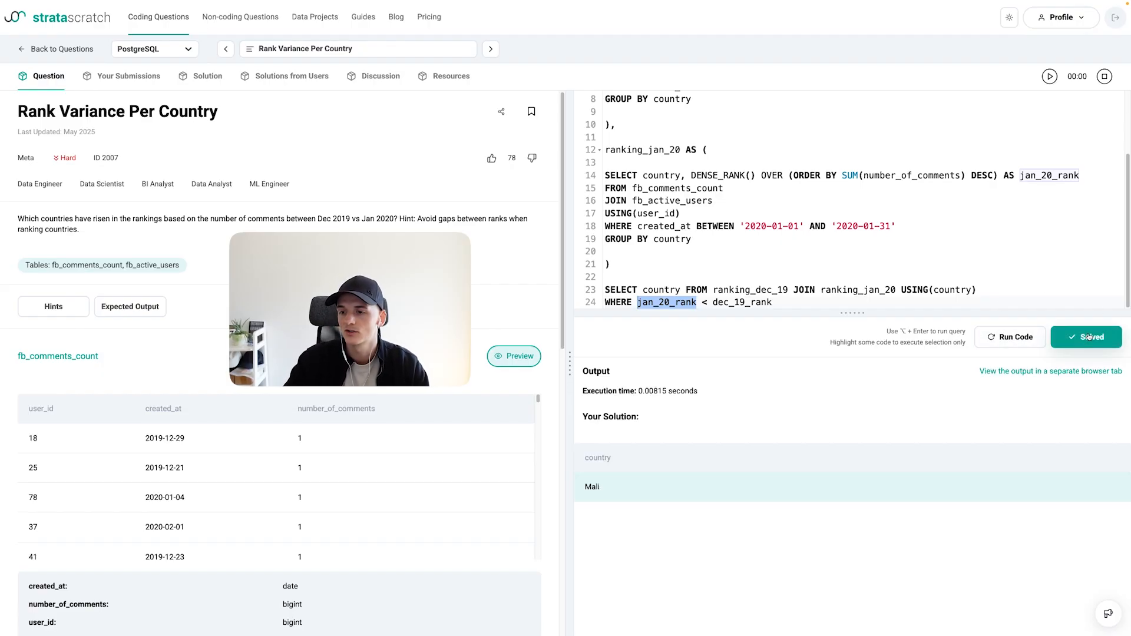